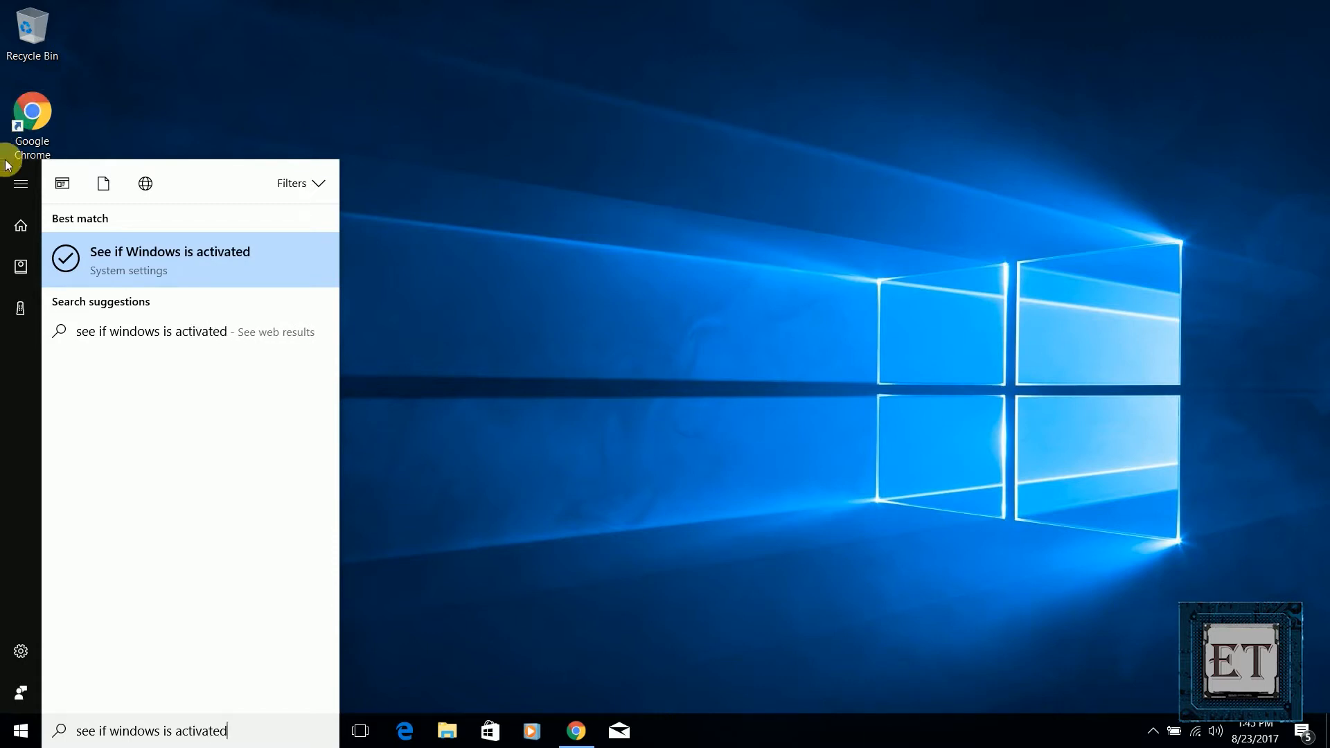
- Confirm on the Activation page that Windows 10 Pro is activated with a digital license
{"action": "left_click", "coordinate": [170, 260]}
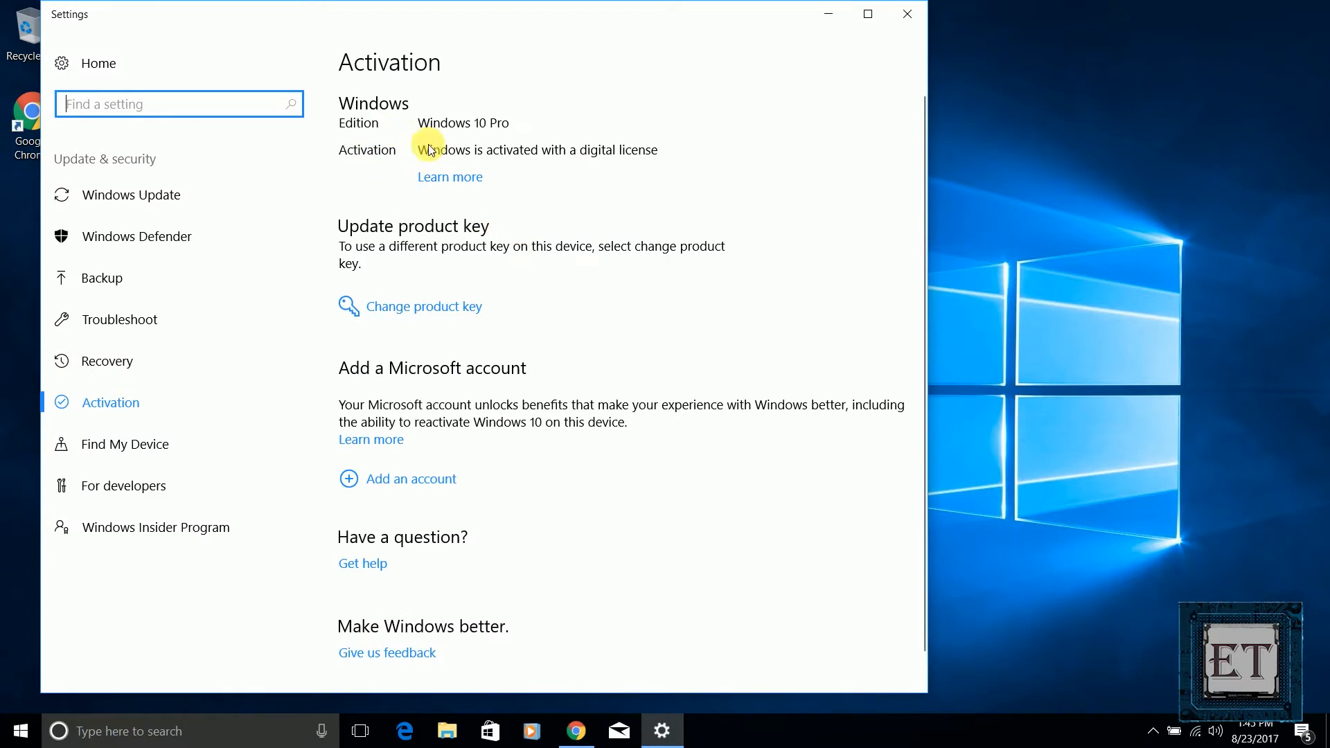
{"action": "mouse_move", "coordinate": [659, 153]}
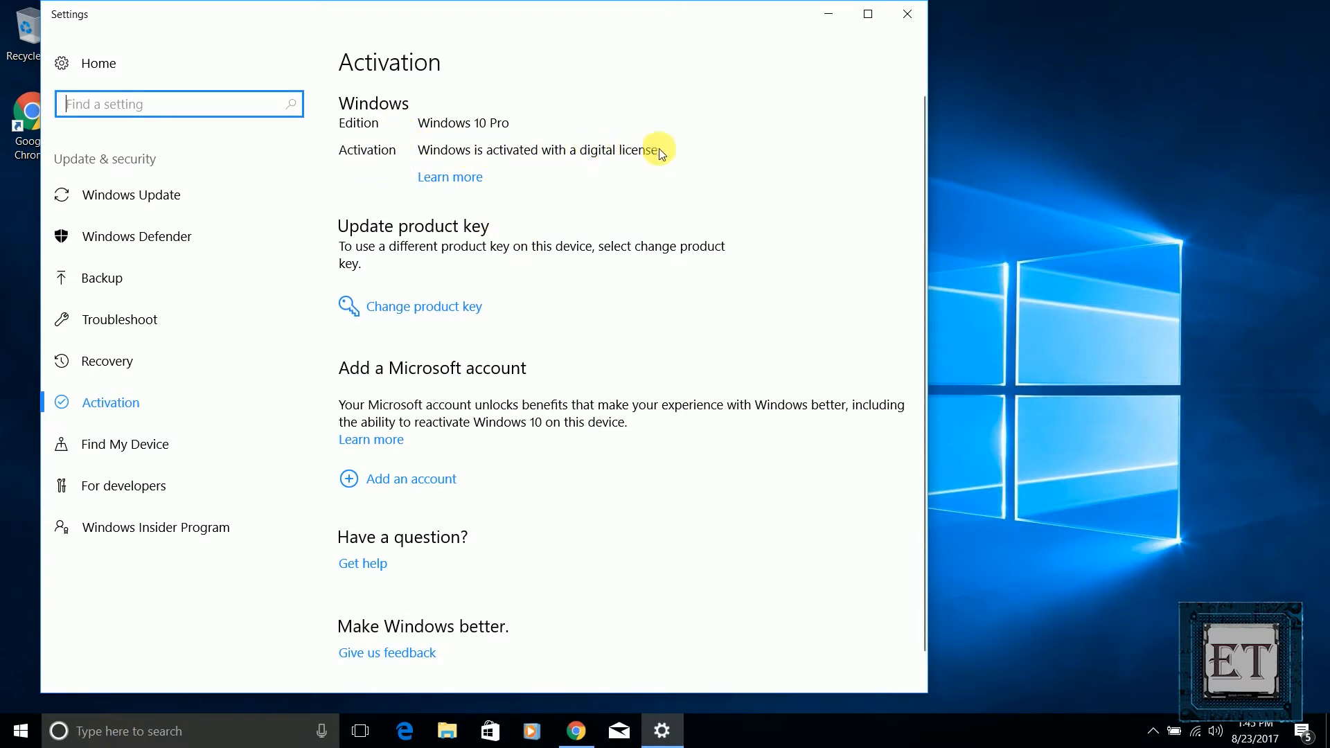
{"action": "mouse_move", "coordinate": [781, 219]}
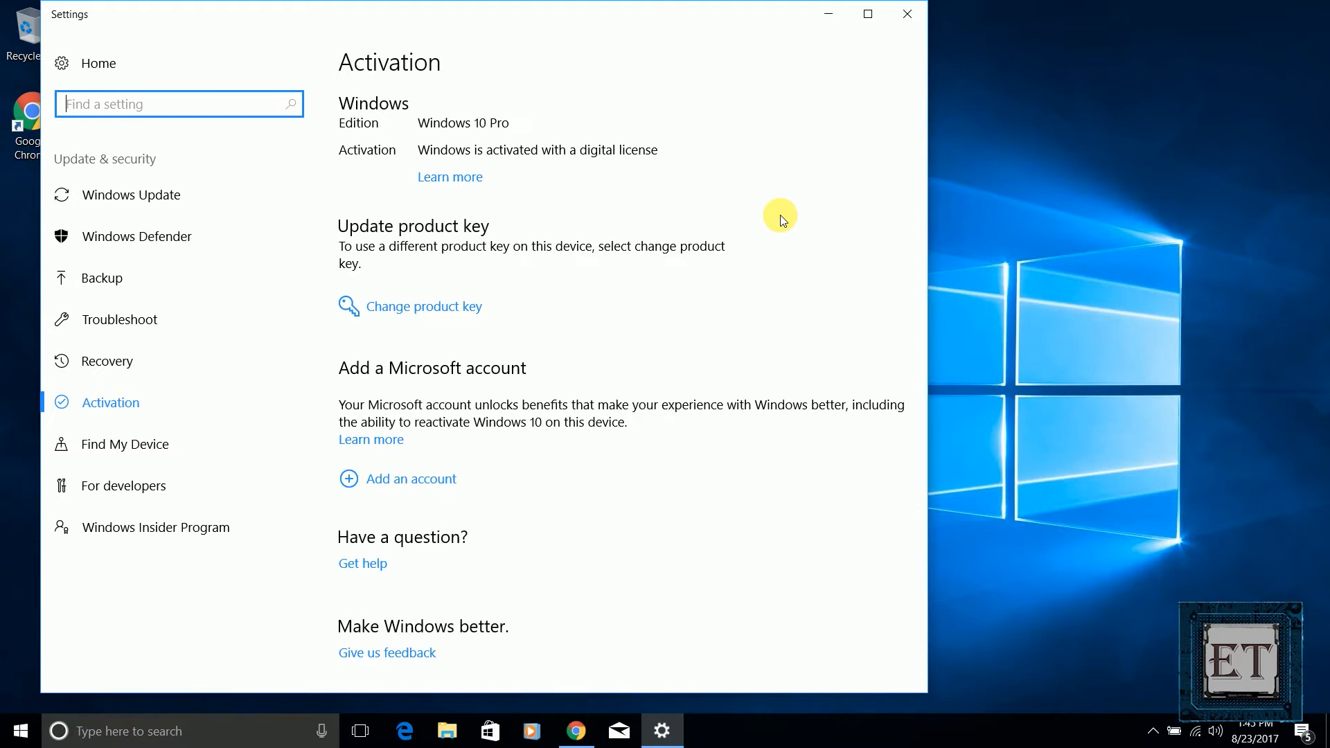
{"action": "left_click", "coordinate": [906, 13]}
{"action": "type", "text": "check for updates"}
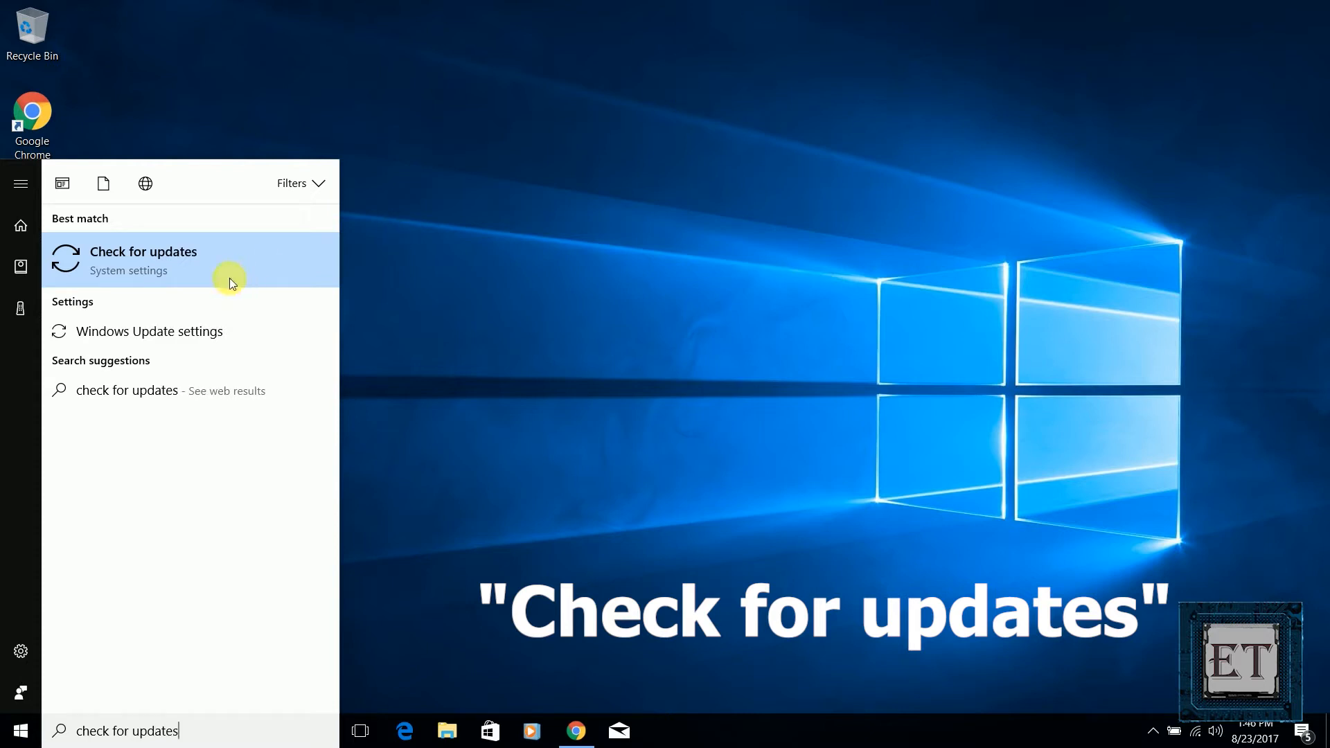
- Run a fresh update check from the Windows Update page, then close Settings
{"action": "left_click", "coordinate": [142, 261]}
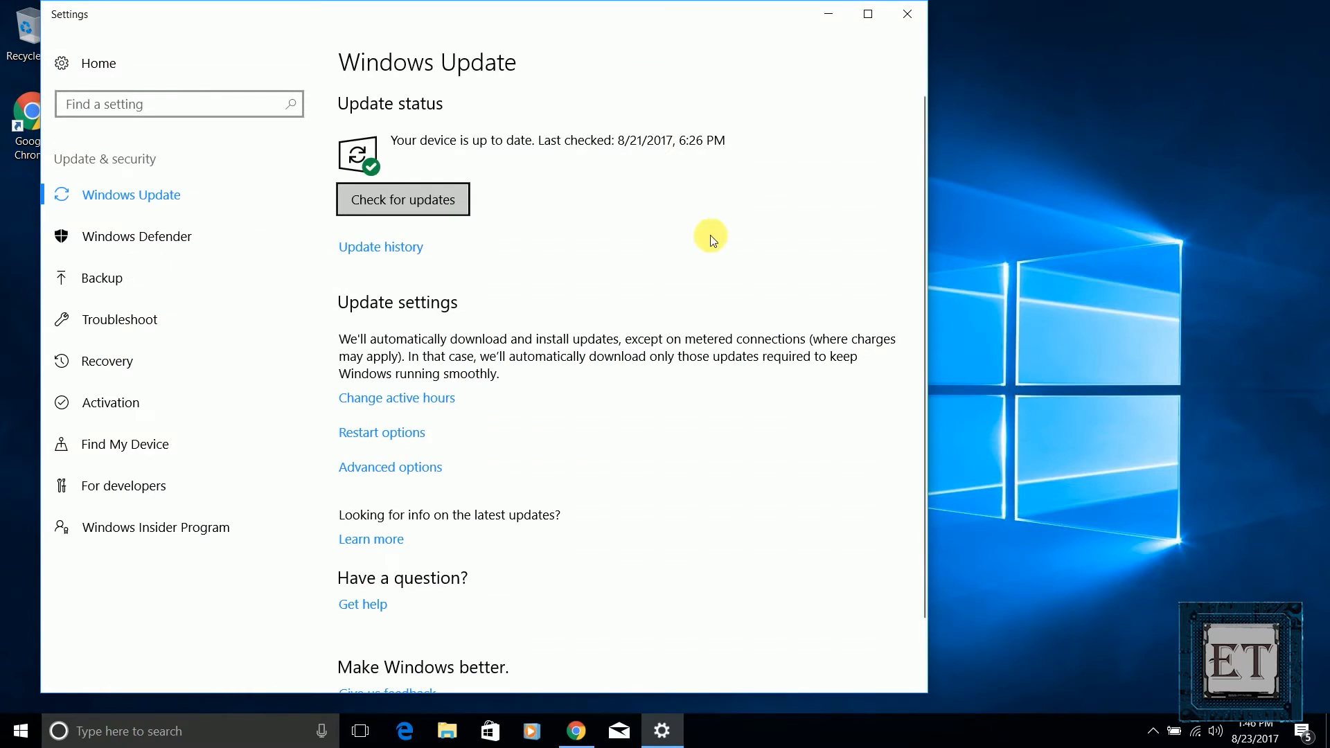
{"action": "left_click", "coordinate": [402, 199]}
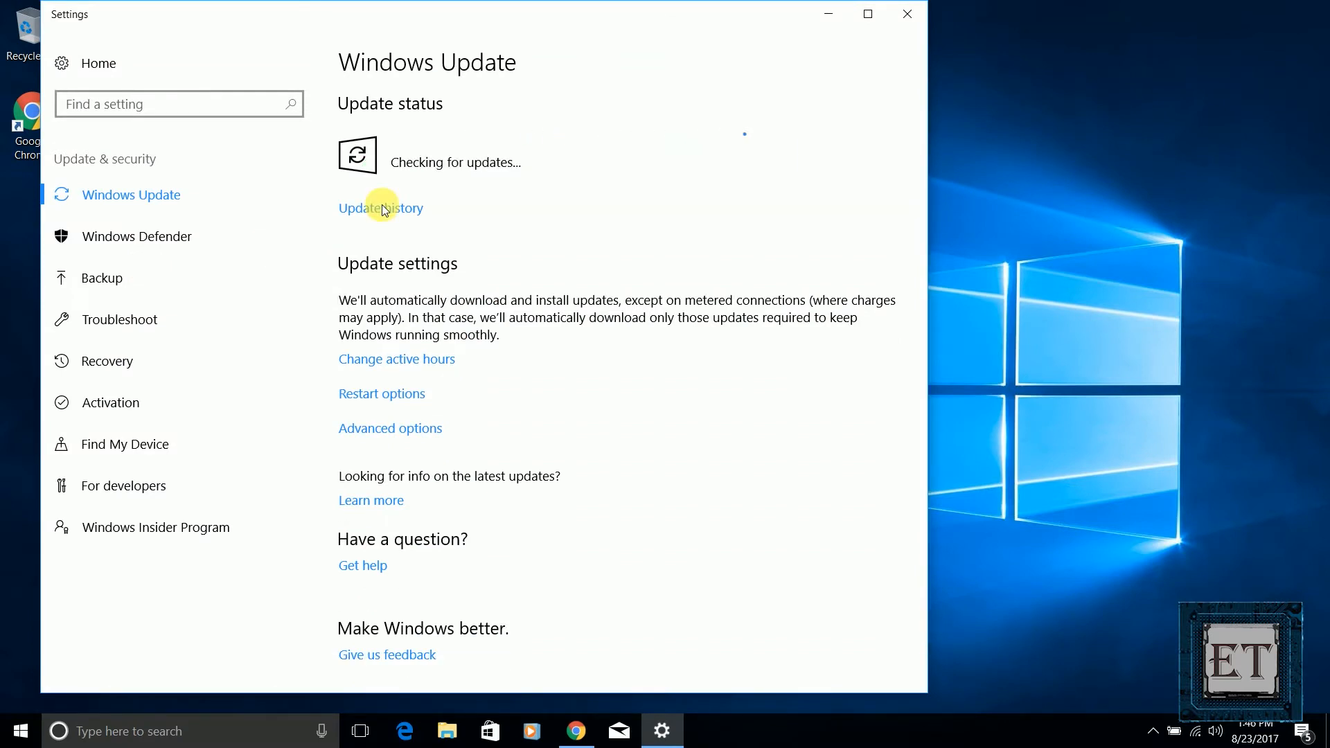
{"action": "left_click", "coordinate": [905, 12]}
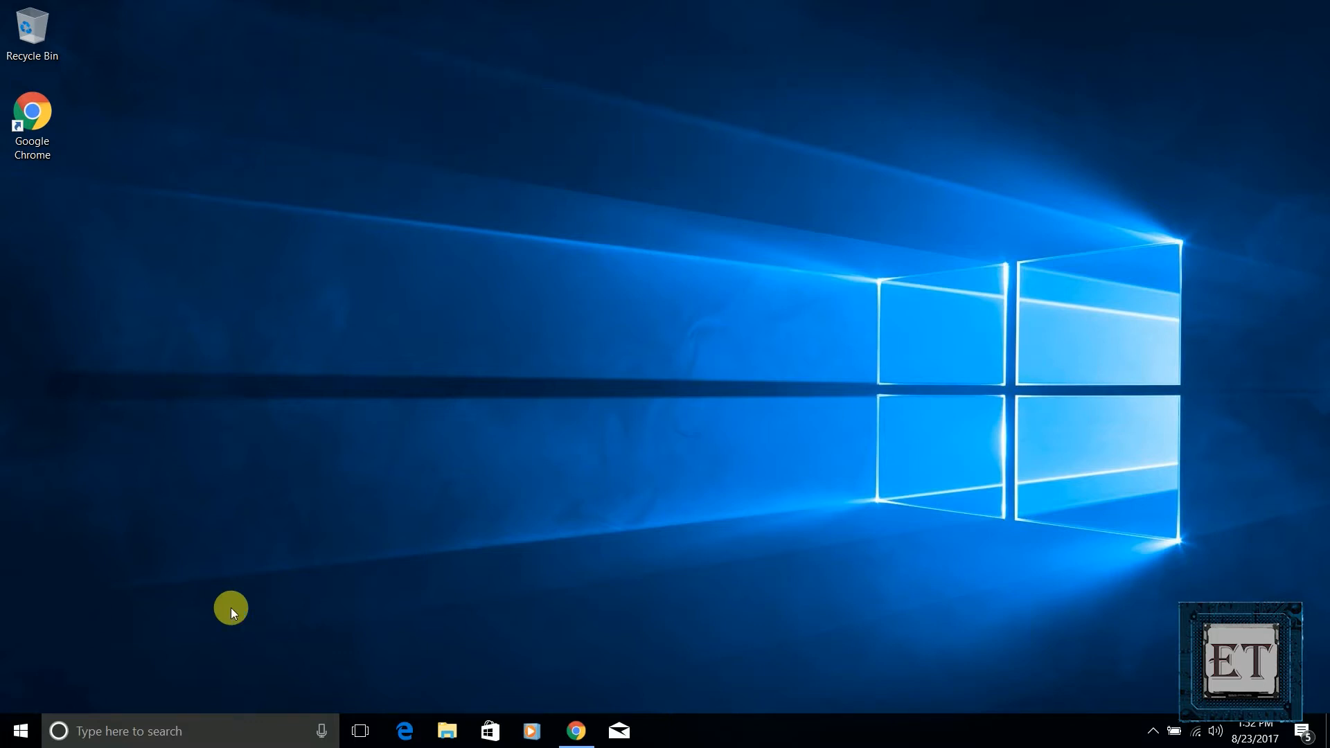
{"action": "type", "text": "camera"}
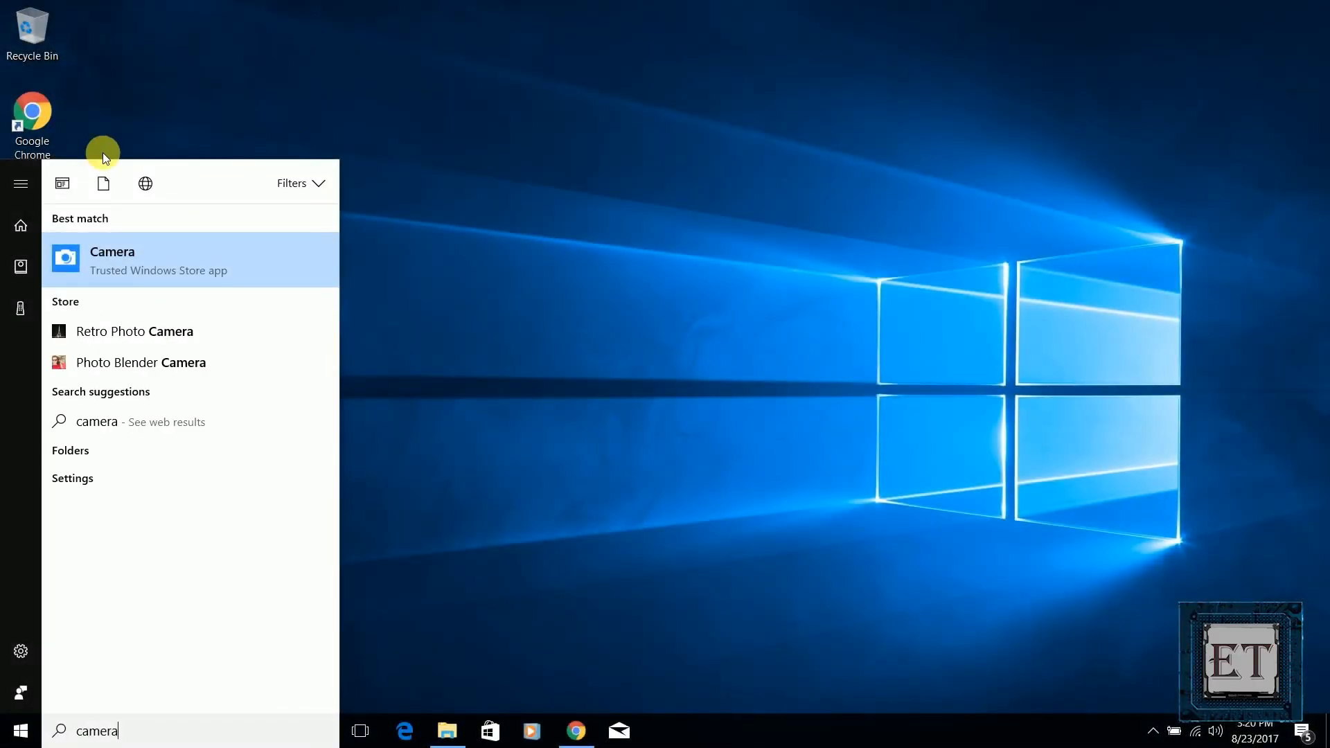
{"action": "left_click", "coordinate": [112, 261]}
{"action": "type", "text": "finger"}
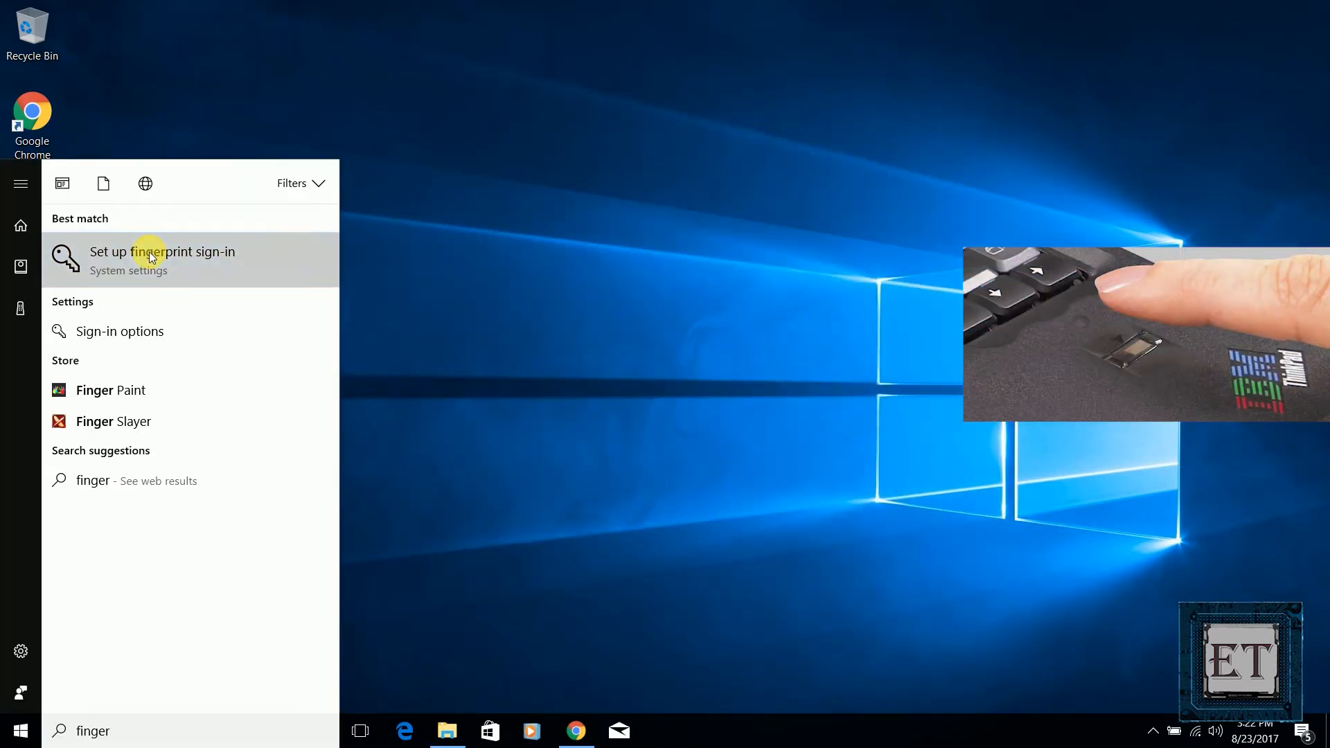
{"action": "left_click", "coordinate": [162, 257]}
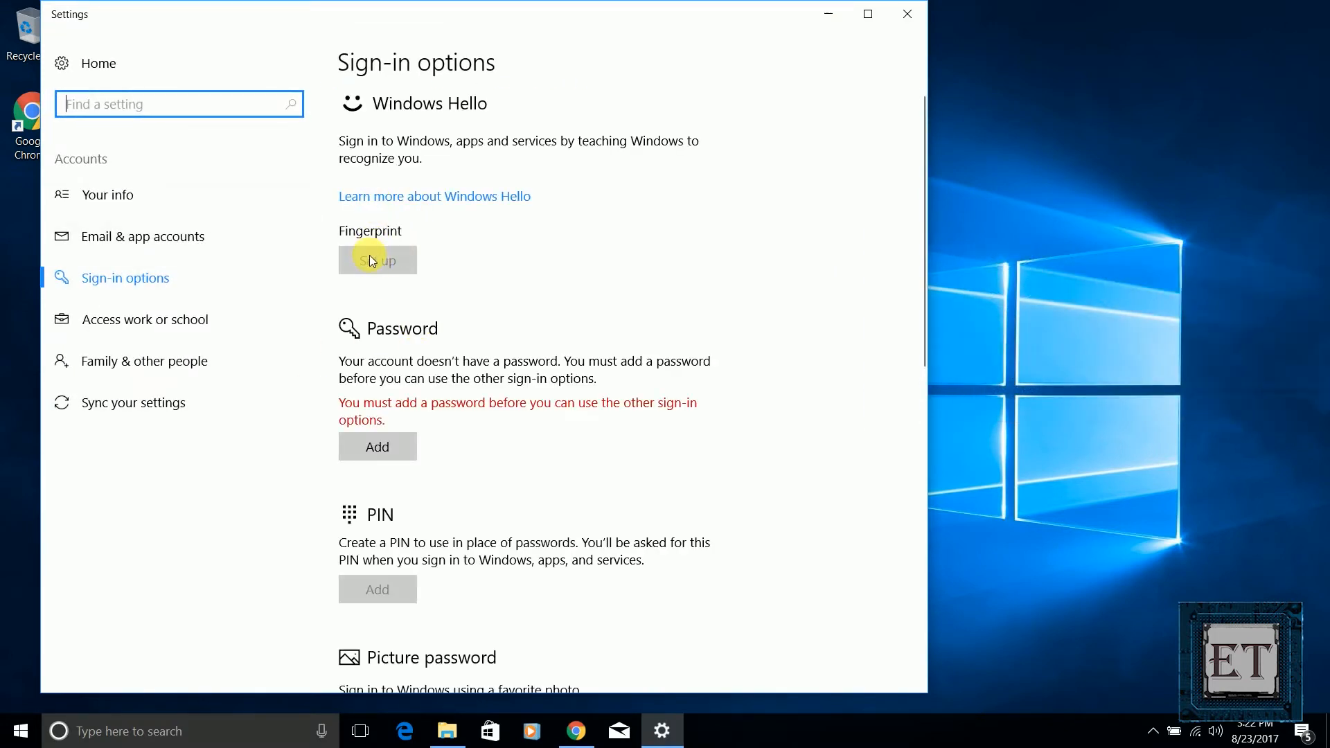
{"action": "left_click", "coordinate": [906, 13]}
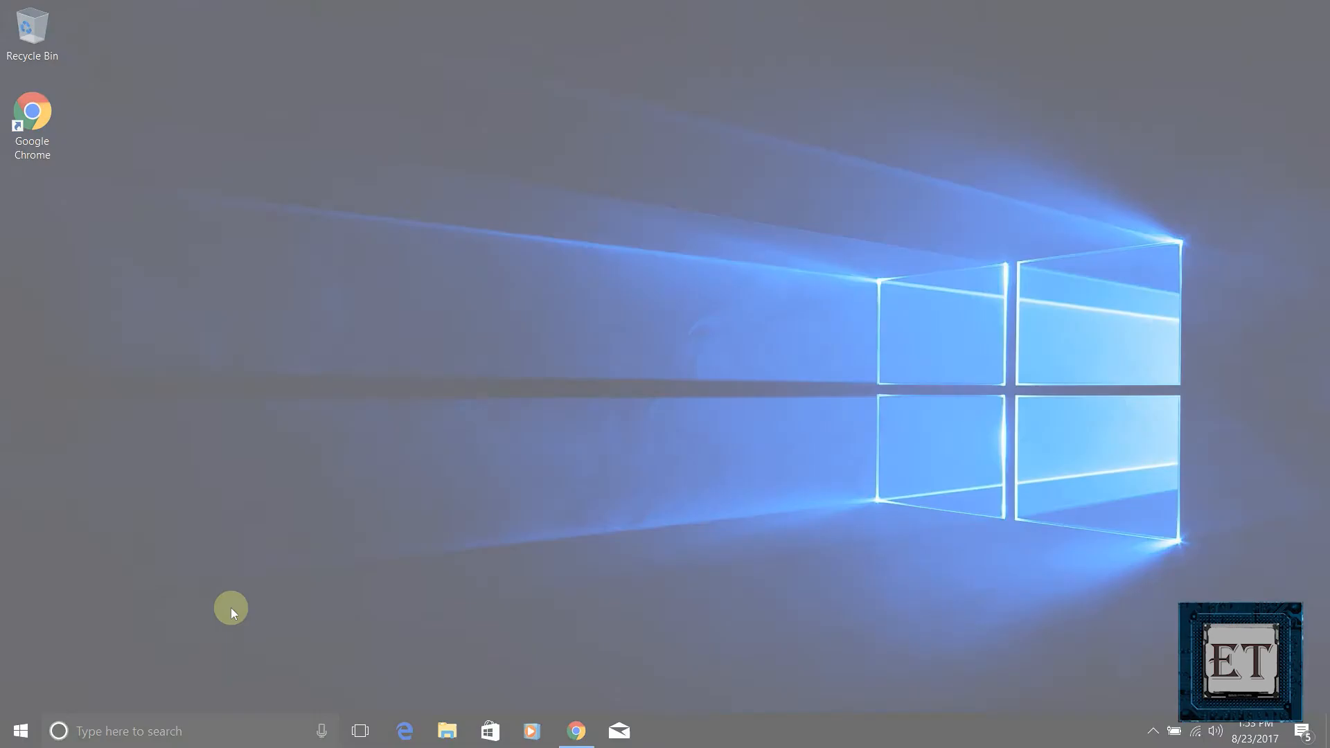
- Find the ThinkPad T530 laptop on the Lenovo PC support site
{"action": "left_click", "coordinate": [576, 731]}
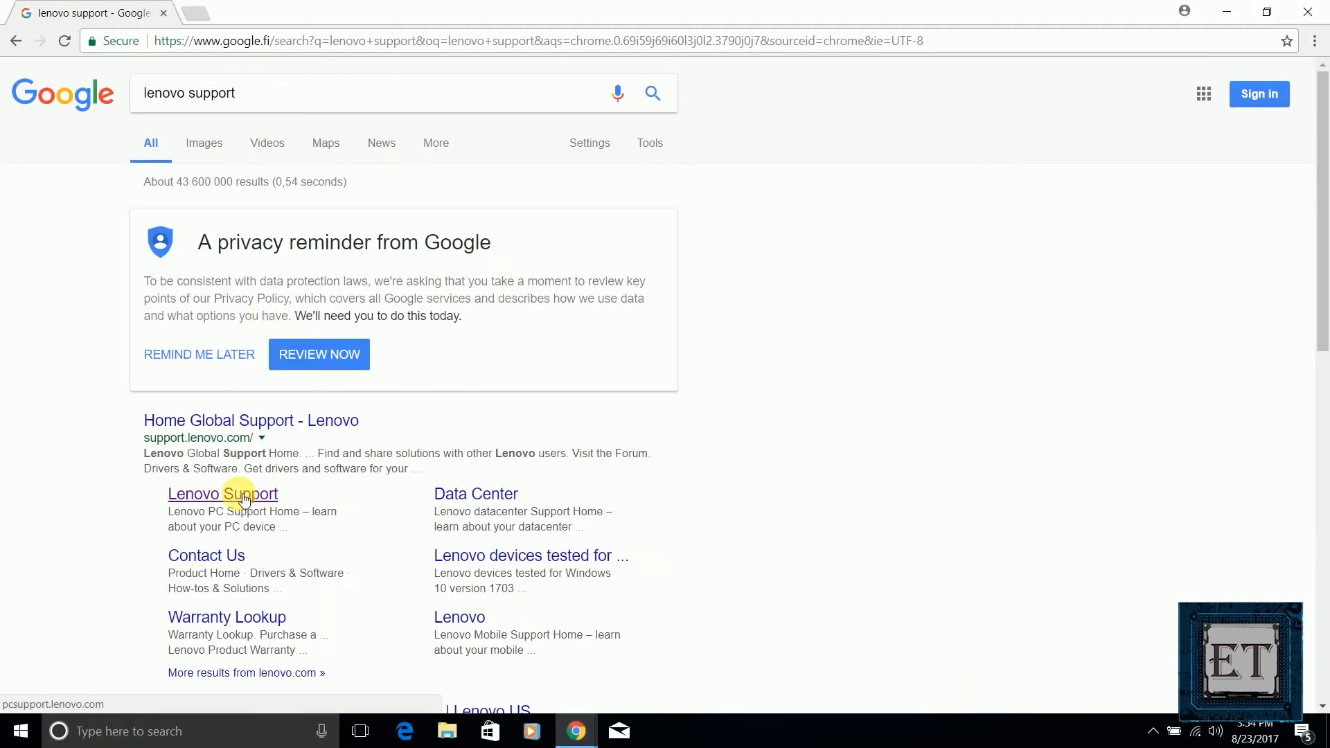
{"action": "left_click", "coordinate": [221, 493]}
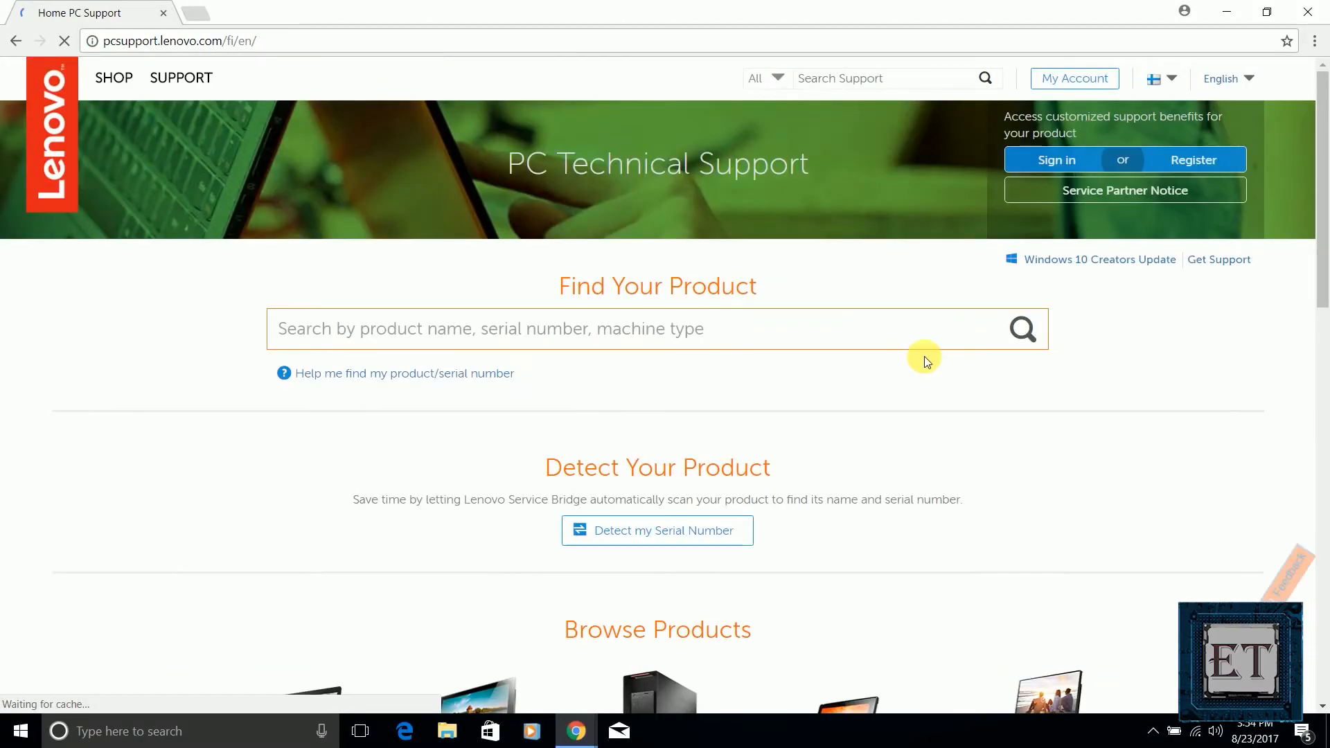
{"action": "type", "text": "thinkpad t530"}
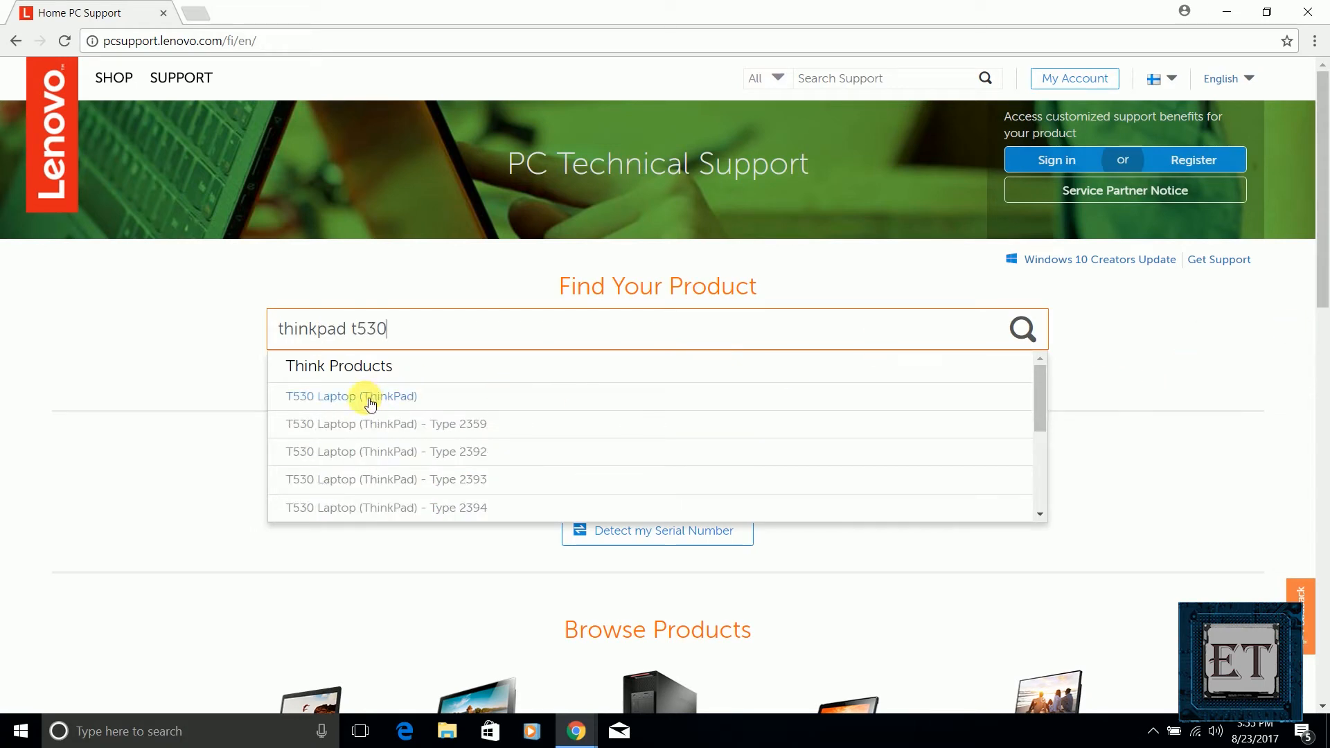
{"action": "left_click", "coordinate": [352, 397]}
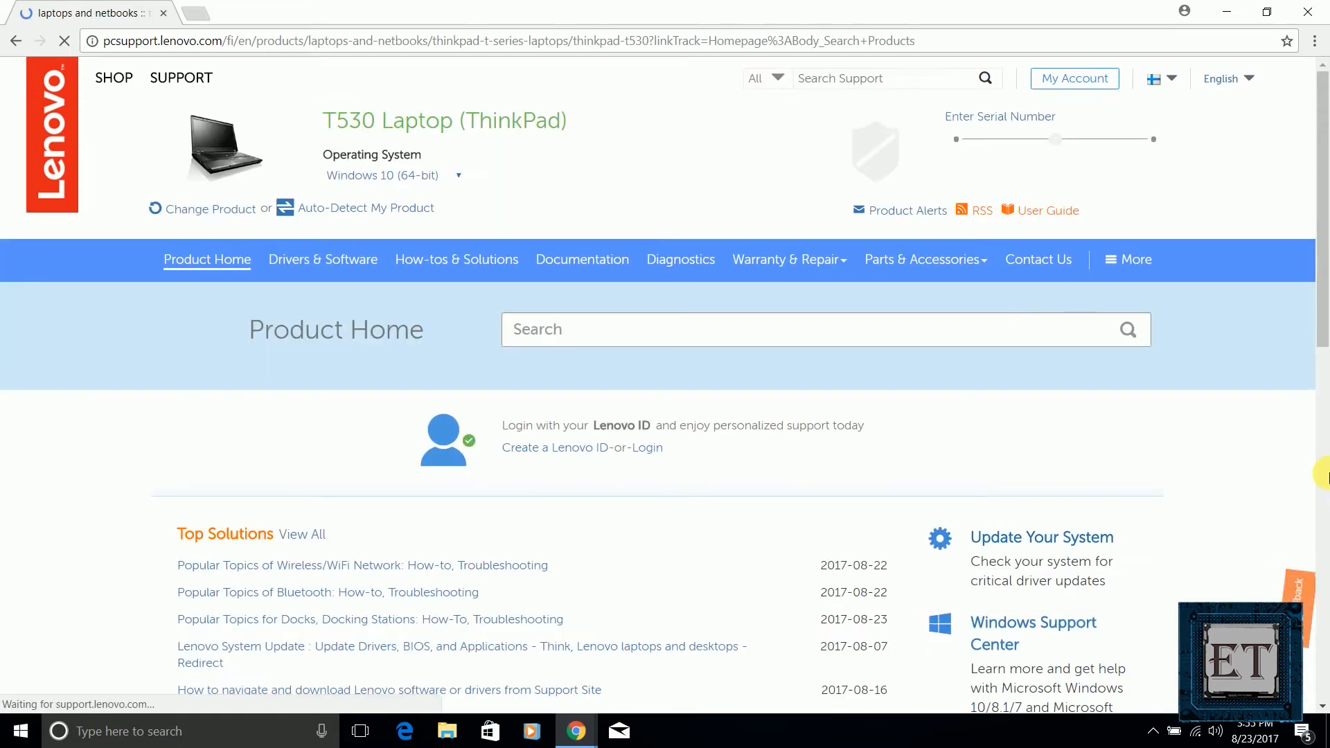
- Download the ThinkVantage Fingerprint Software Windows 8/7 64-bit installer from Drivers & Software
{"action": "left_click", "coordinate": [321, 259]}
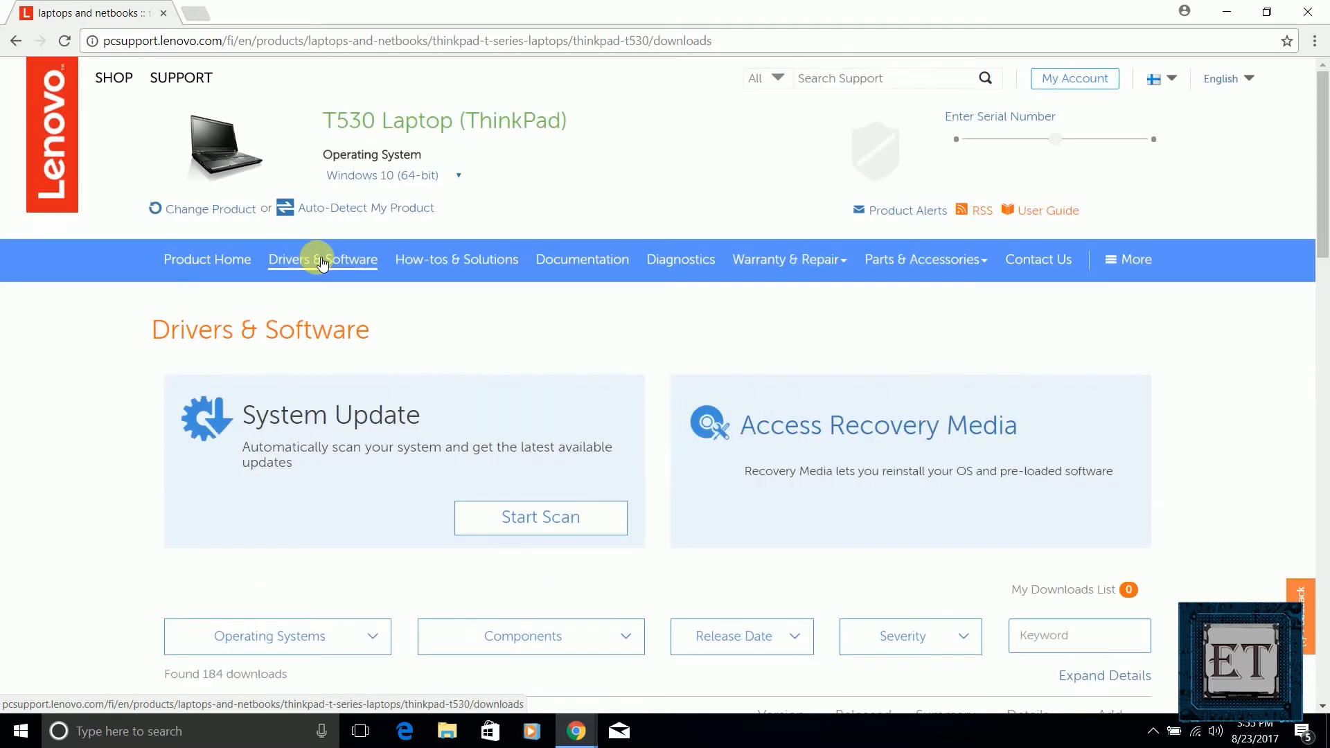
{"action": "scroll", "scroll_direction": "down", "scroll_amount": 3}
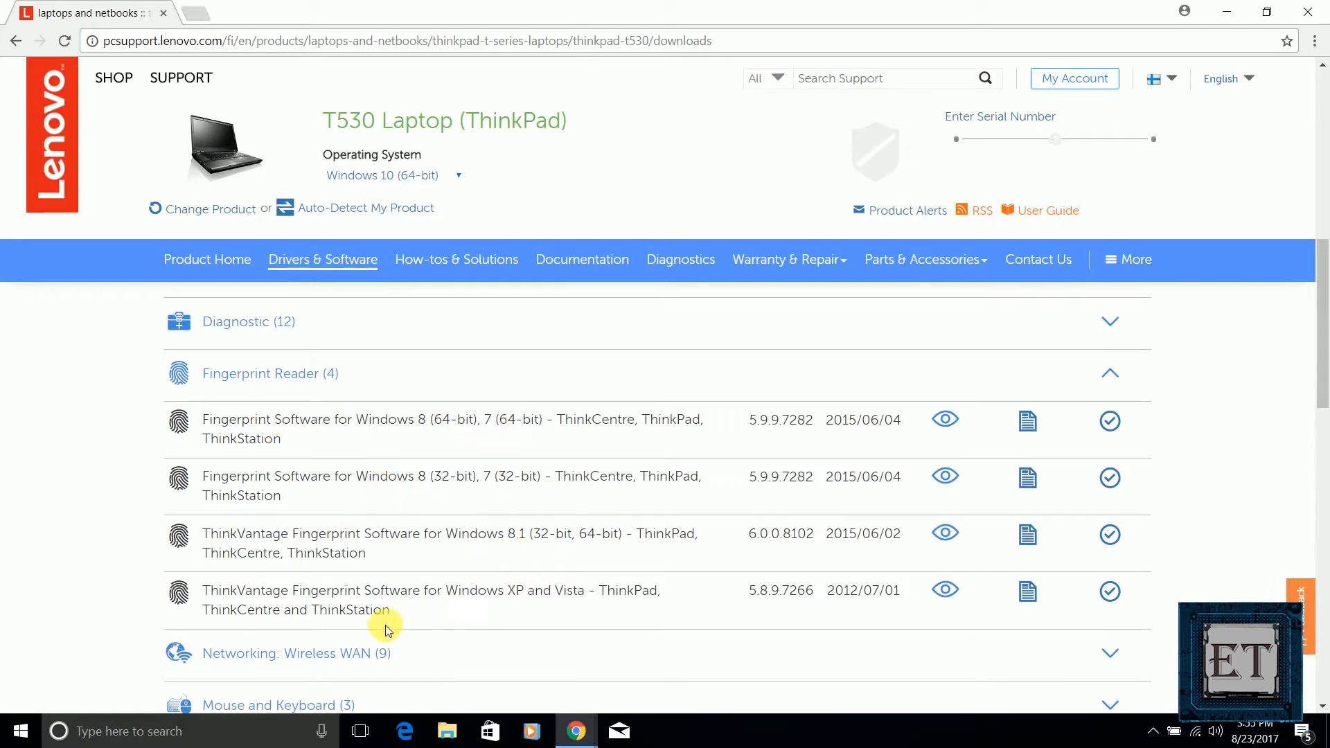
{"action": "mouse_move", "coordinate": [524, 606]}
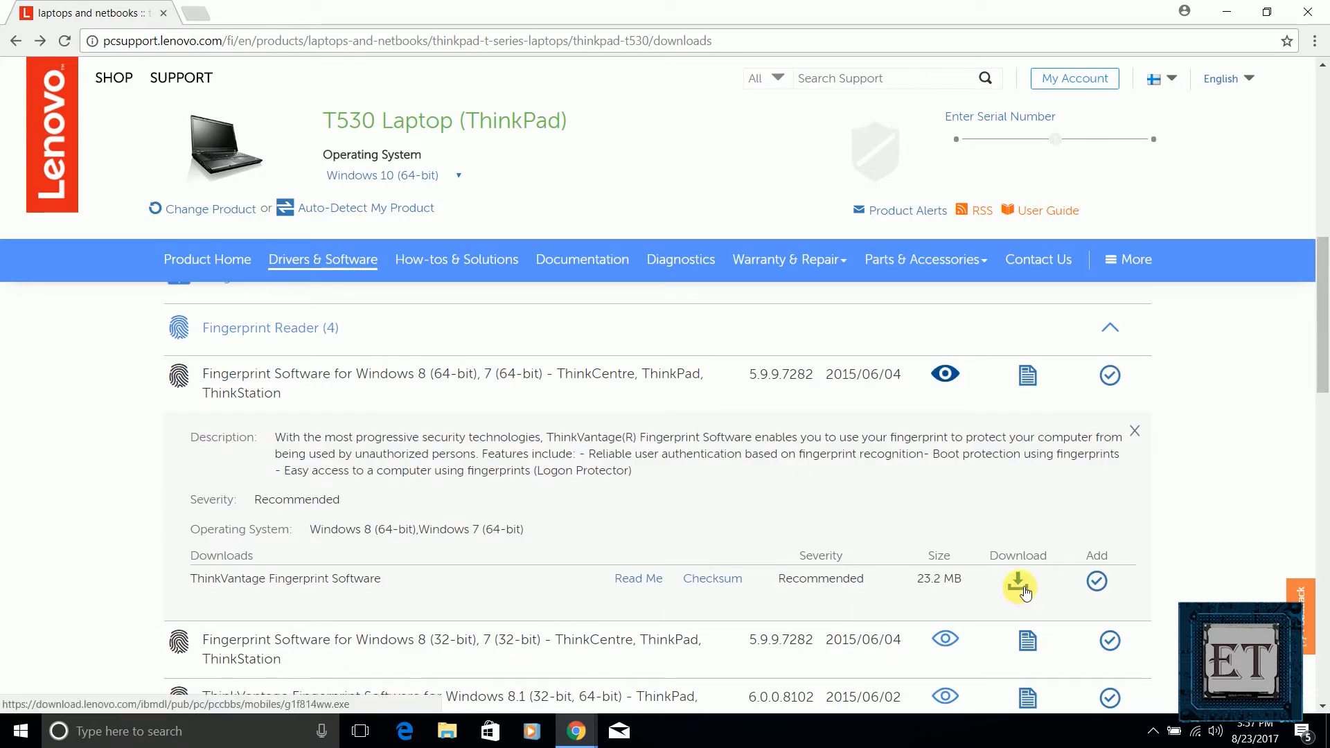
{"action": "left_click", "coordinate": [1018, 586]}
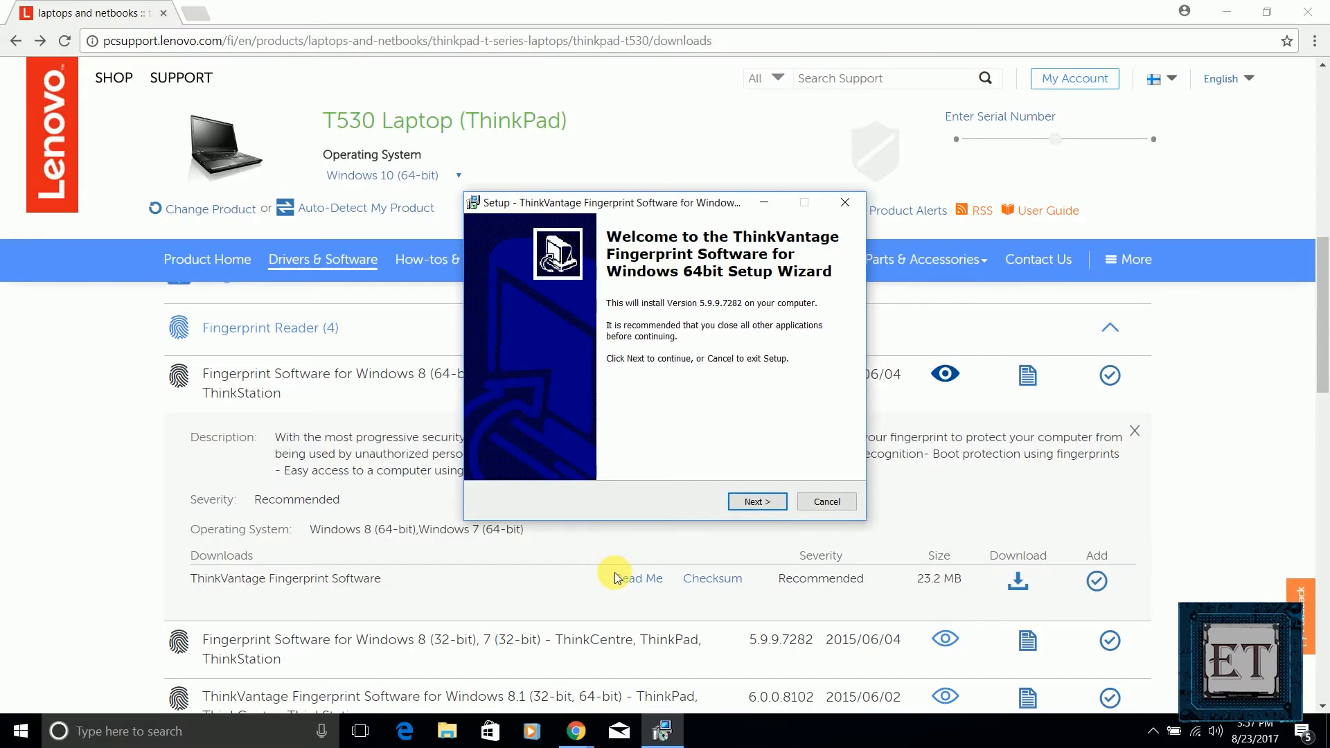
- Accept the license, keep the default destination folder and start installing the fingerprint software
{"action": "left_click", "coordinate": [756, 502]}
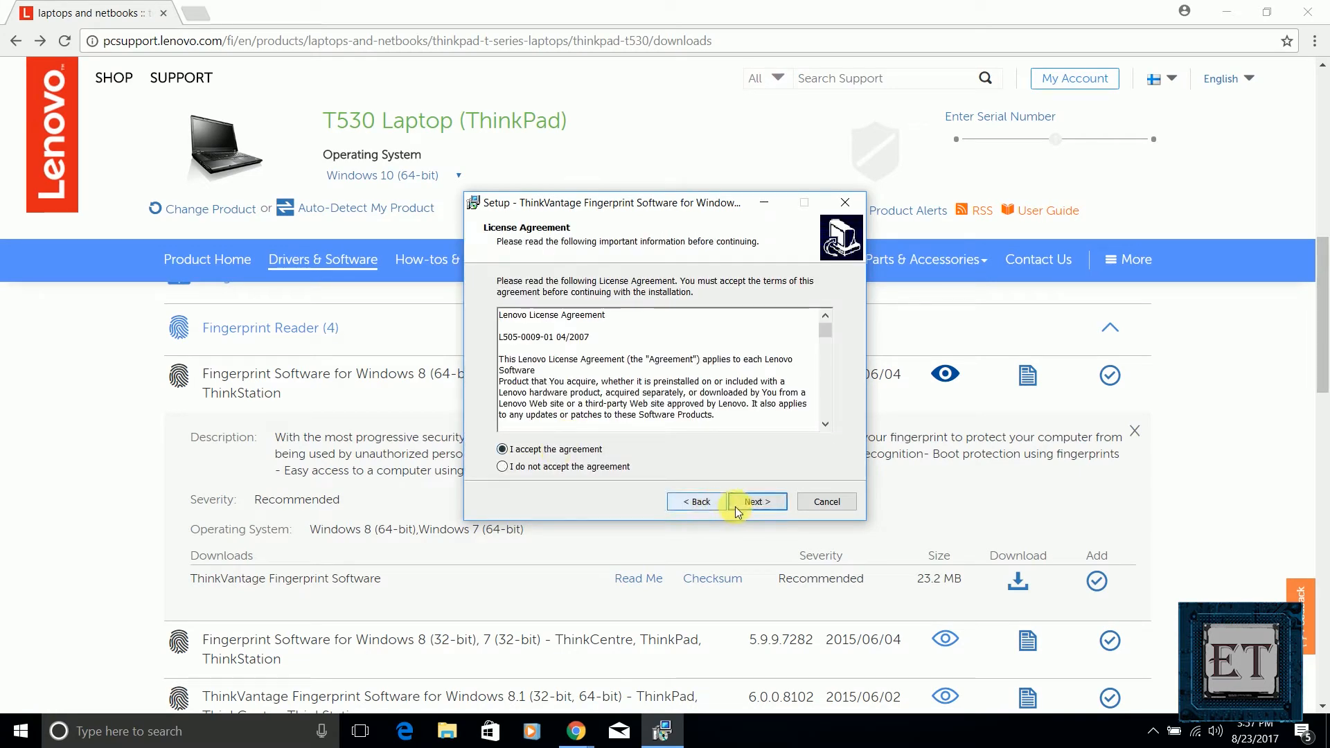
{"action": "left_click", "coordinate": [755, 502]}
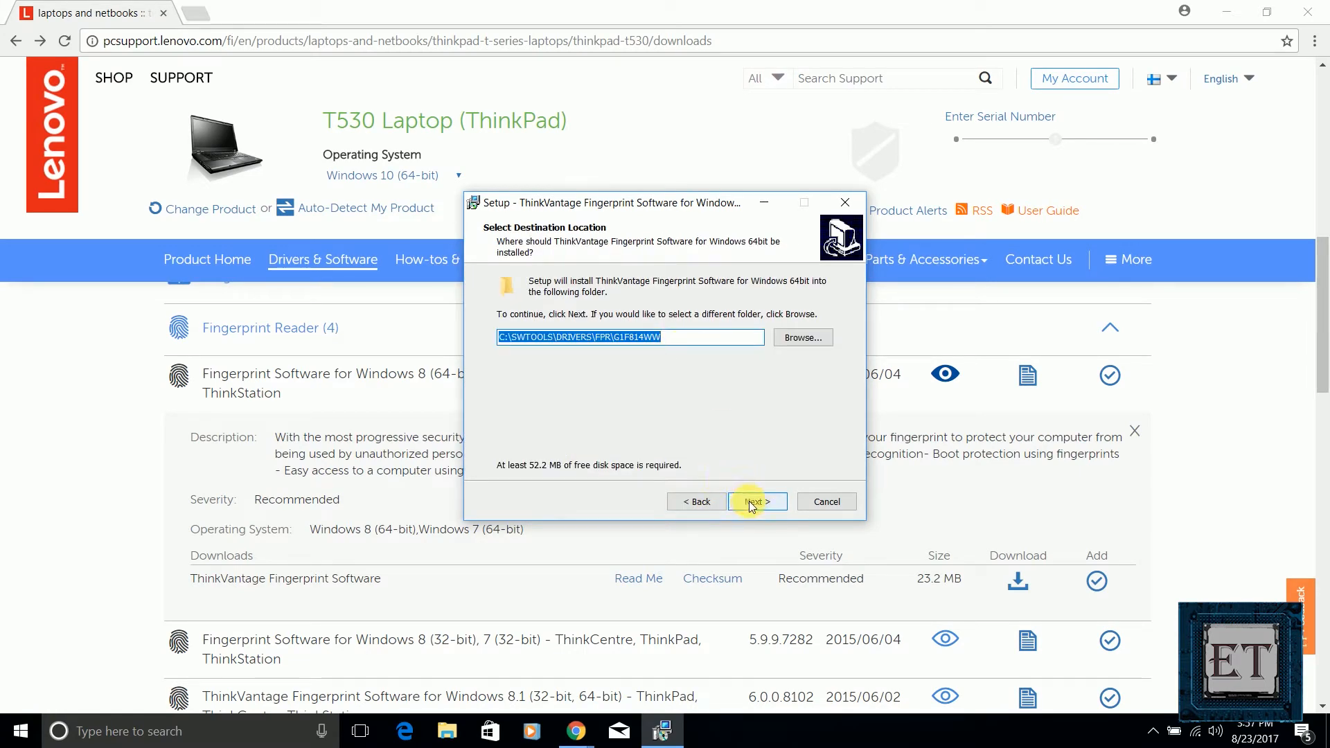
{"action": "left_click", "coordinate": [757, 501]}
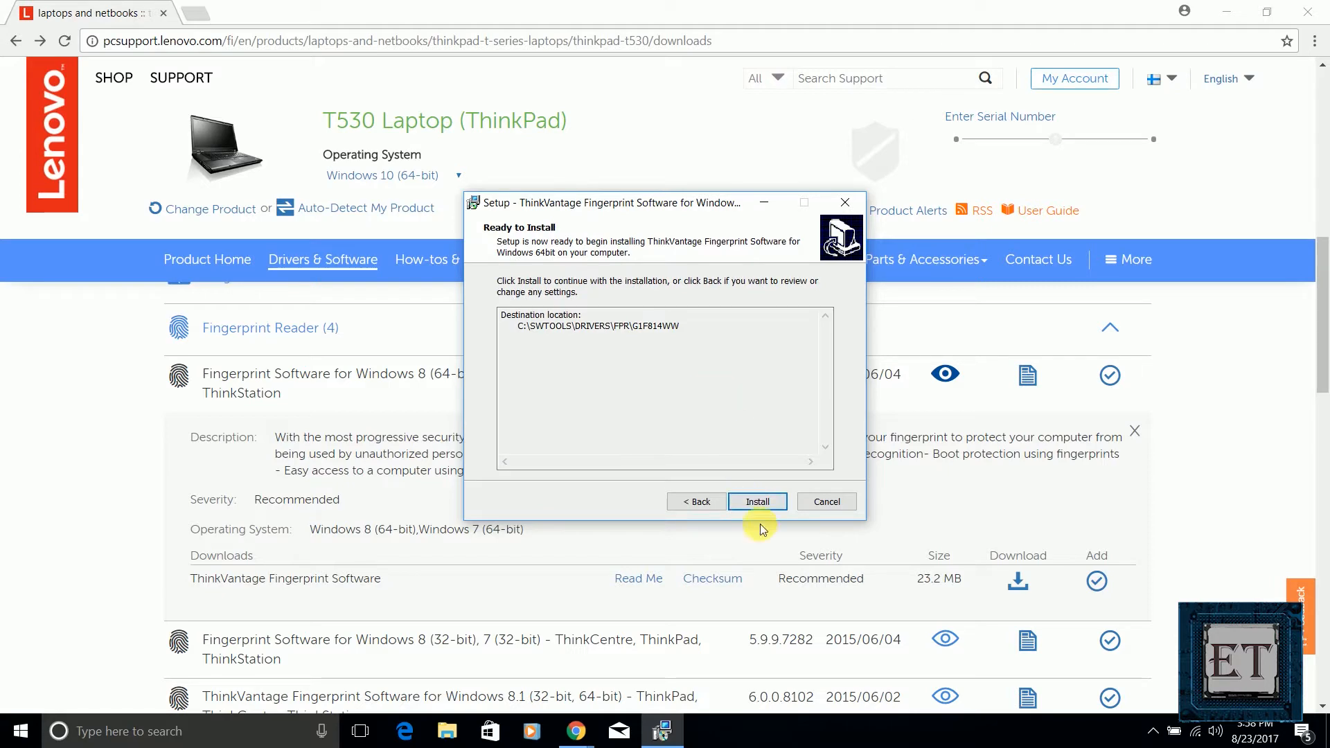
{"action": "left_click", "coordinate": [756, 502]}
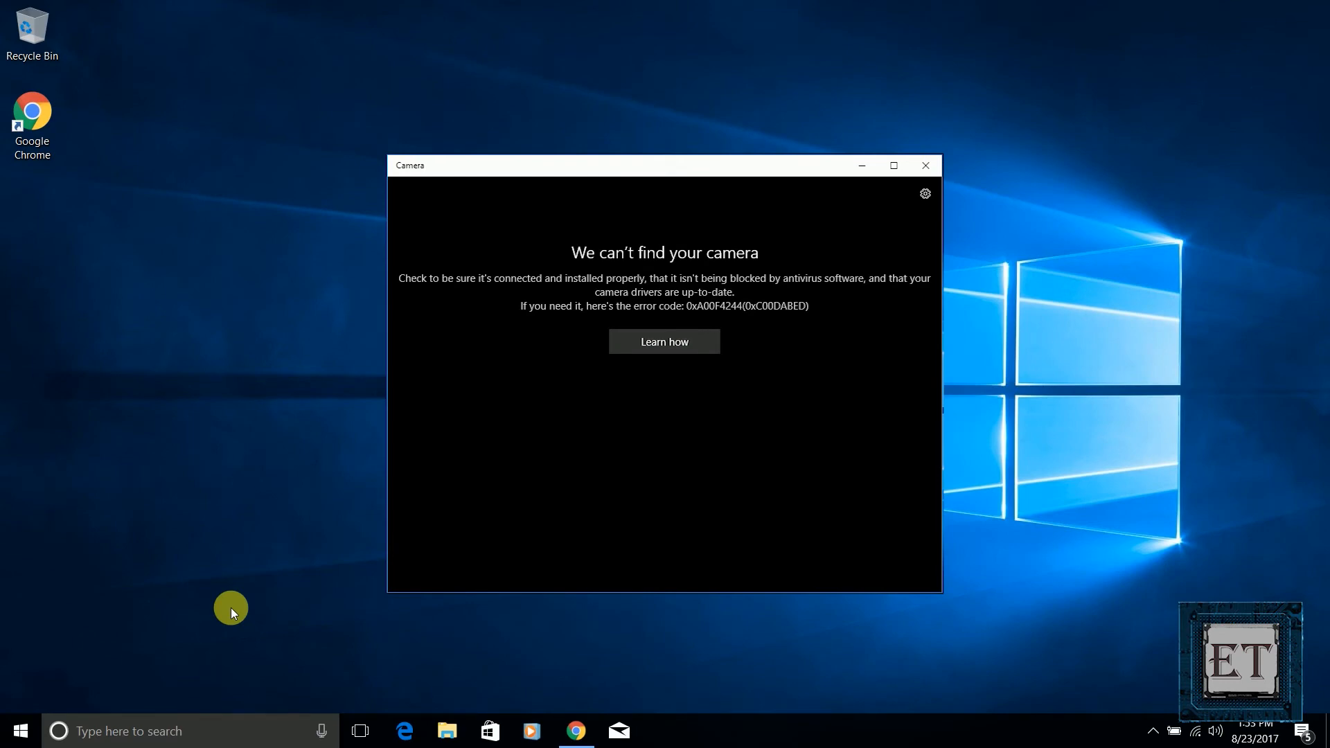
- Test the Camera app and read its 'We can't find your camera' error
{"action": "left_click", "coordinate": [925, 165]}
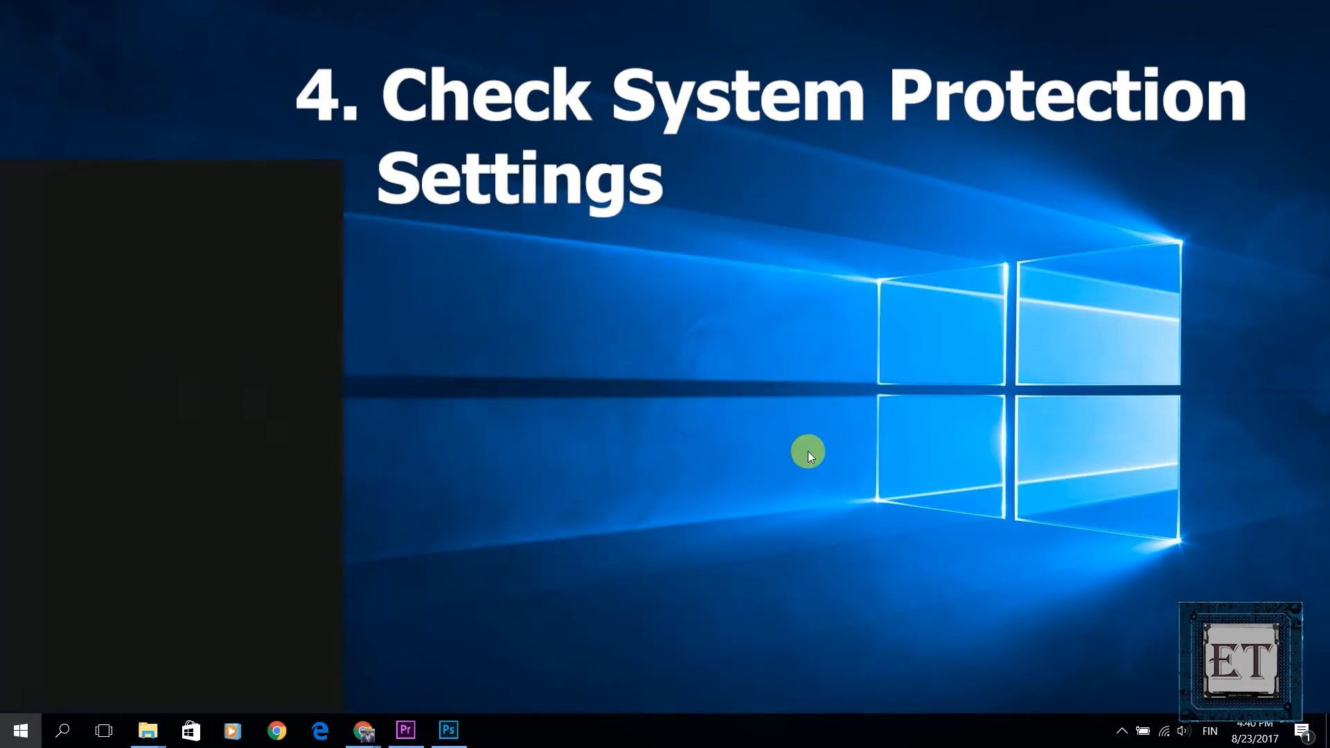
- Reach System Protection via Control Panel and select New Volume (D:)
{"action": "type", "text": "control panel"}
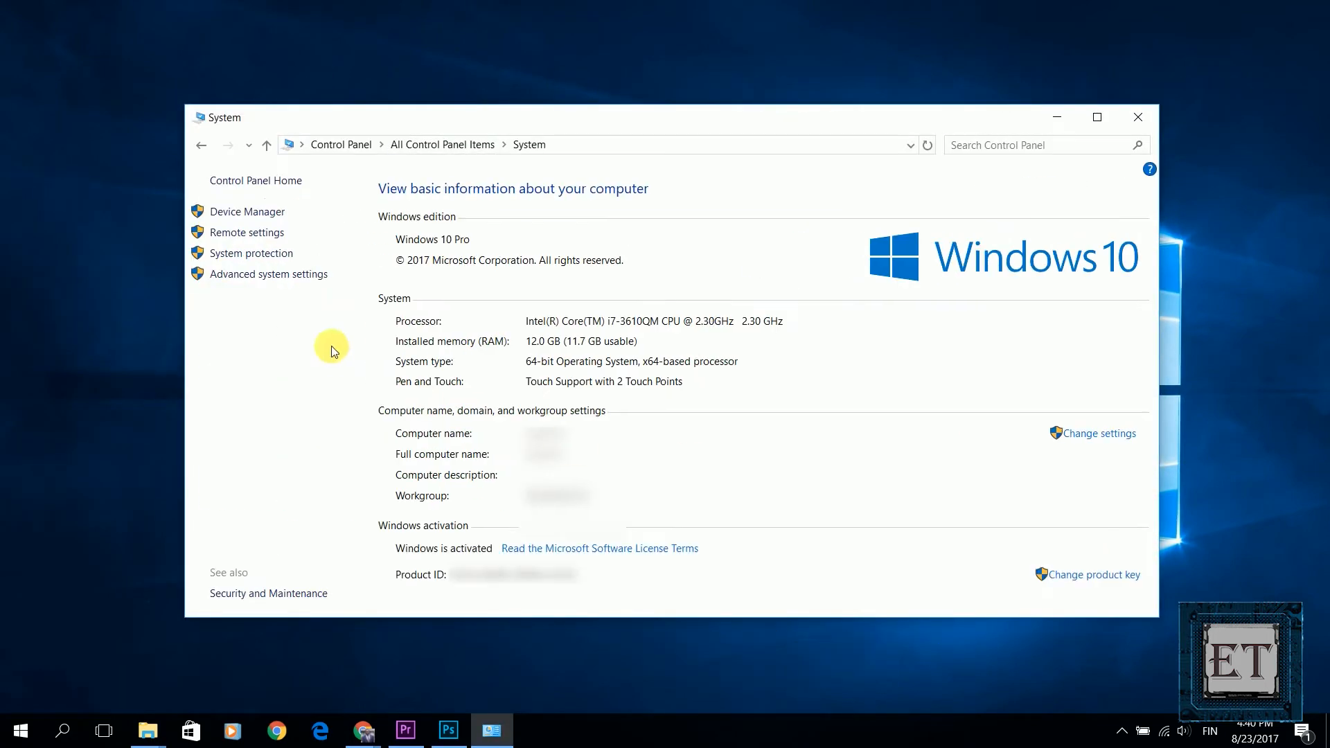
{"action": "left_click", "coordinate": [251, 254]}
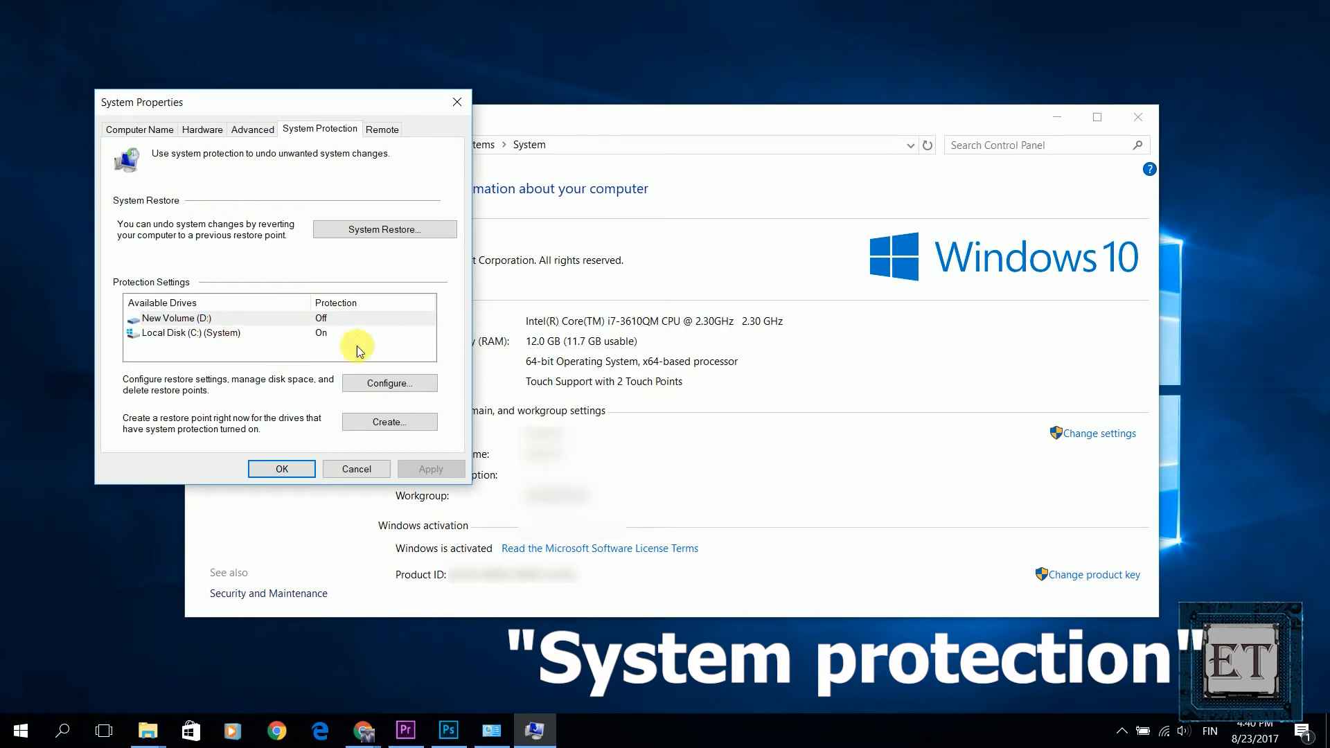
{"action": "left_click", "coordinate": [194, 332]}
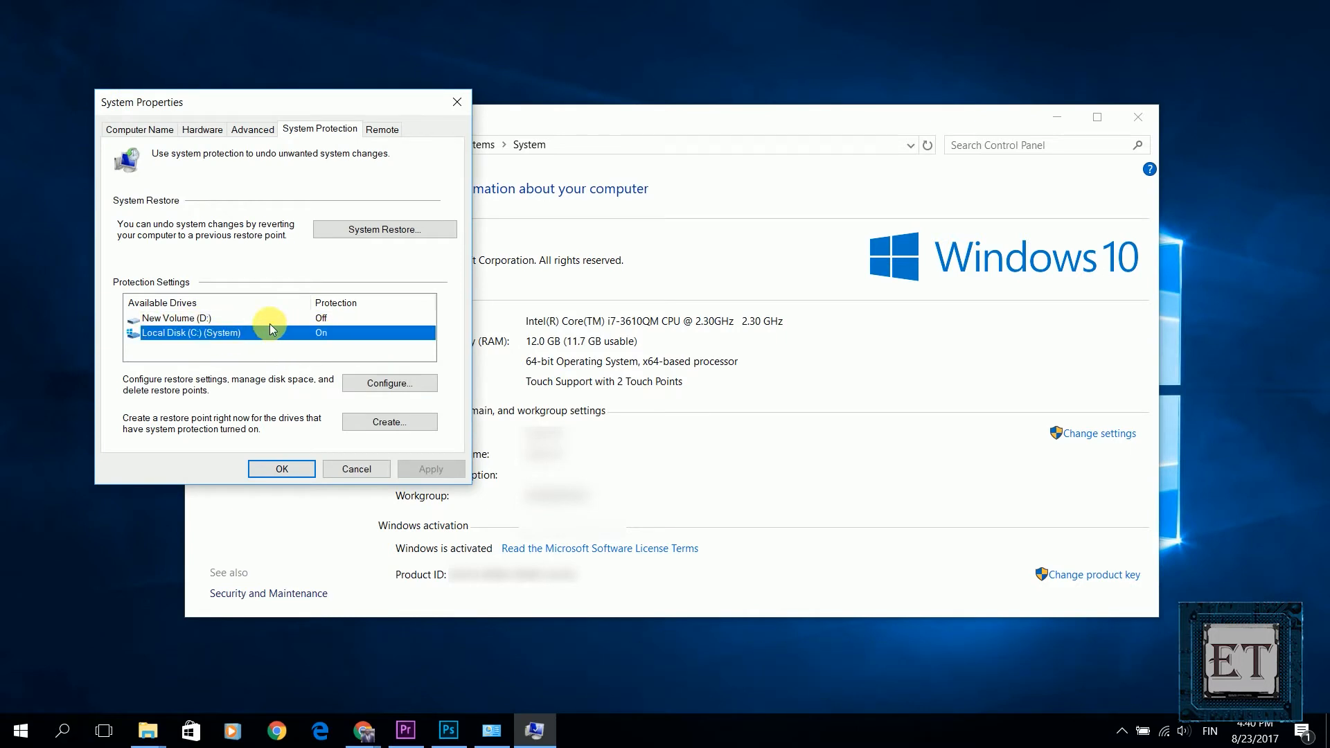
{"action": "left_click", "coordinate": [176, 319]}
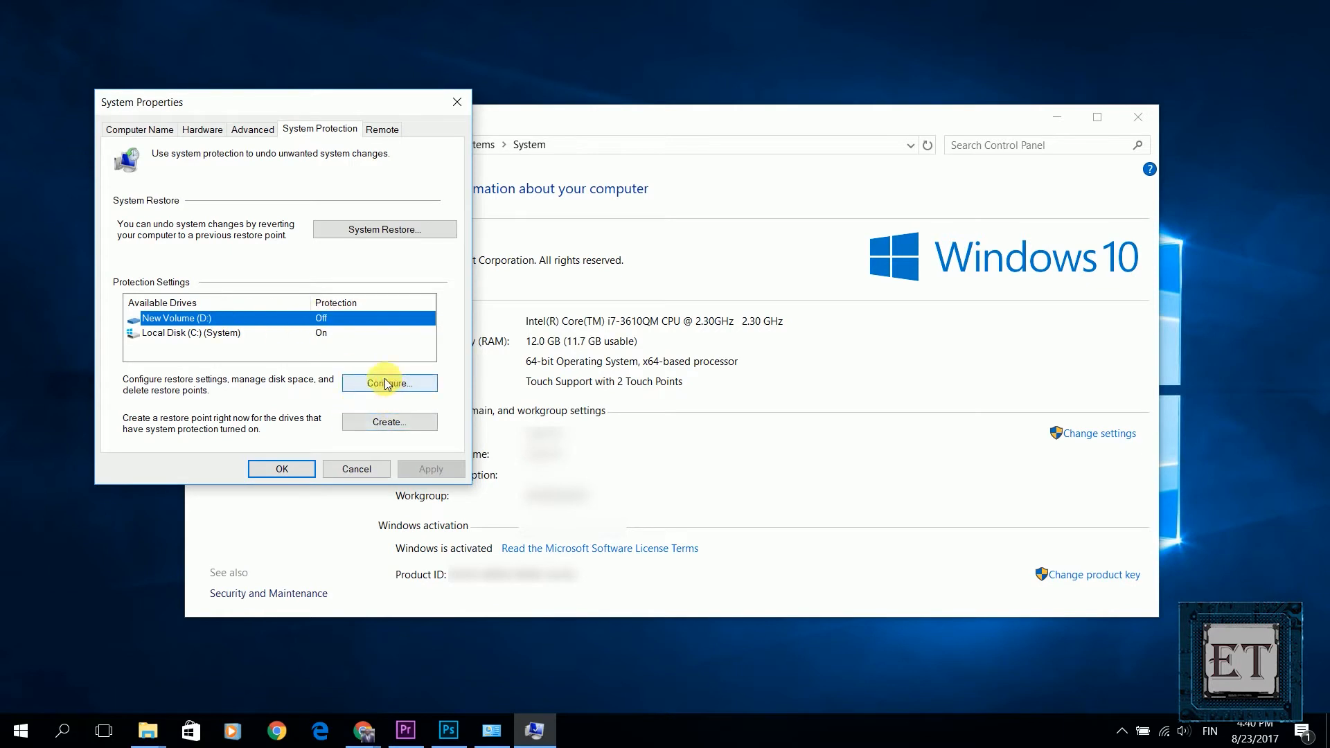
- Turn on system protection for New Volume (D:) and confirm, leaving both drives On
{"action": "left_click", "coordinate": [390, 383]}
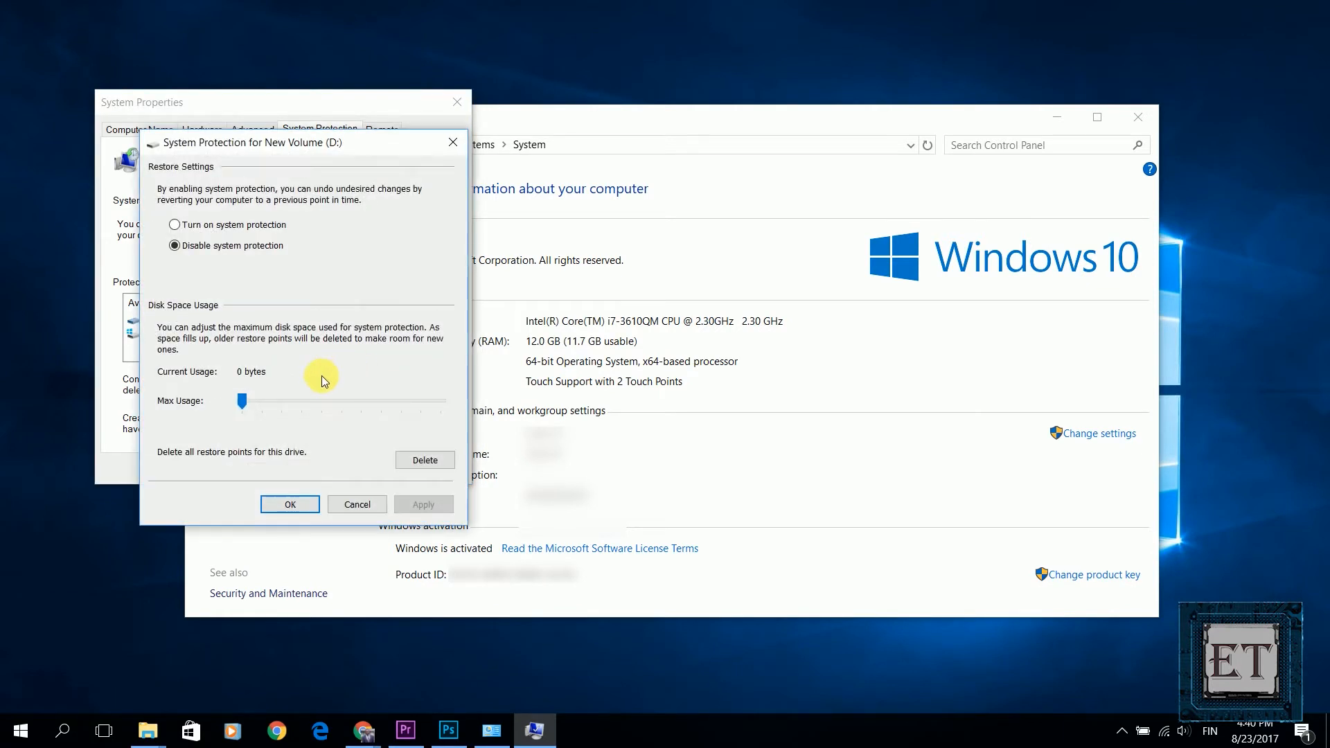
{"action": "left_click", "coordinate": [175, 225]}
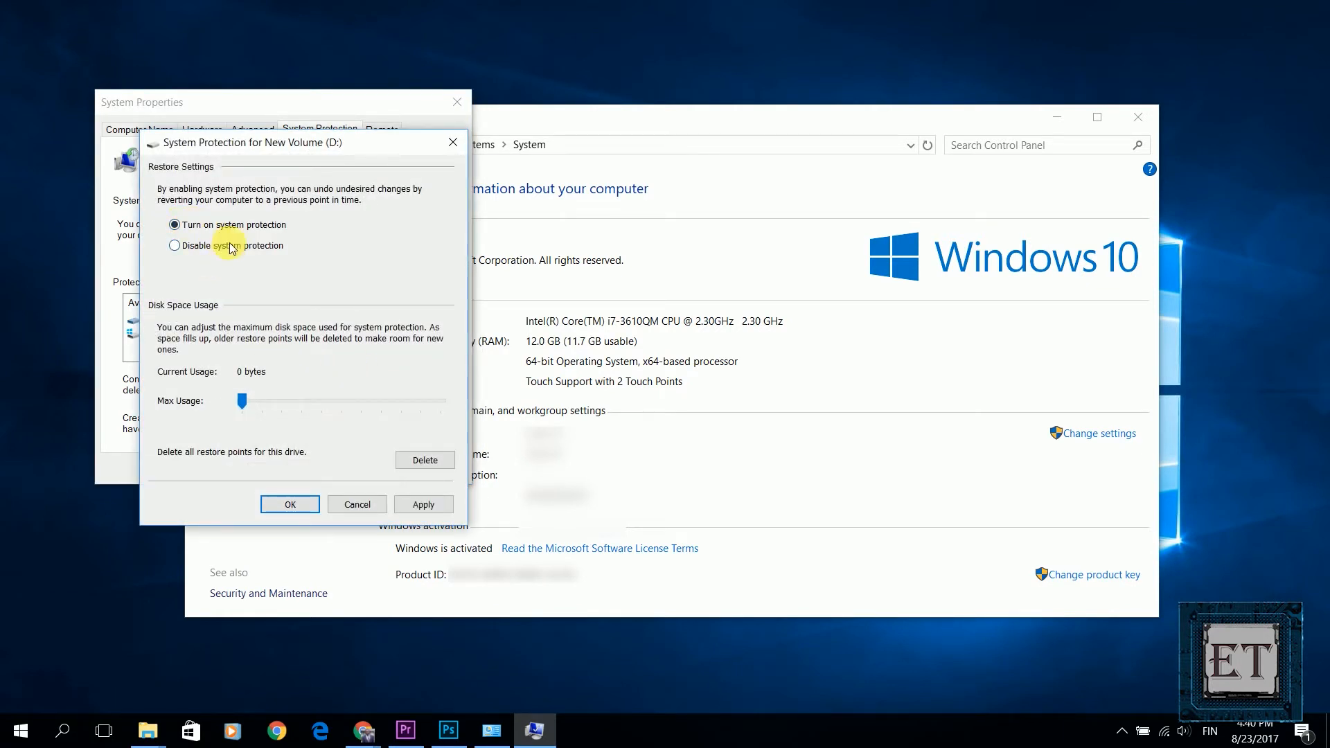
{"action": "left_click", "coordinate": [290, 504]}
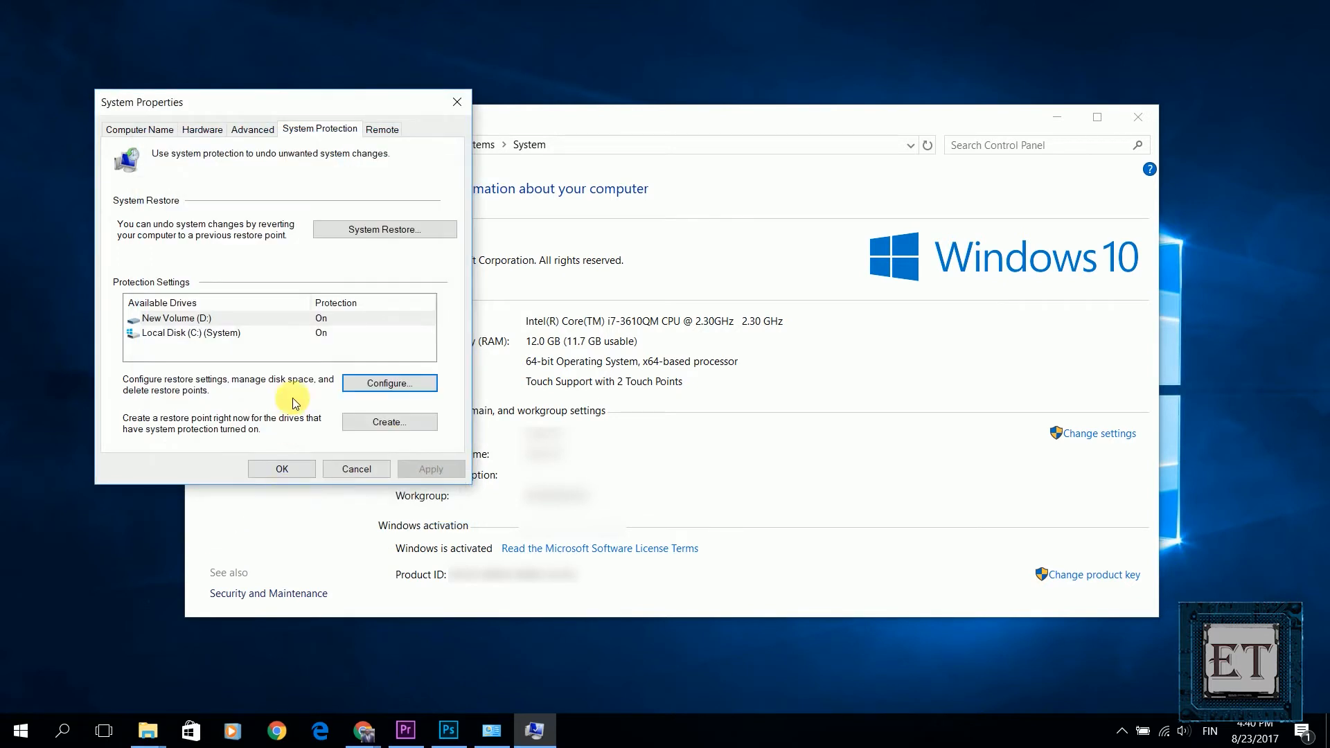
{"action": "left_click", "coordinate": [355, 468]}
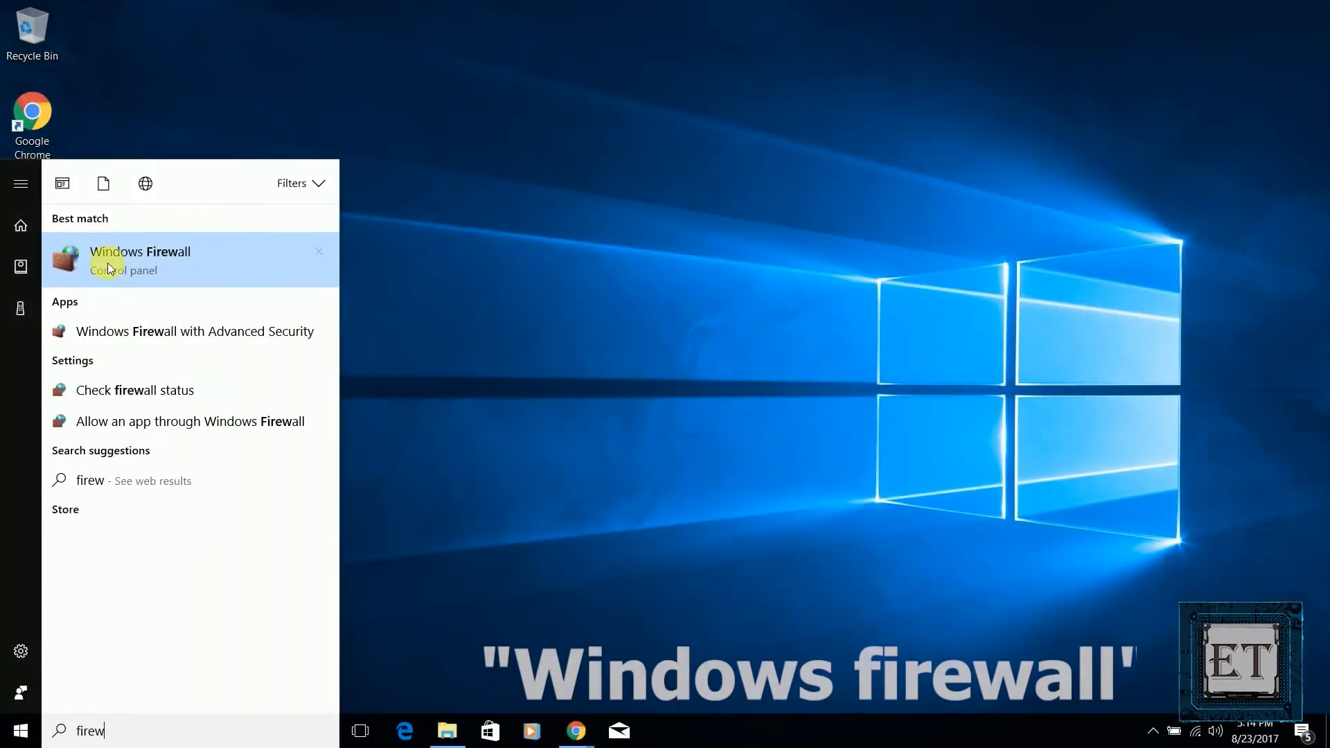
- View the Windows Firewall on/off page to check its state for private and public networks
{"action": "left_click", "coordinate": [139, 260]}
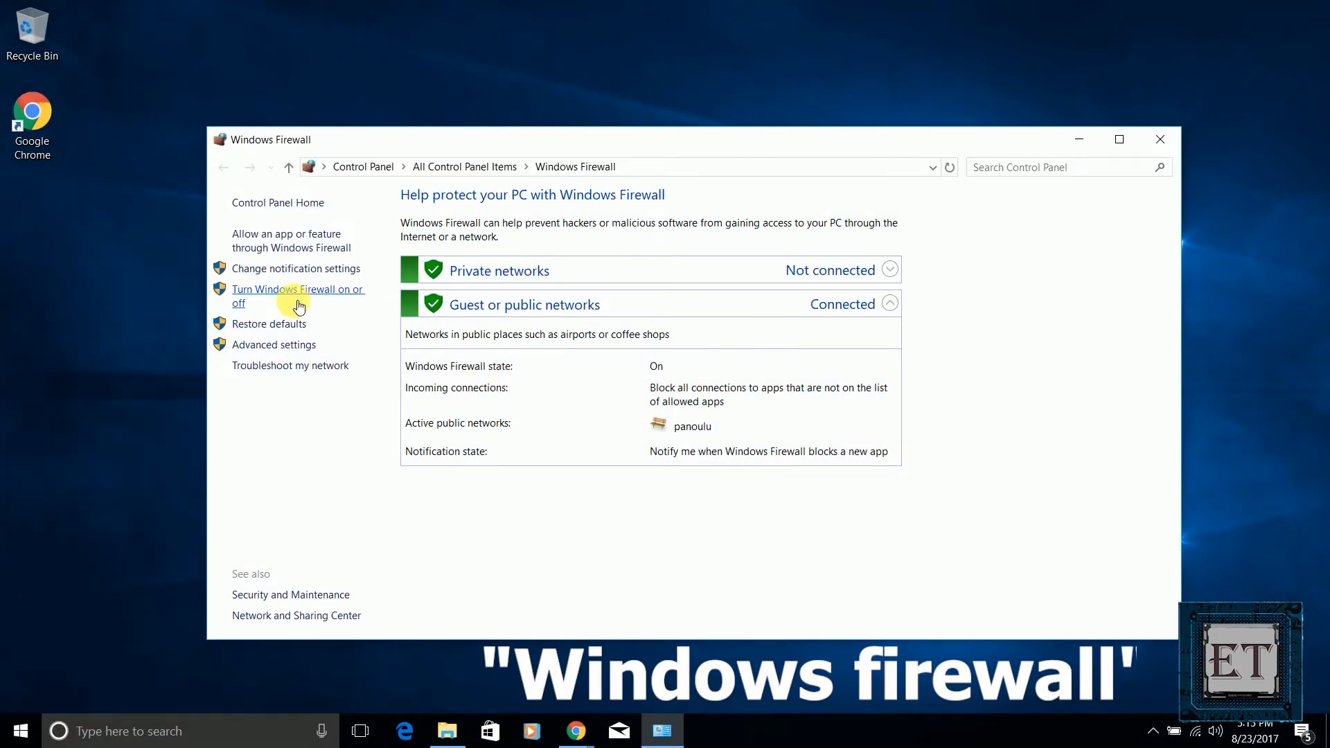
{"action": "left_click", "coordinate": [297, 296]}
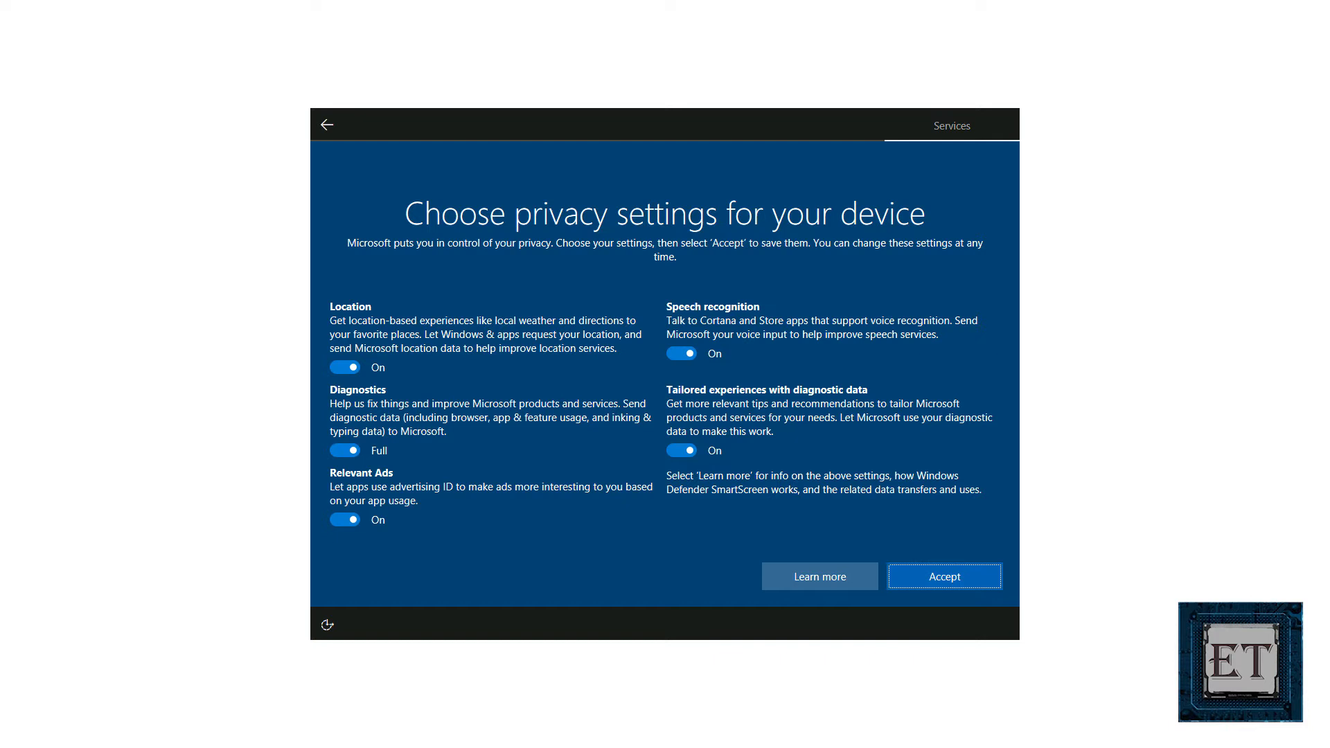
- Accept the device privacy choices for location, diagnostics, ads, speech and tailored experiences
{"action": "left_click", "coordinate": [945, 574]}
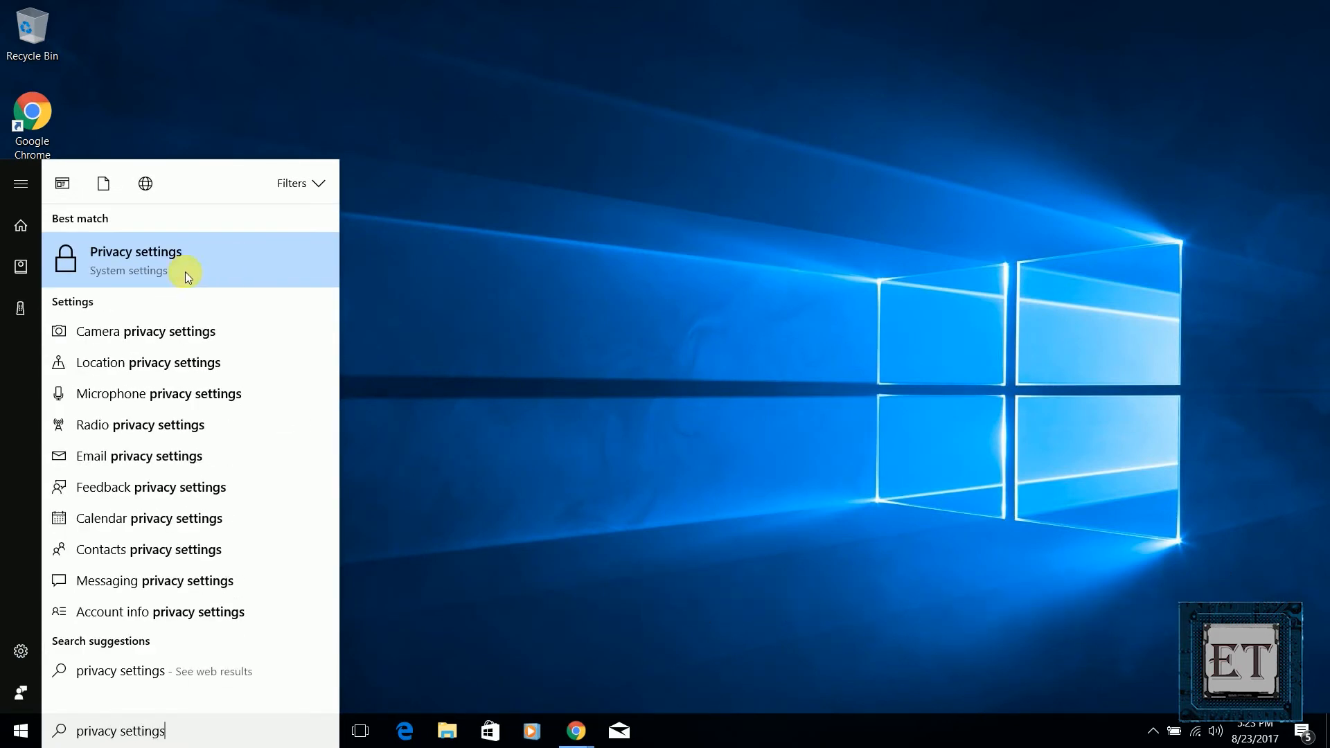
- Switch the Location service Off in the Privacy settings' Location page
{"action": "left_click", "coordinate": [136, 260]}
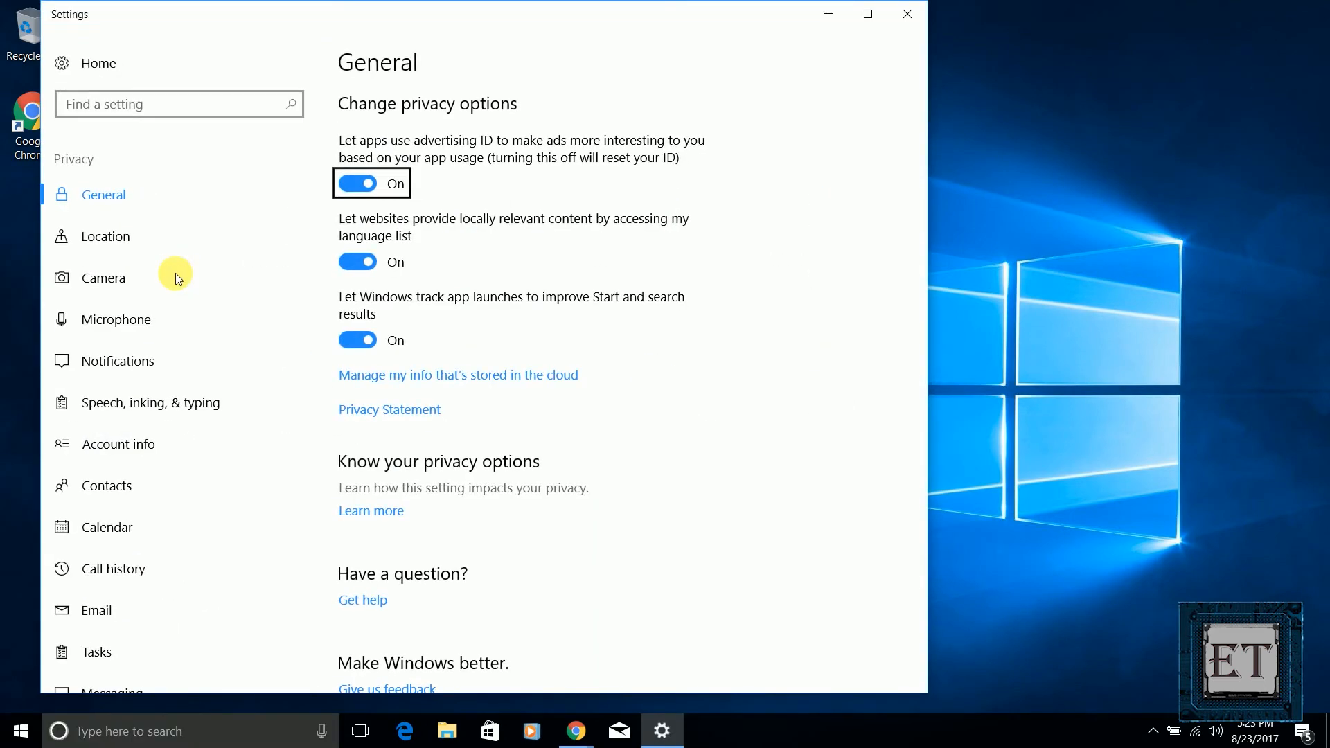
{"action": "mouse_move", "coordinate": [151, 283]}
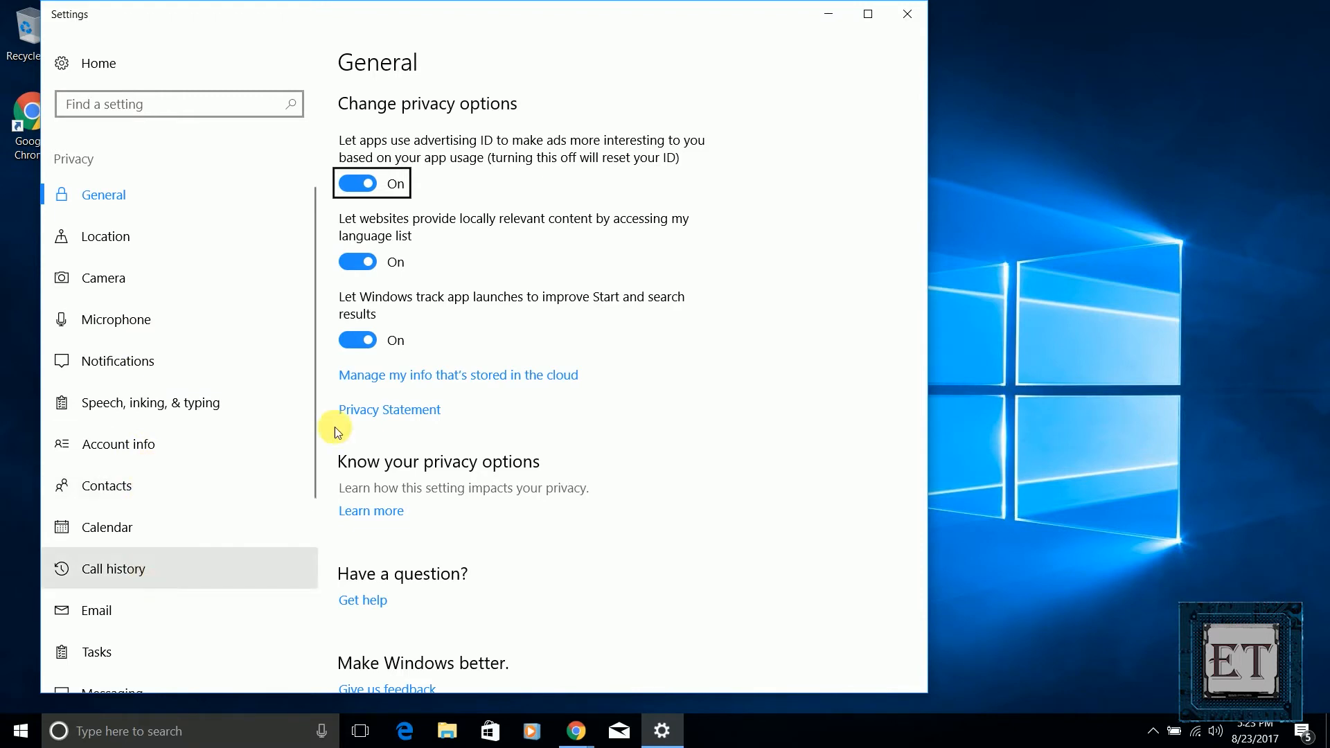
{"action": "scroll", "scroll_direction": "down", "scroll_amount": 3}
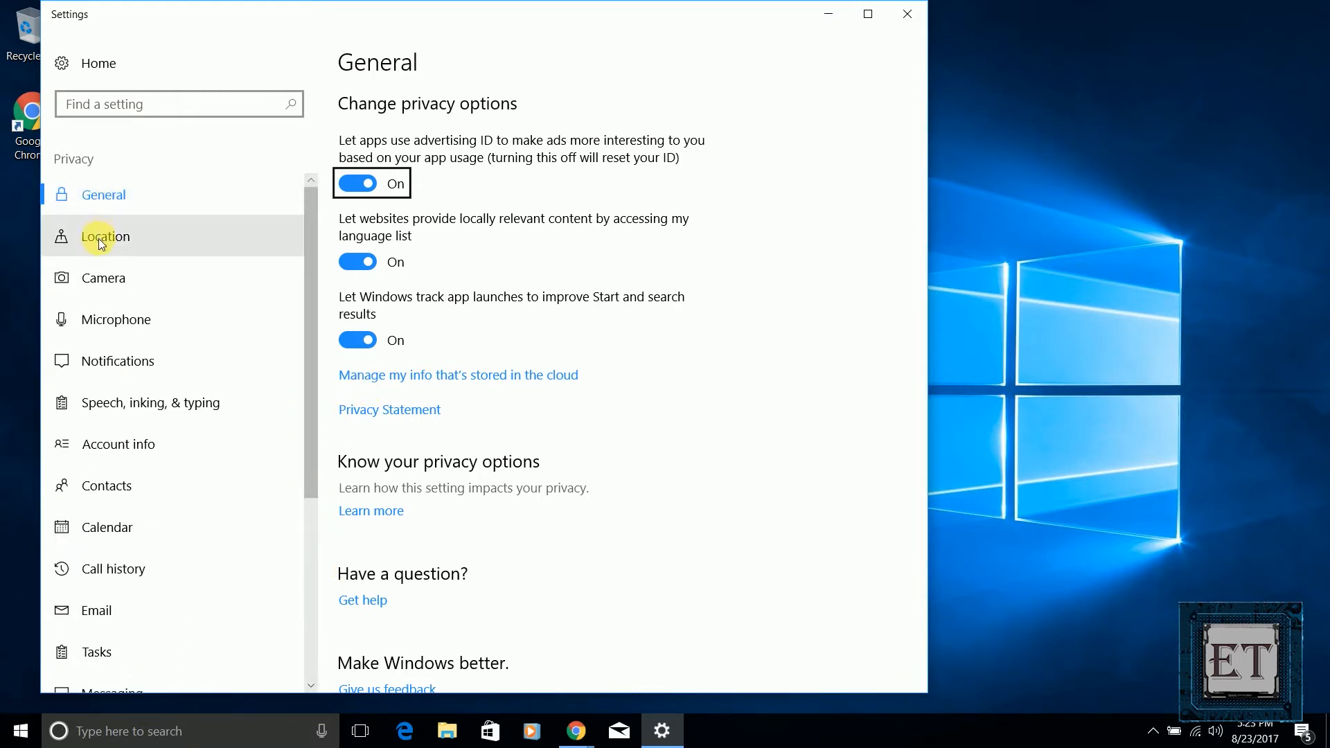
{"action": "mouse_move", "coordinate": [108, 331]}
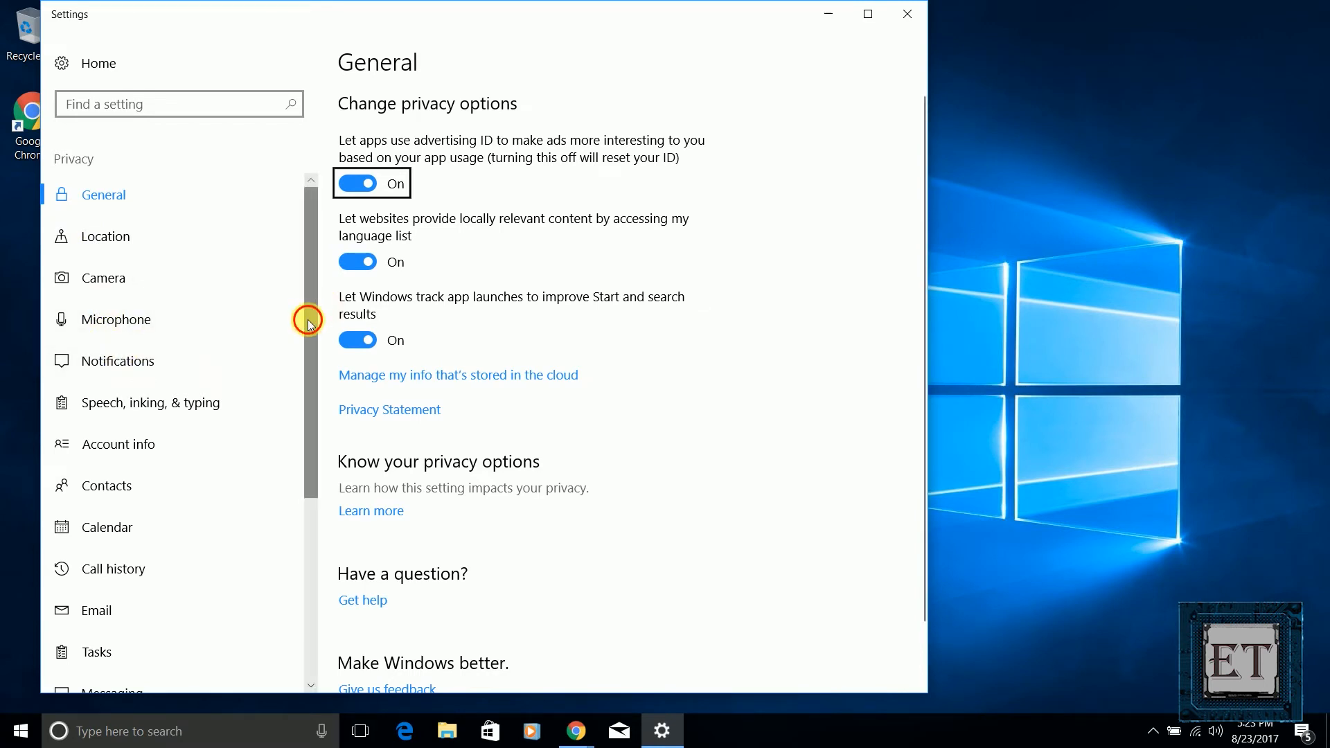
{"action": "scroll", "scroll_direction": "down", "scroll_amount": 3}
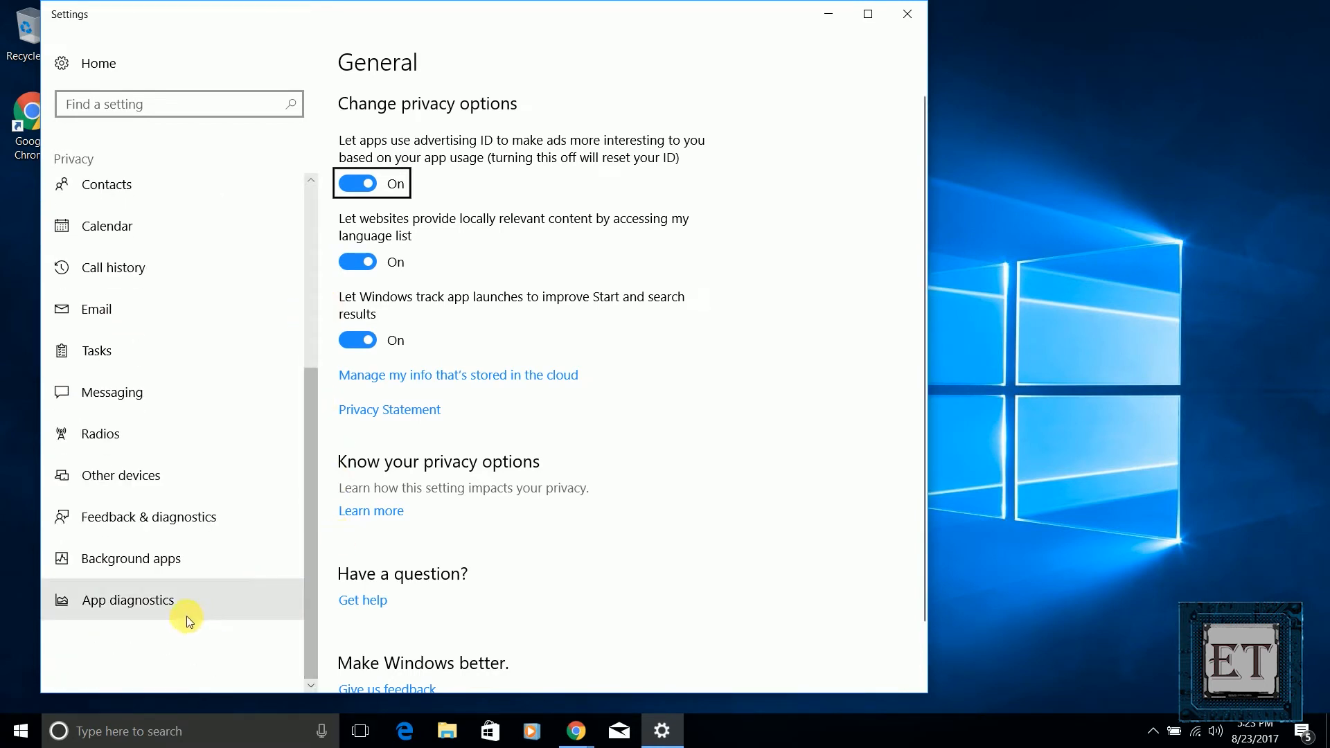
{"action": "mouse_move", "coordinate": [313, 244]}
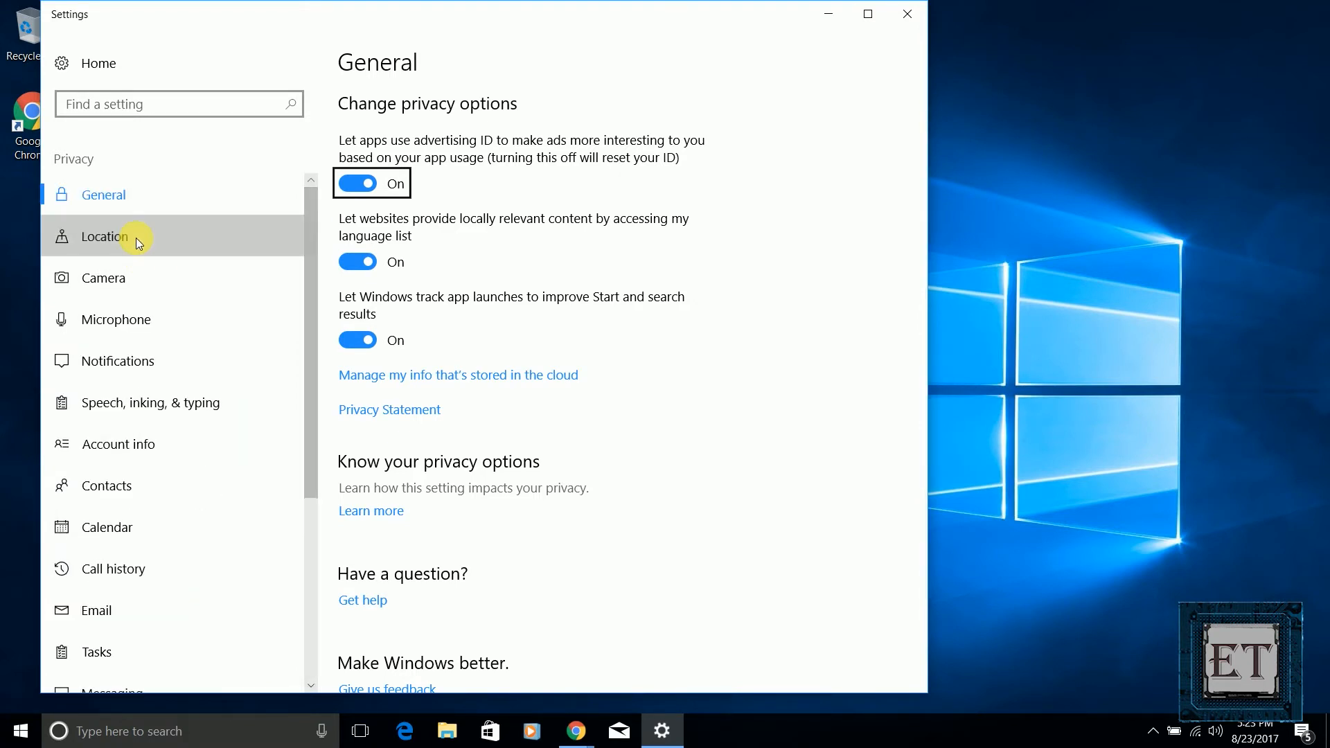
{"action": "left_click", "coordinate": [105, 236]}
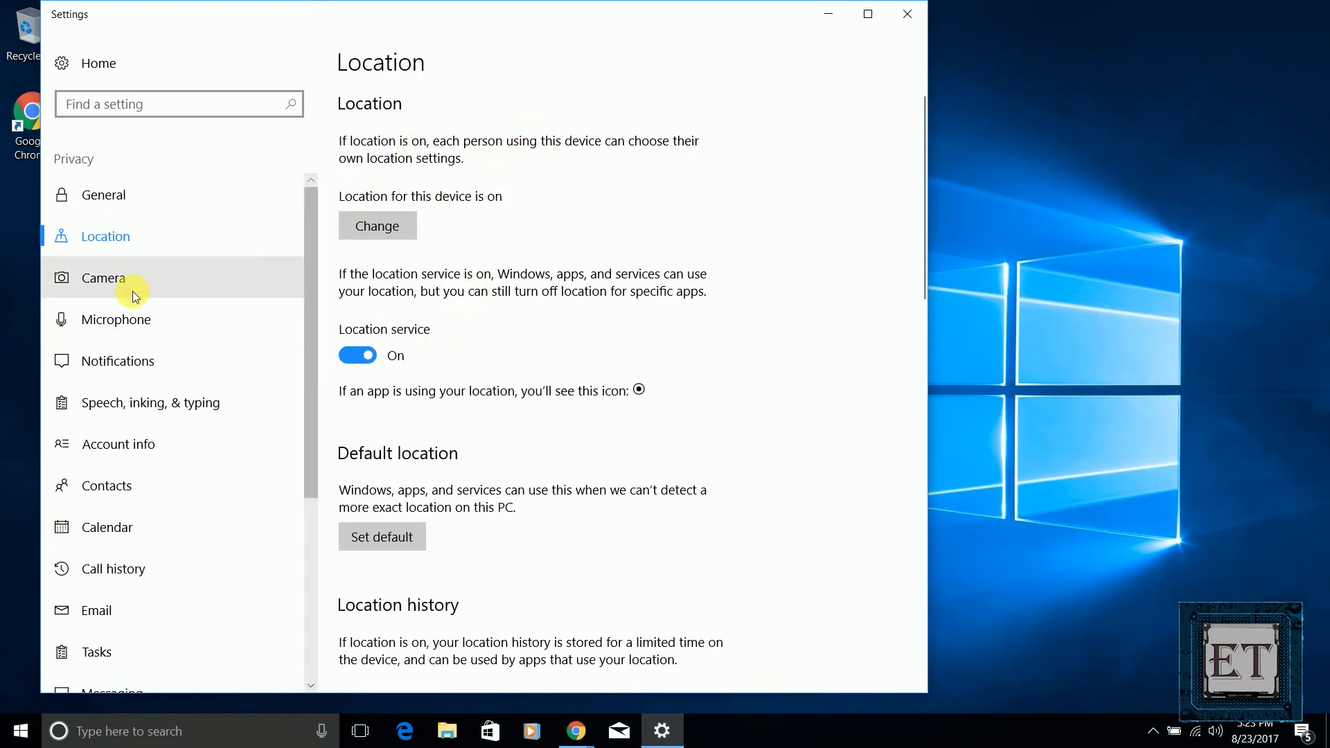
{"action": "left_click", "coordinate": [358, 354]}
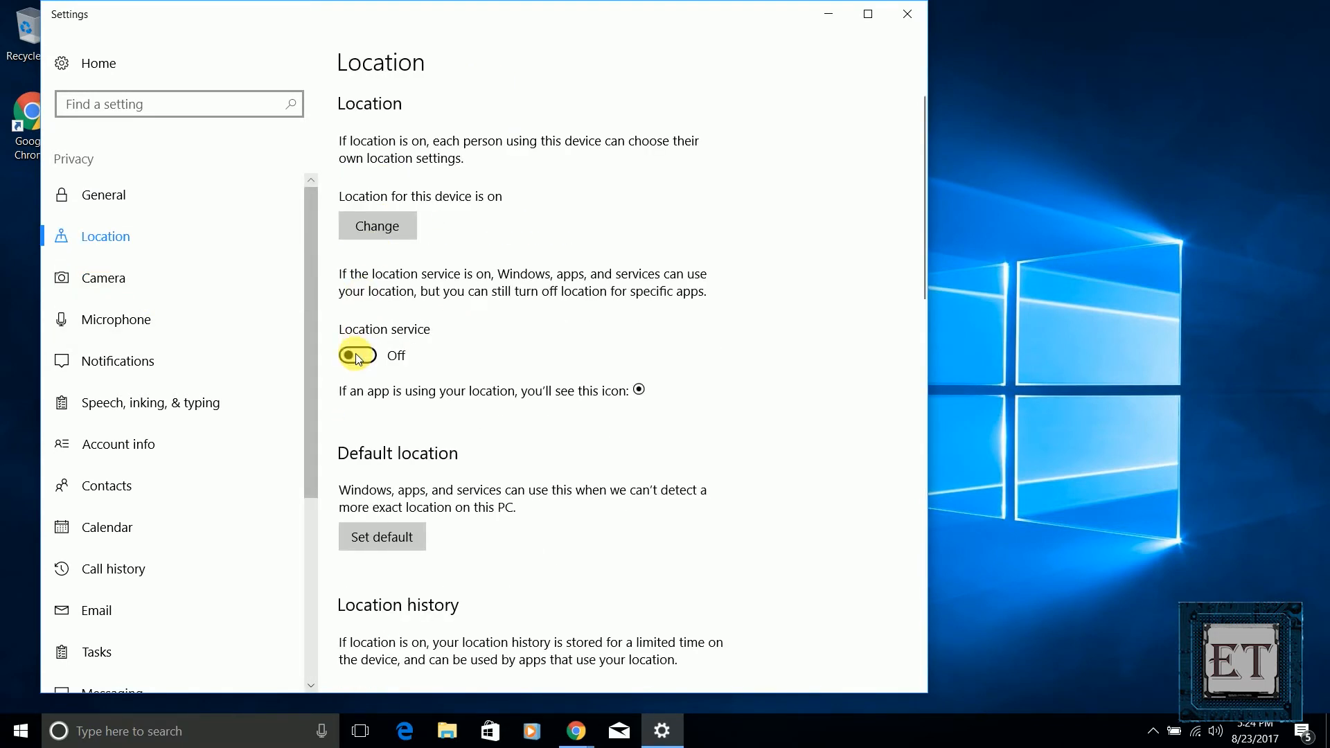
{"action": "left_click", "coordinate": [356, 355]}
{"action": "type", "text": "go back to windows"}
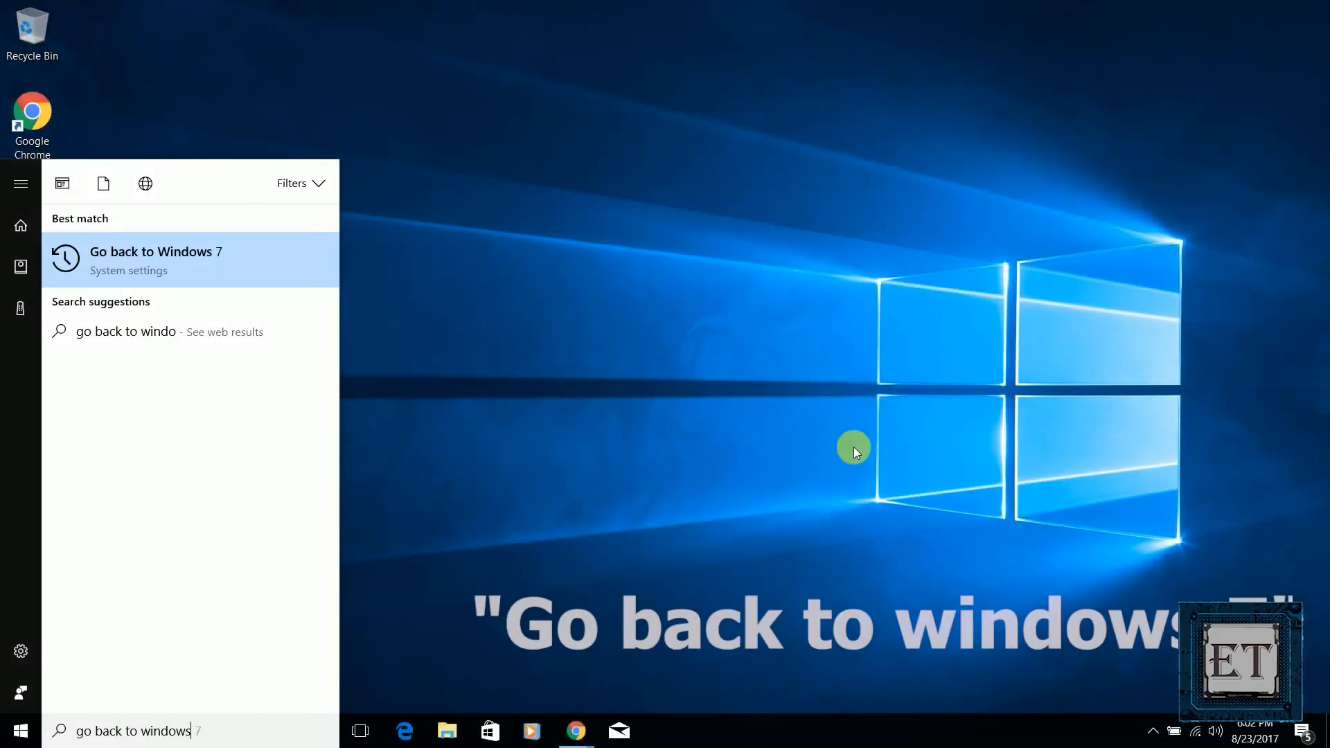
- Start going back to Windows 7, citing apps or devices not working, skipping updates, up to the password warning
{"action": "left_click", "coordinate": [155, 260]}
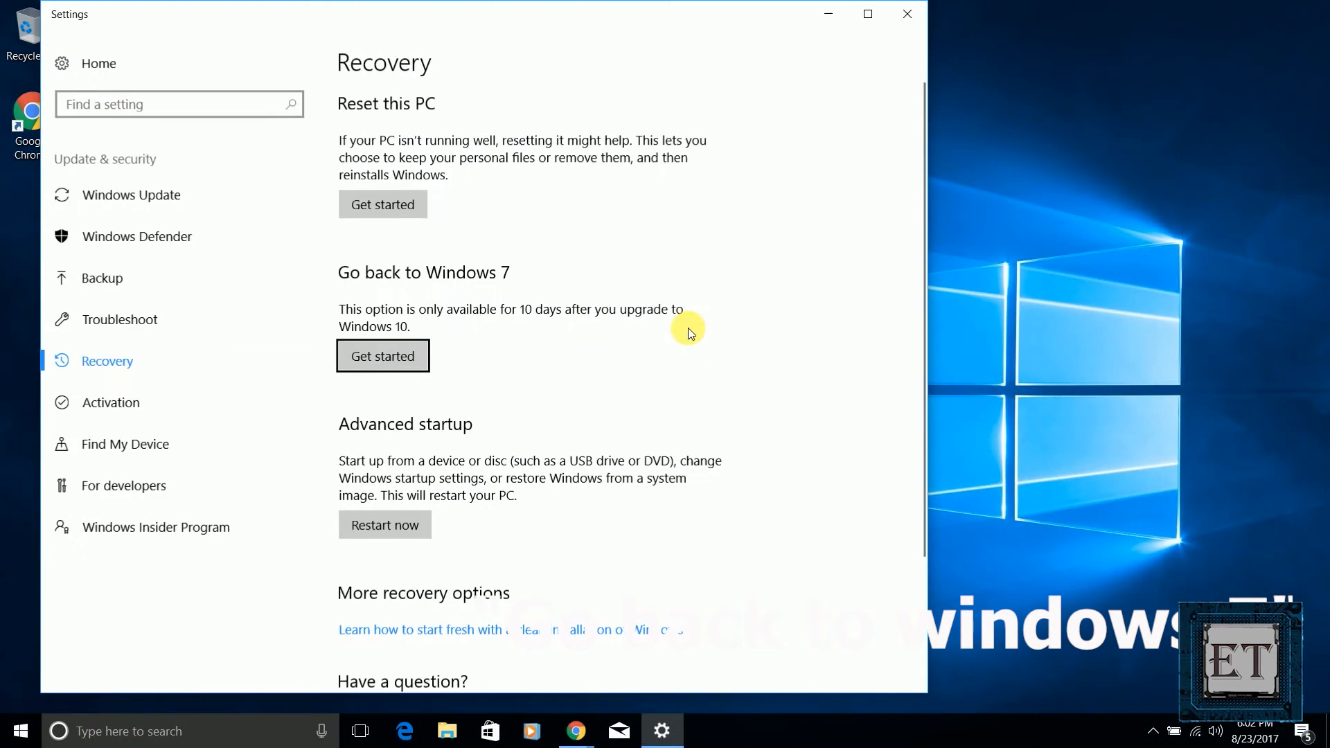
{"action": "left_click", "coordinate": [382, 354]}
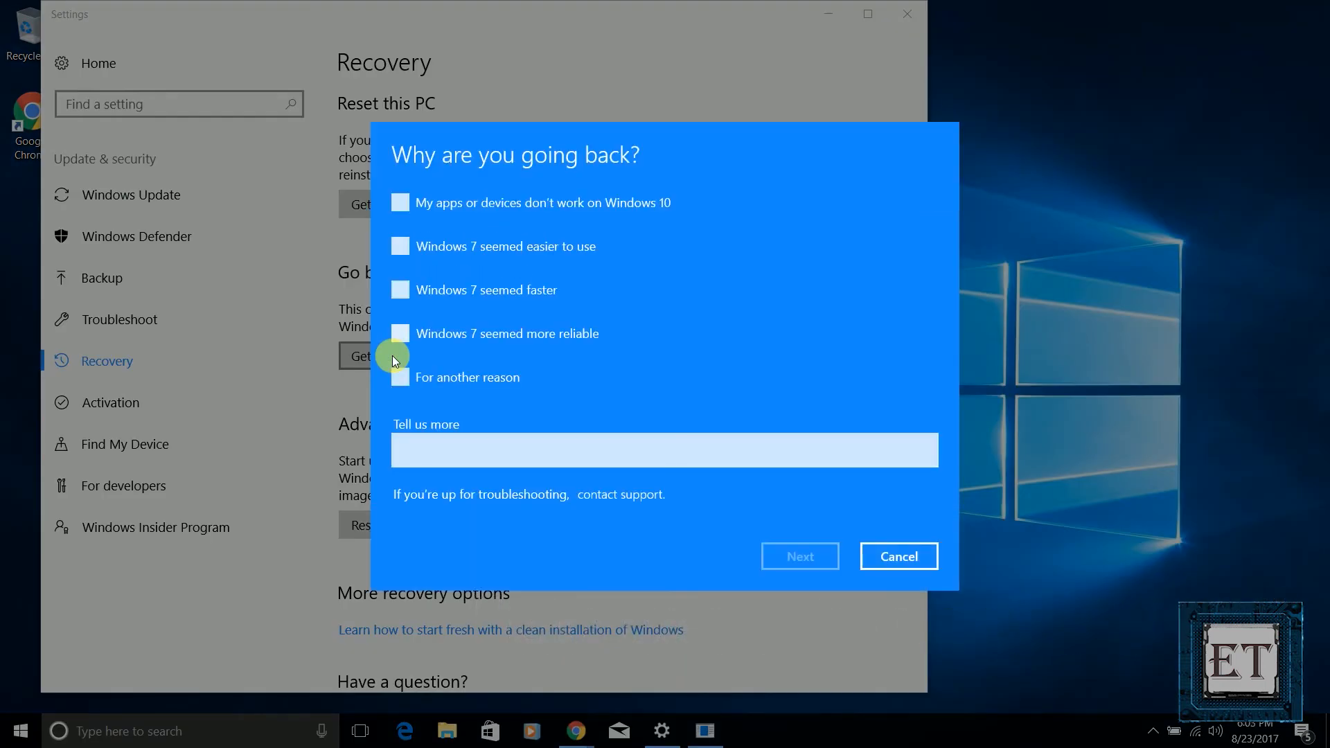
{"action": "left_click", "coordinate": [399, 203]}
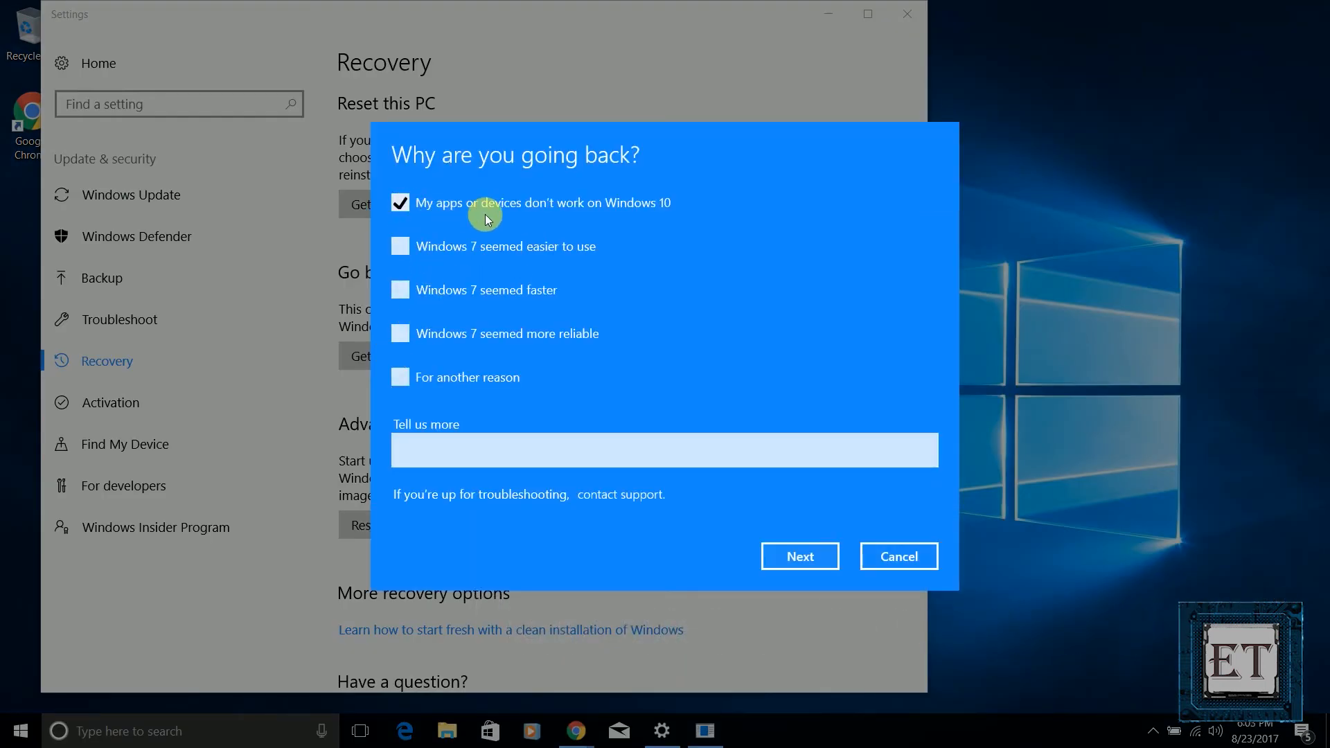
{"action": "left_click", "coordinate": [801, 557]}
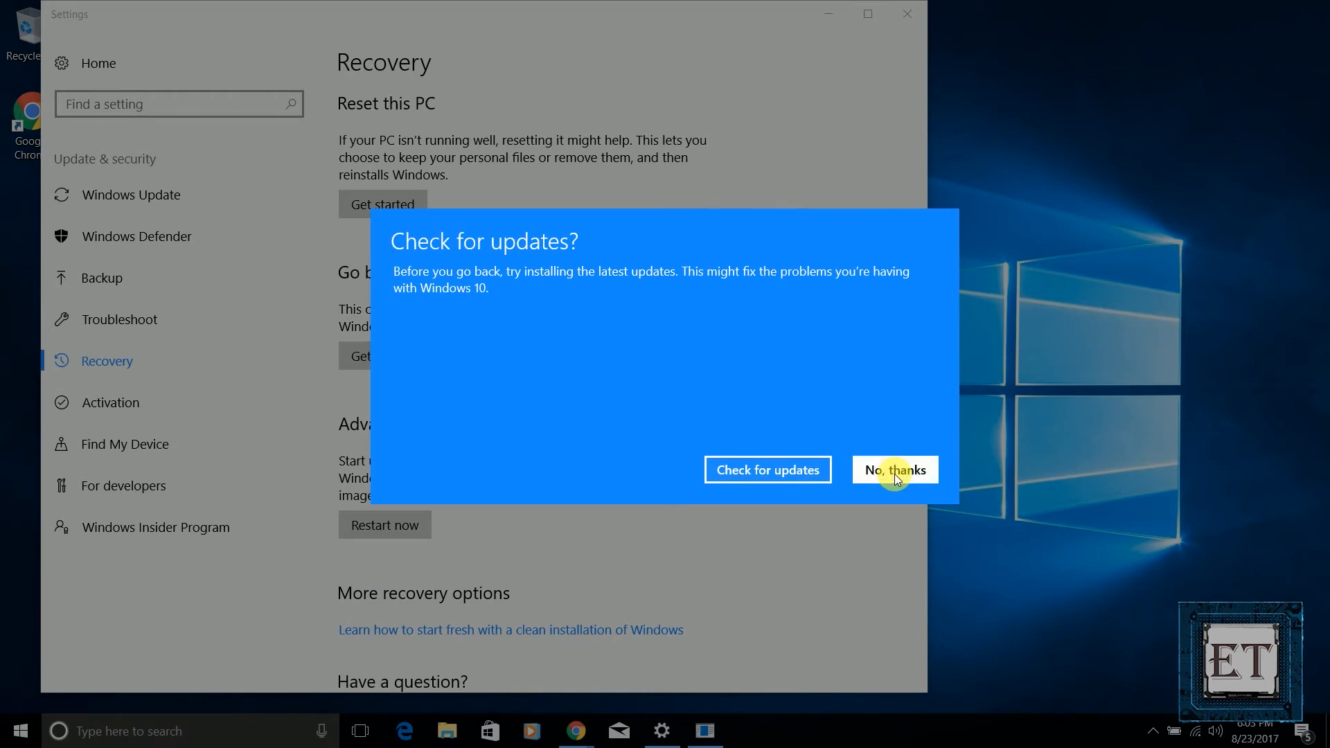
{"action": "left_click", "coordinate": [895, 470]}
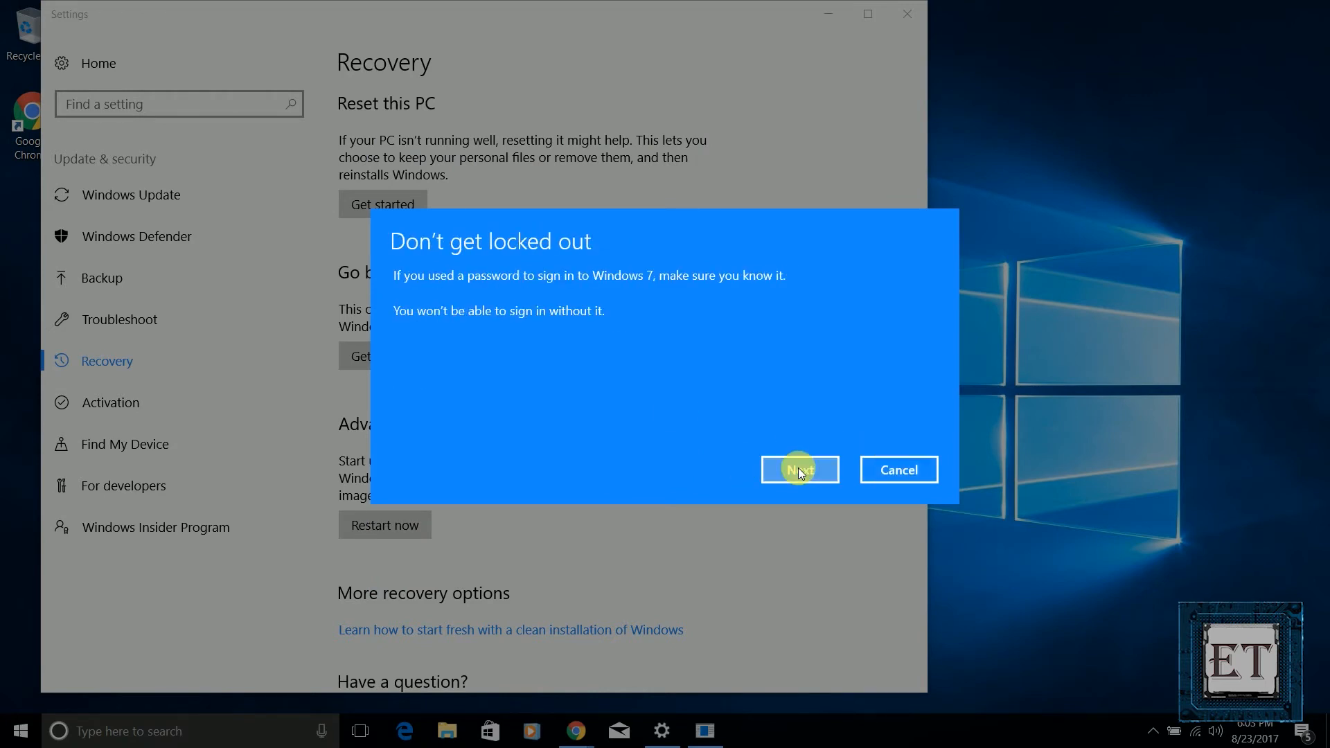
{"action": "left_click", "coordinate": [800, 469]}
{"action": "type", "text": "storage"}
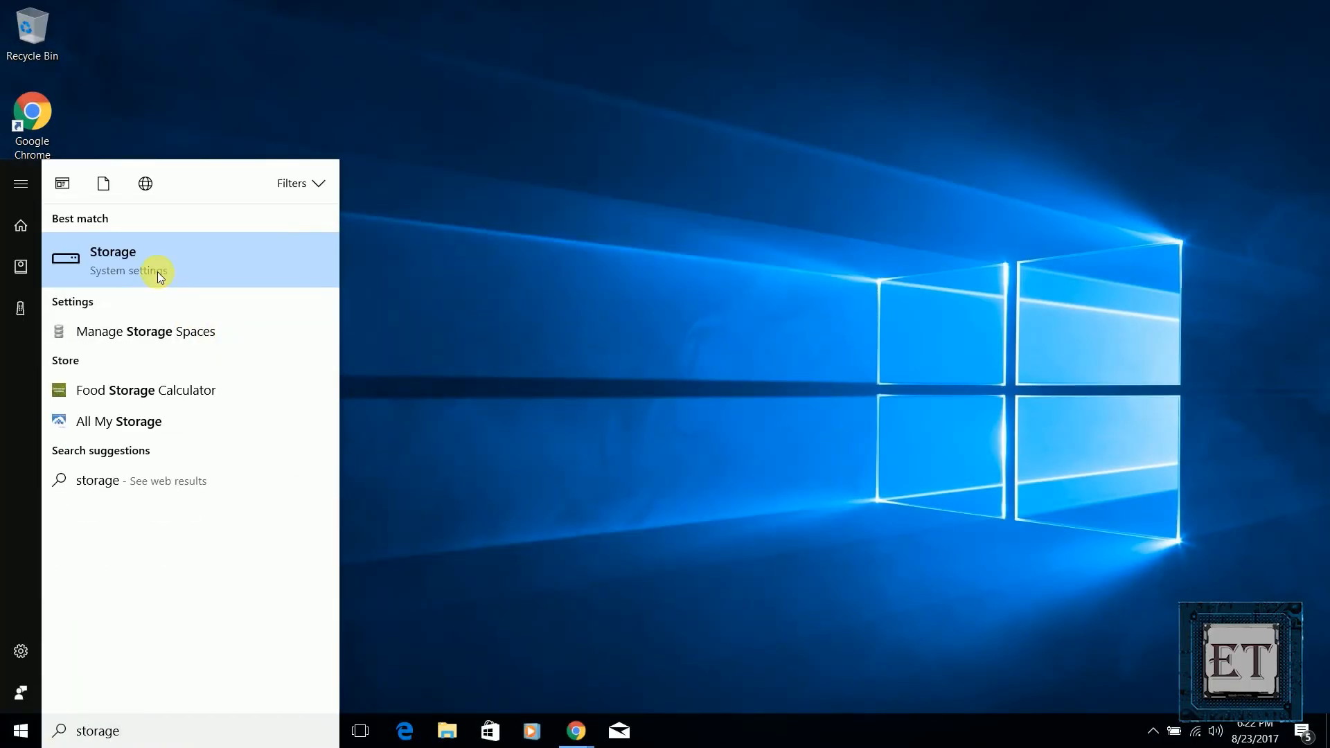
- Remove the previous version of Windows files and empty the recycle bin from drive C's Temporary files
{"action": "left_click", "coordinate": [113, 260]}
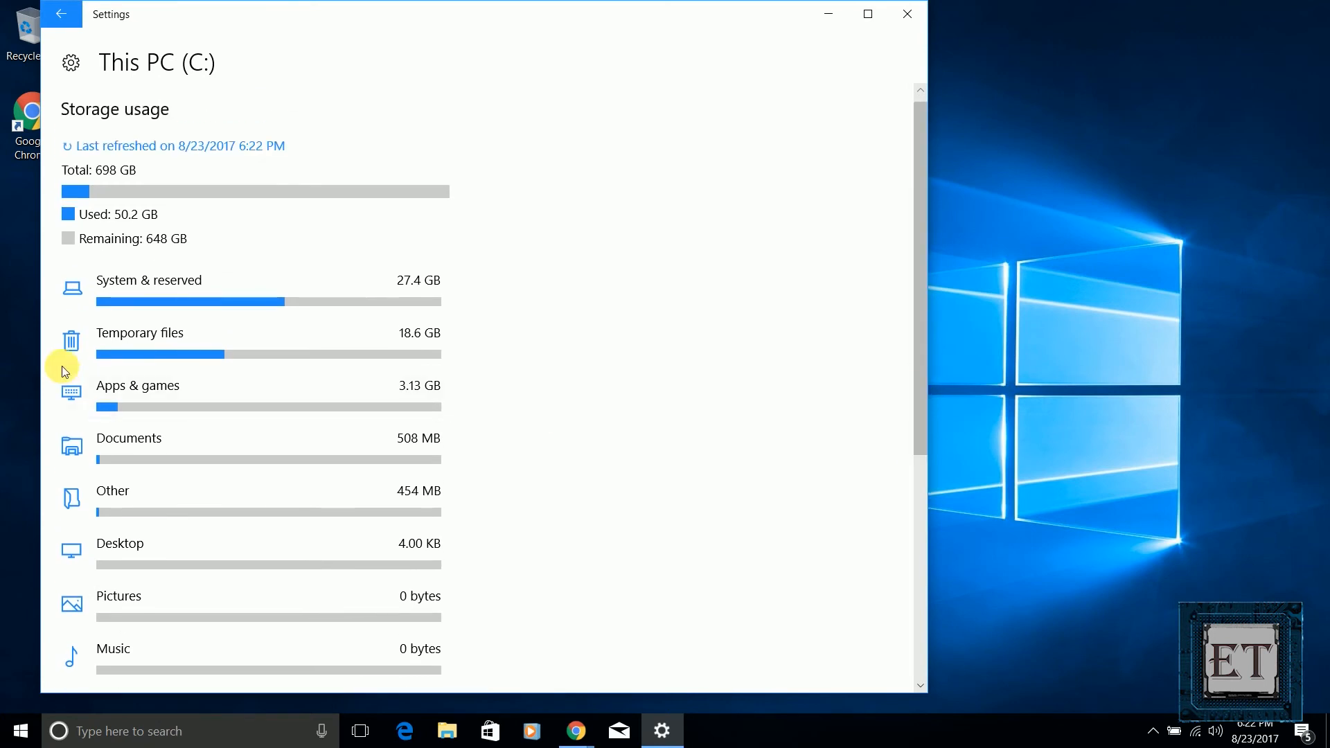
{"action": "left_click", "coordinate": [138, 332]}
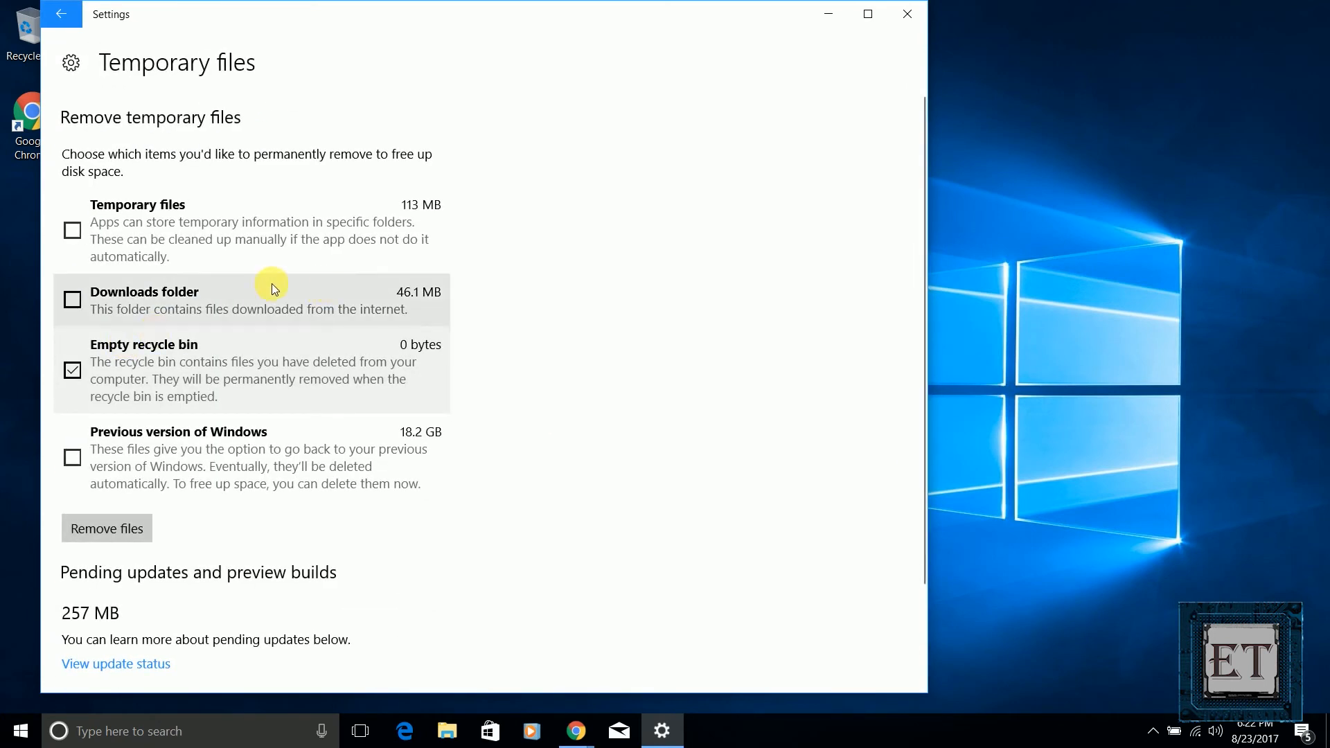
{"action": "scroll", "scroll_direction": "down", "scroll_amount": 3}
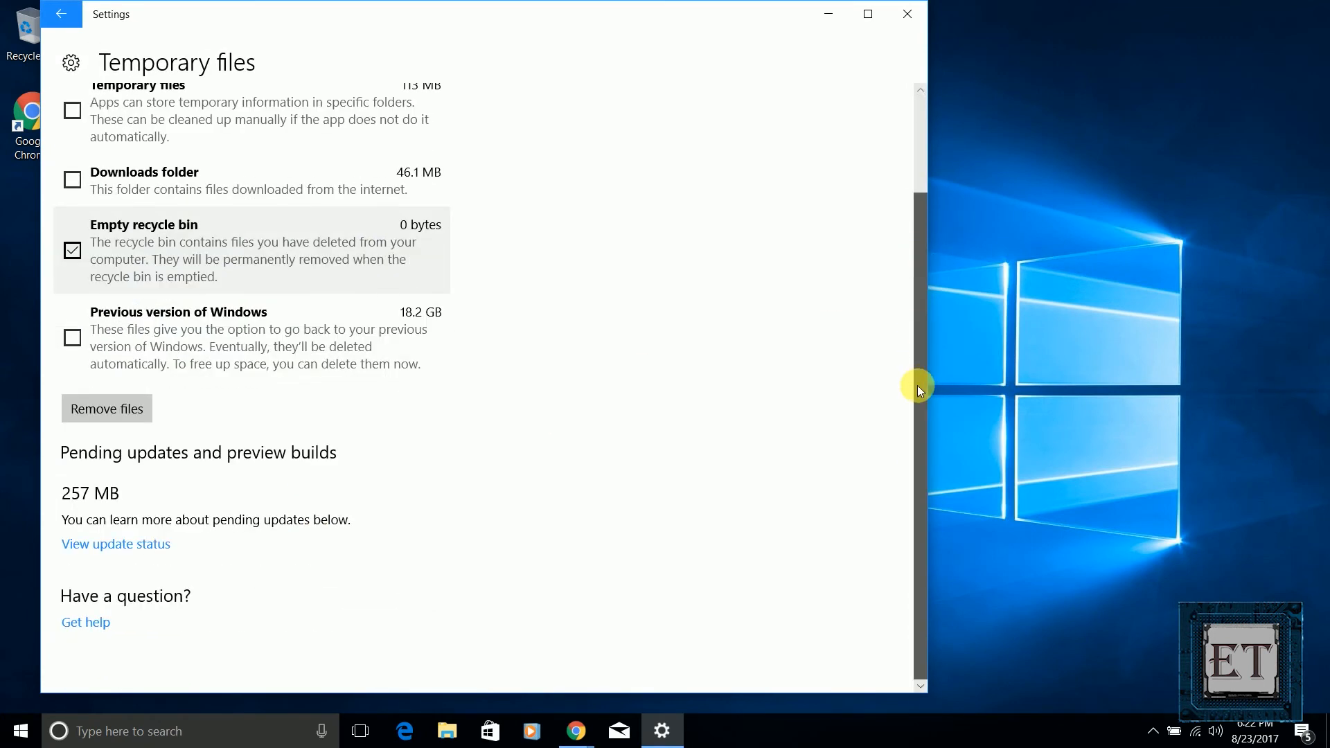
{"action": "mouse_move", "coordinate": [194, 476]}
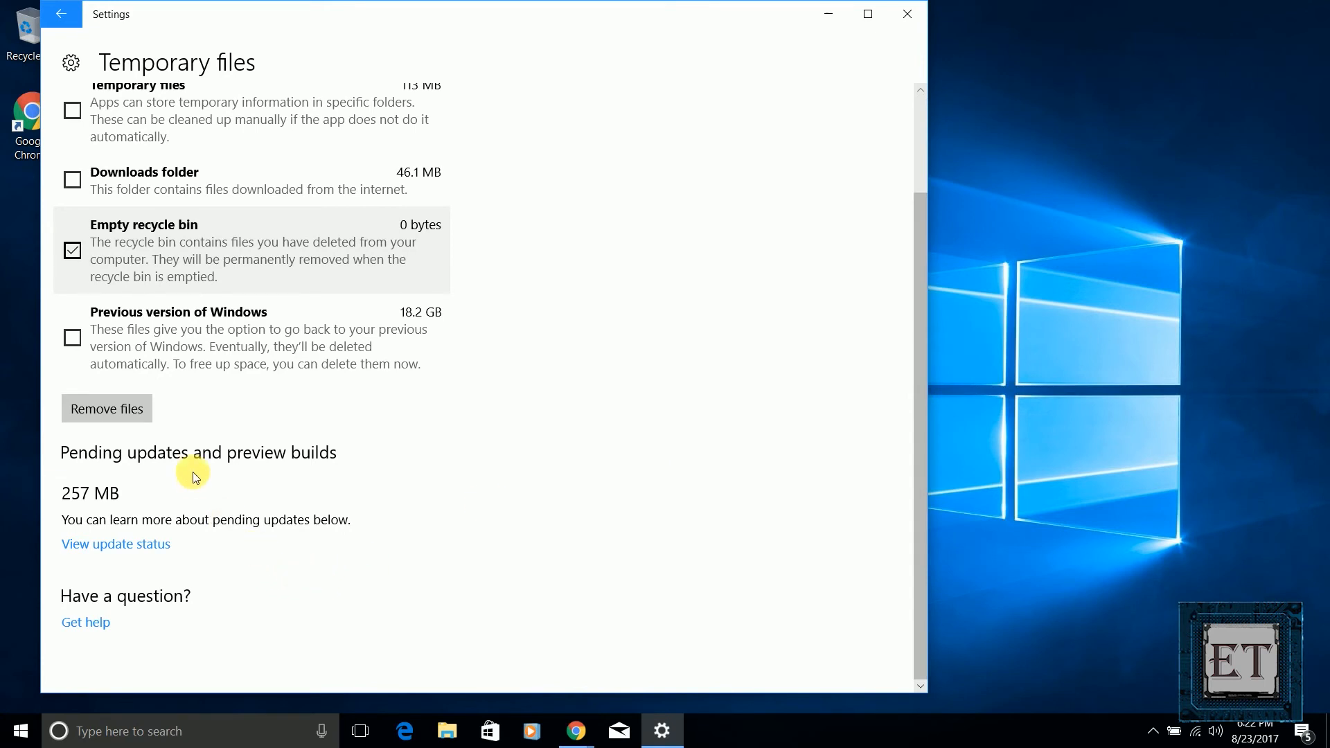
{"action": "mouse_move", "coordinate": [389, 316]}
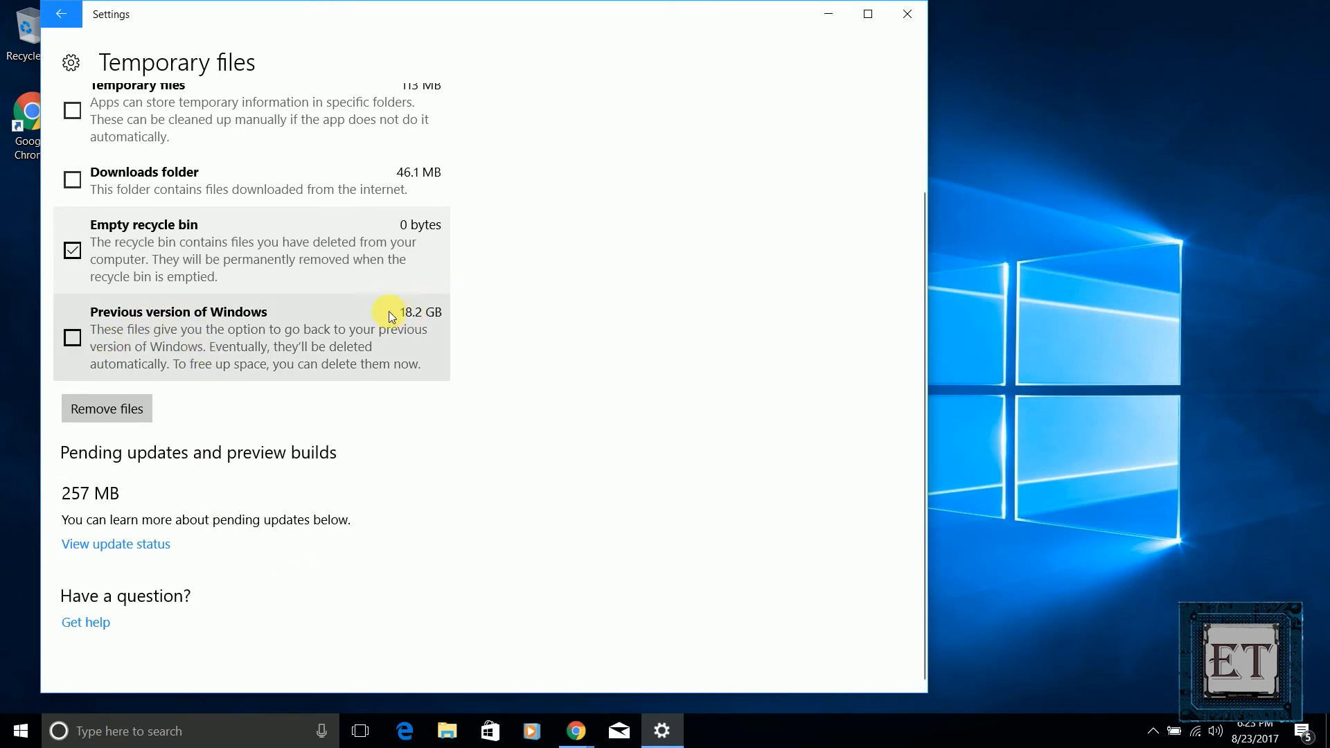
{"action": "left_click", "coordinate": [72, 338]}
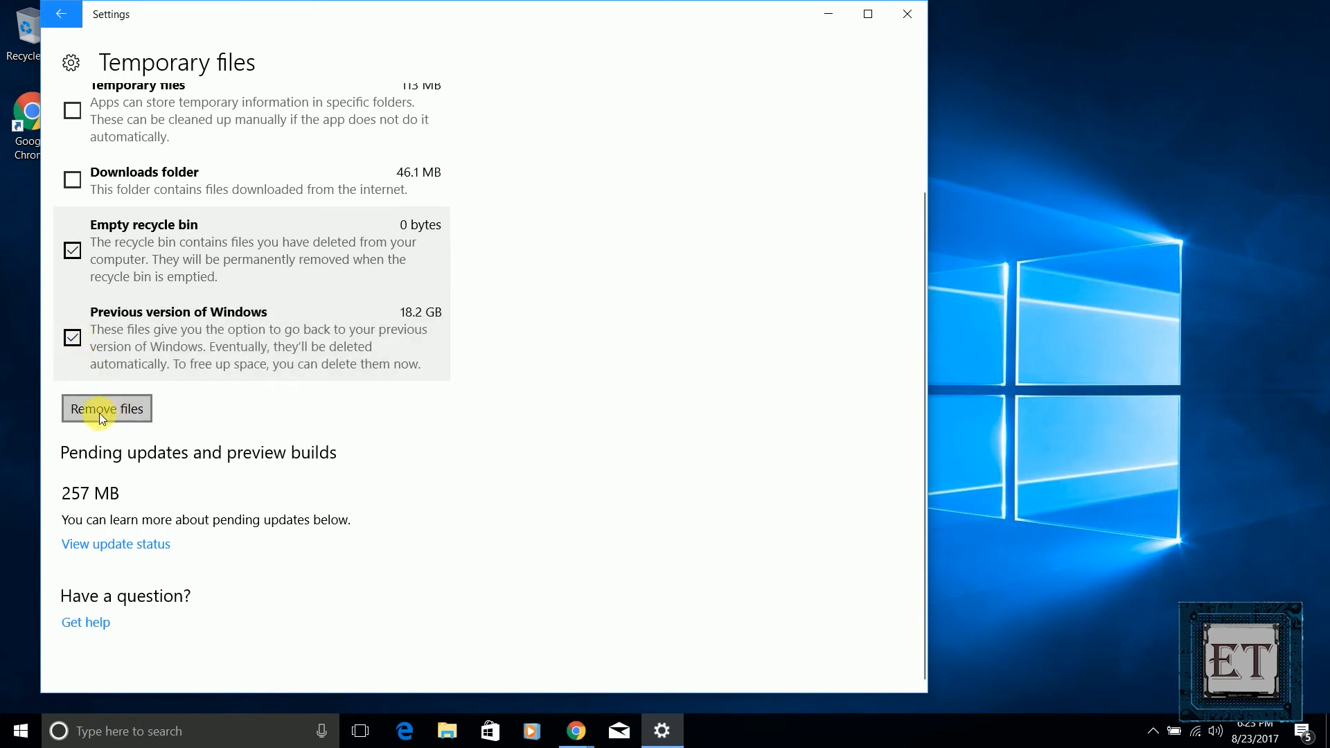
{"action": "left_click", "coordinate": [106, 409]}
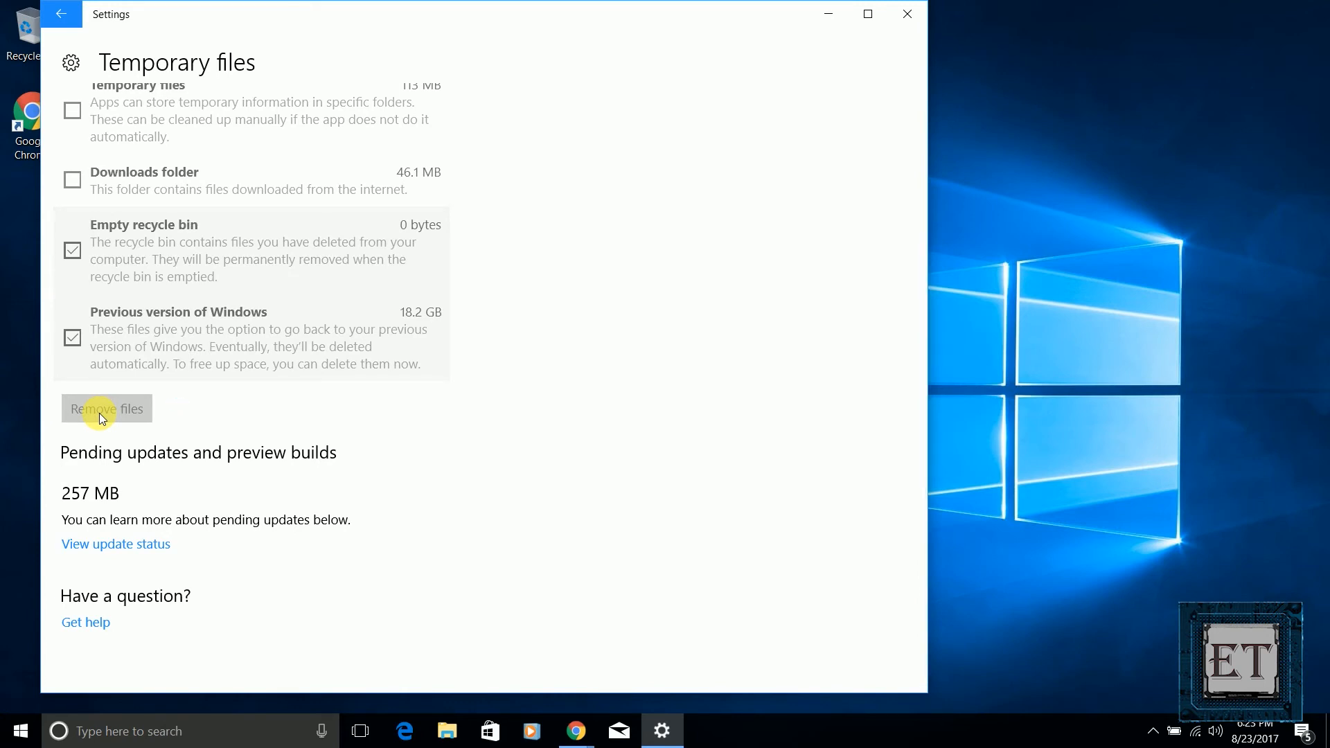
{"action": "left_click", "coordinate": [22, 728]}
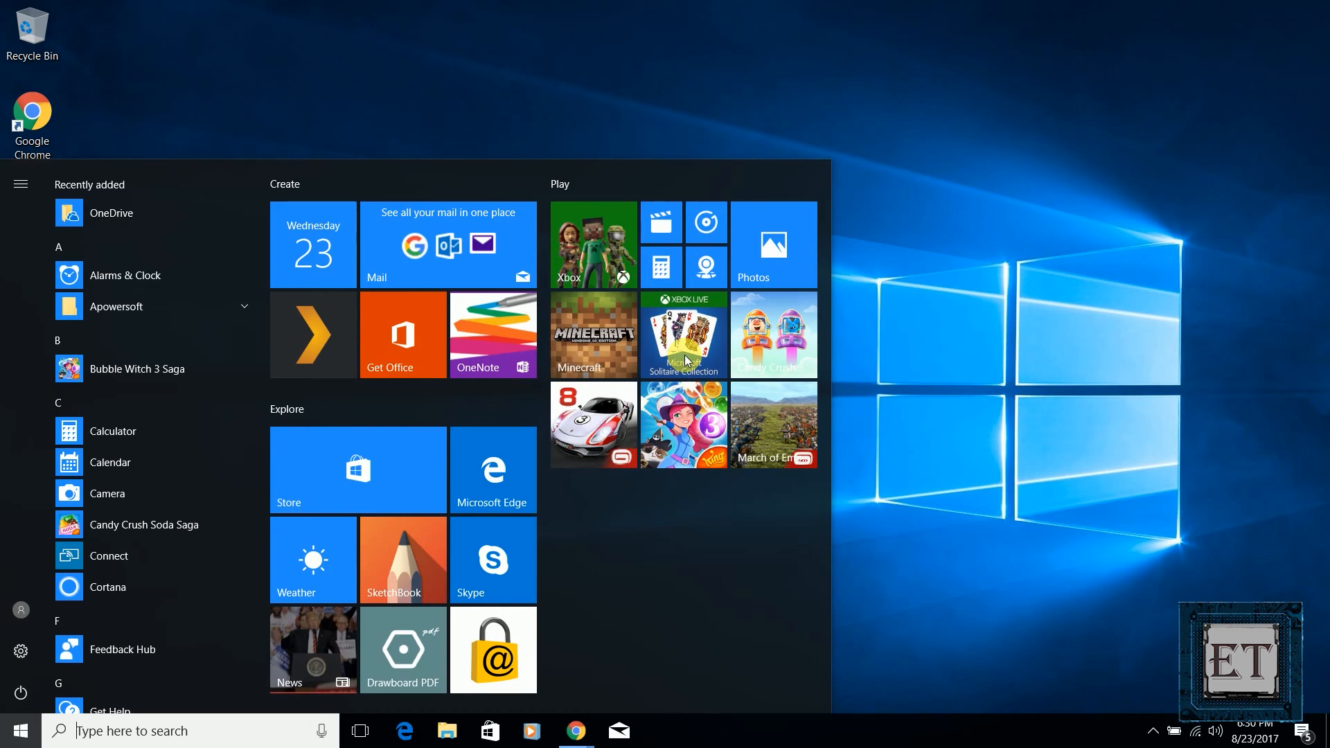
- Find Services from Start, switch to the Extended view and review Base Filtering Engine's properties unchanged
{"action": "type", "text": "services"}
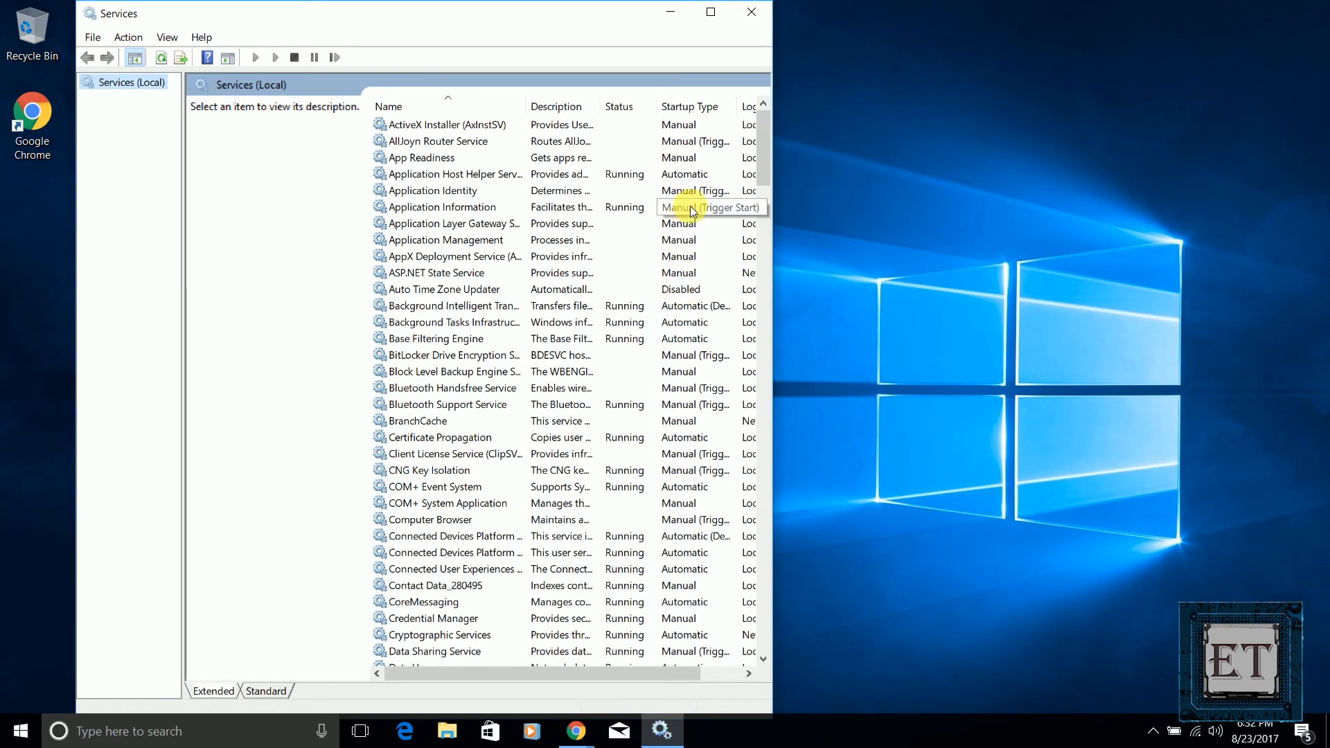
{"action": "mouse_move", "coordinate": [577, 360]}
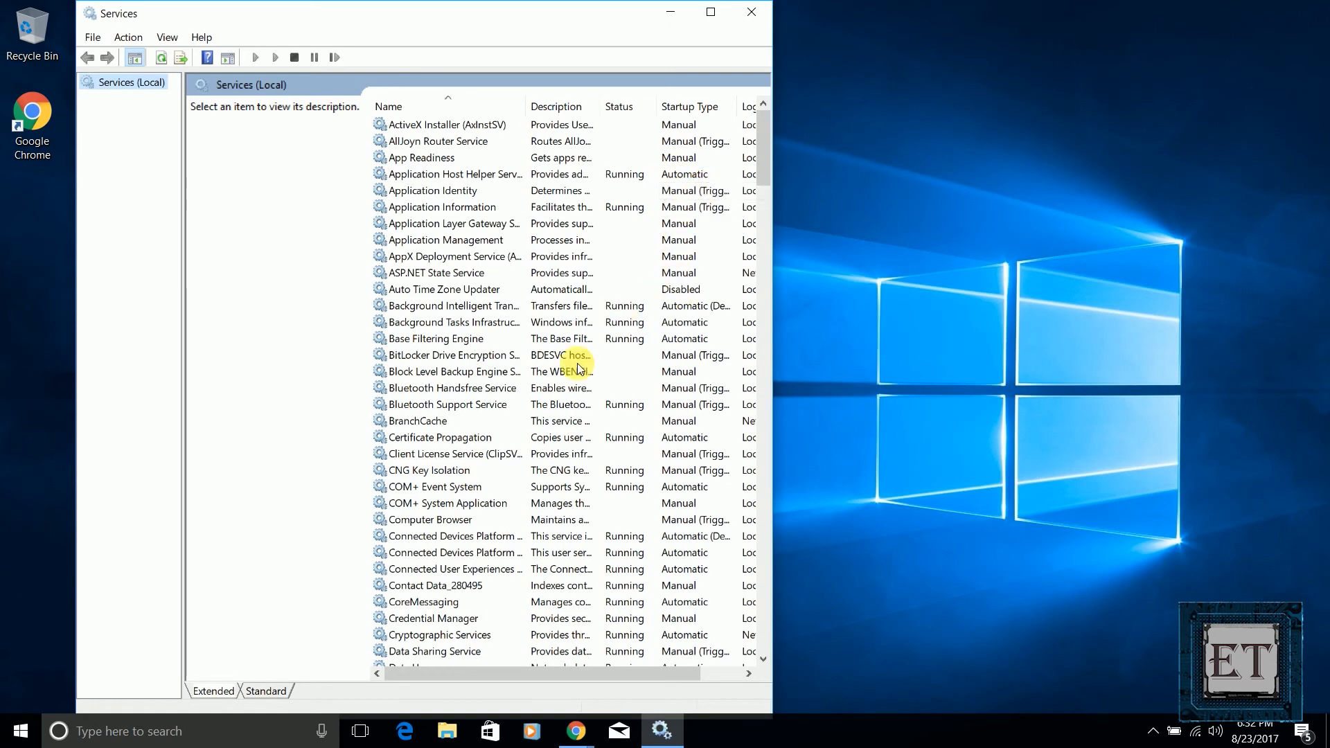
{"action": "left_click", "coordinate": [213, 690]}
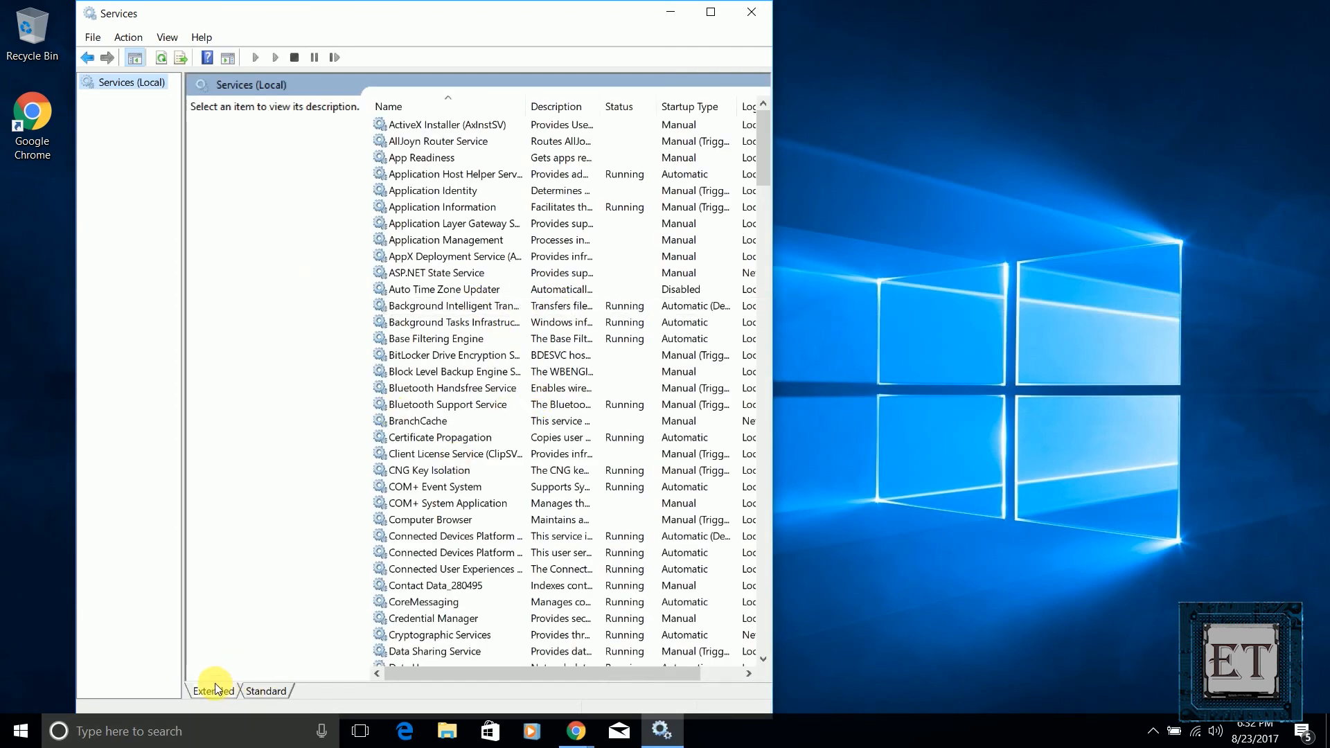
{"action": "left_click", "coordinate": [452, 355]}
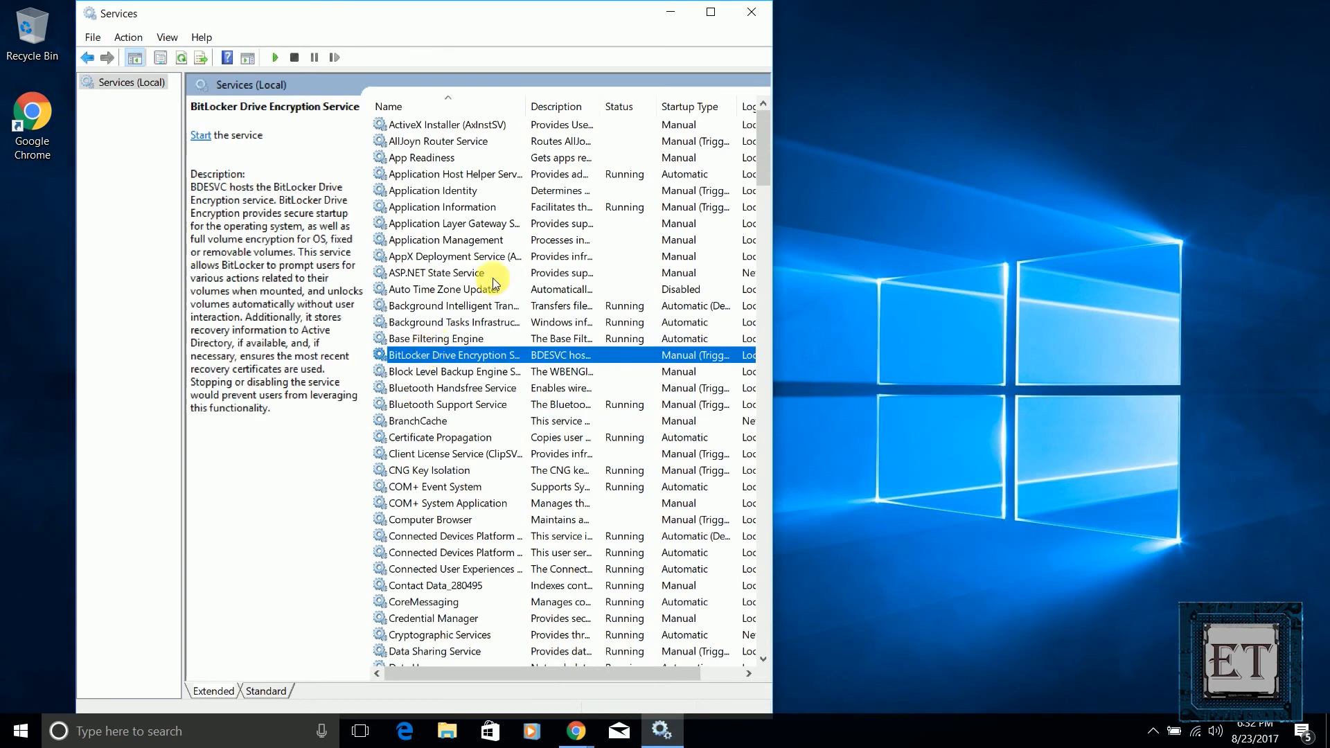
{"action": "mouse_move", "coordinate": [543, 355]}
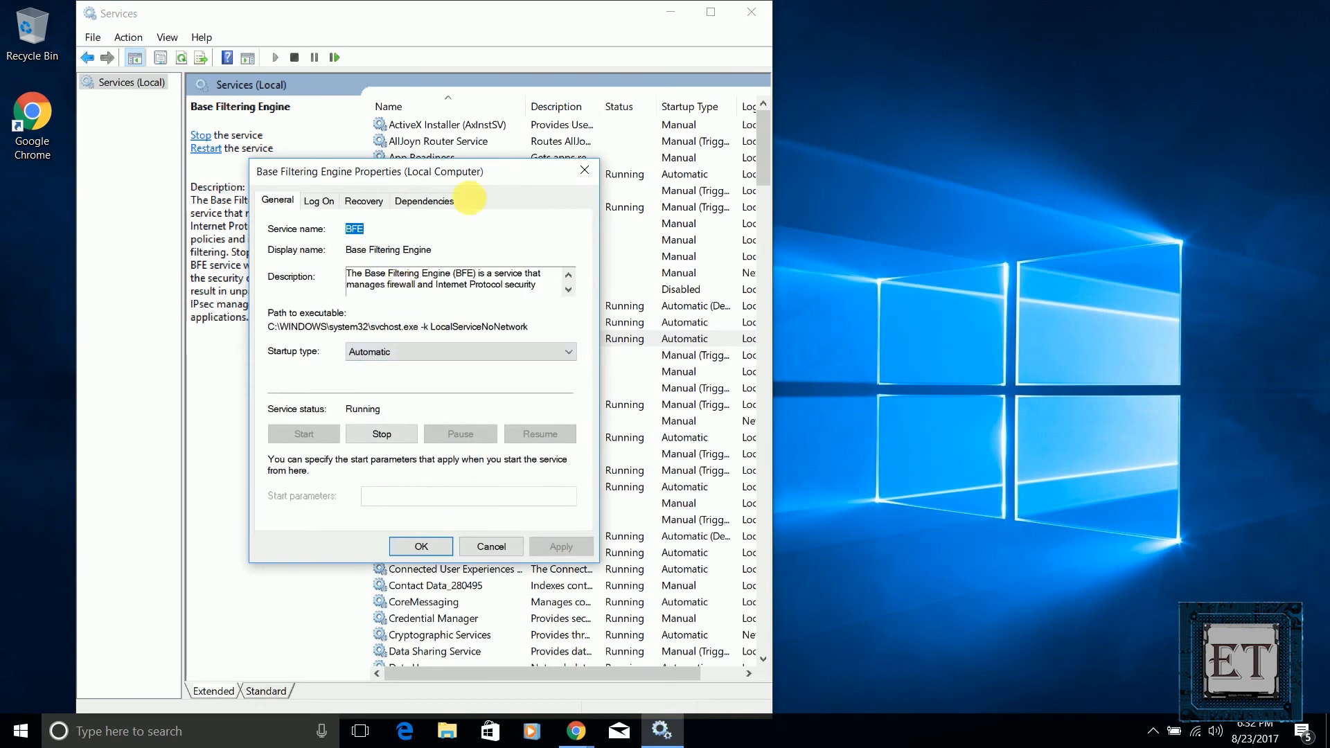
{"action": "left_click", "coordinate": [491, 546]}
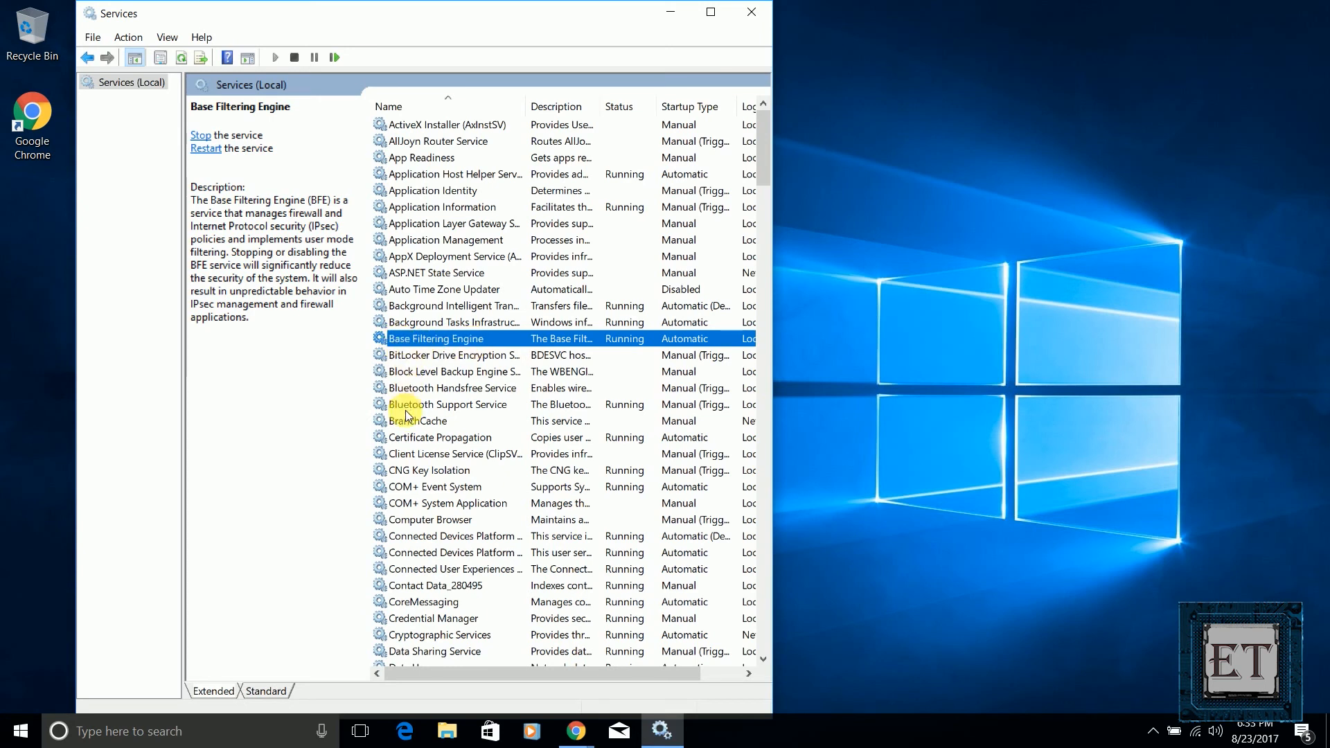
- Stop the Bluetooth Support Service and dismiss the Service Control progress window
{"action": "left_click", "coordinate": [453, 404]}
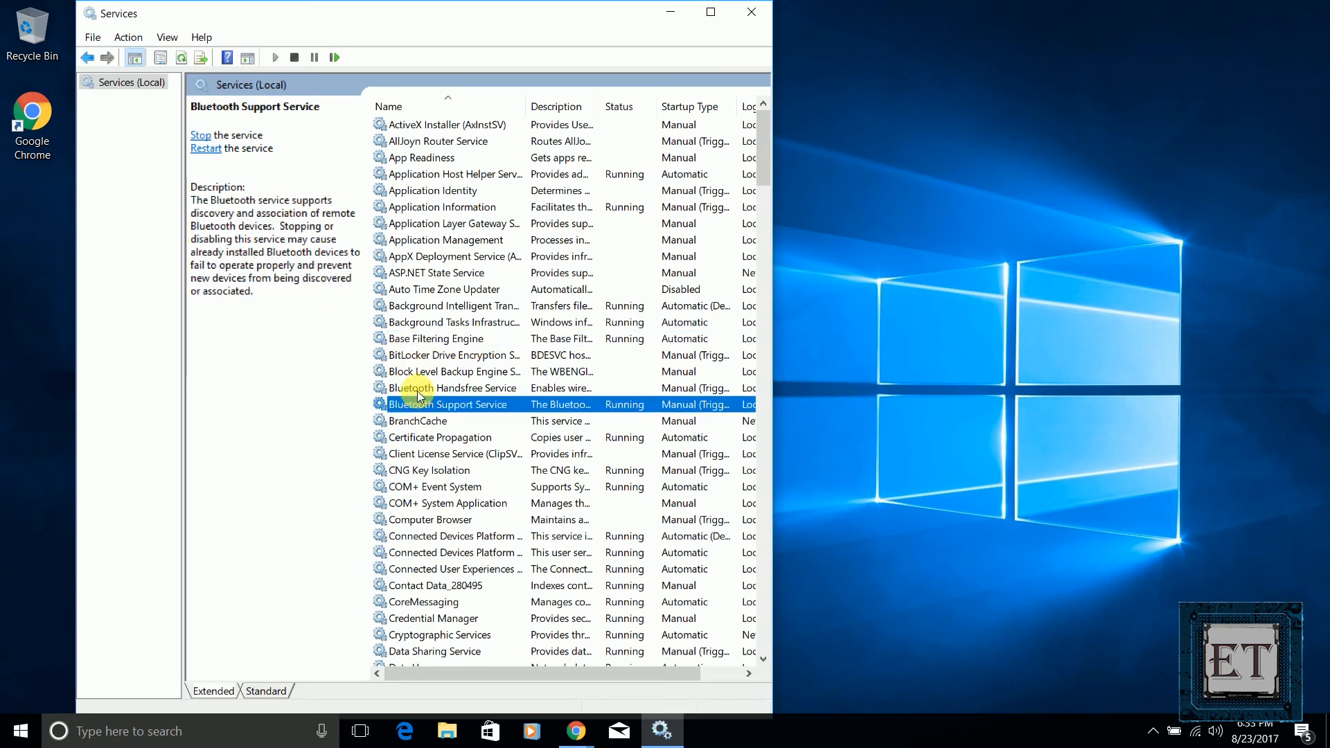
{"action": "left_click", "coordinate": [430, 388]}
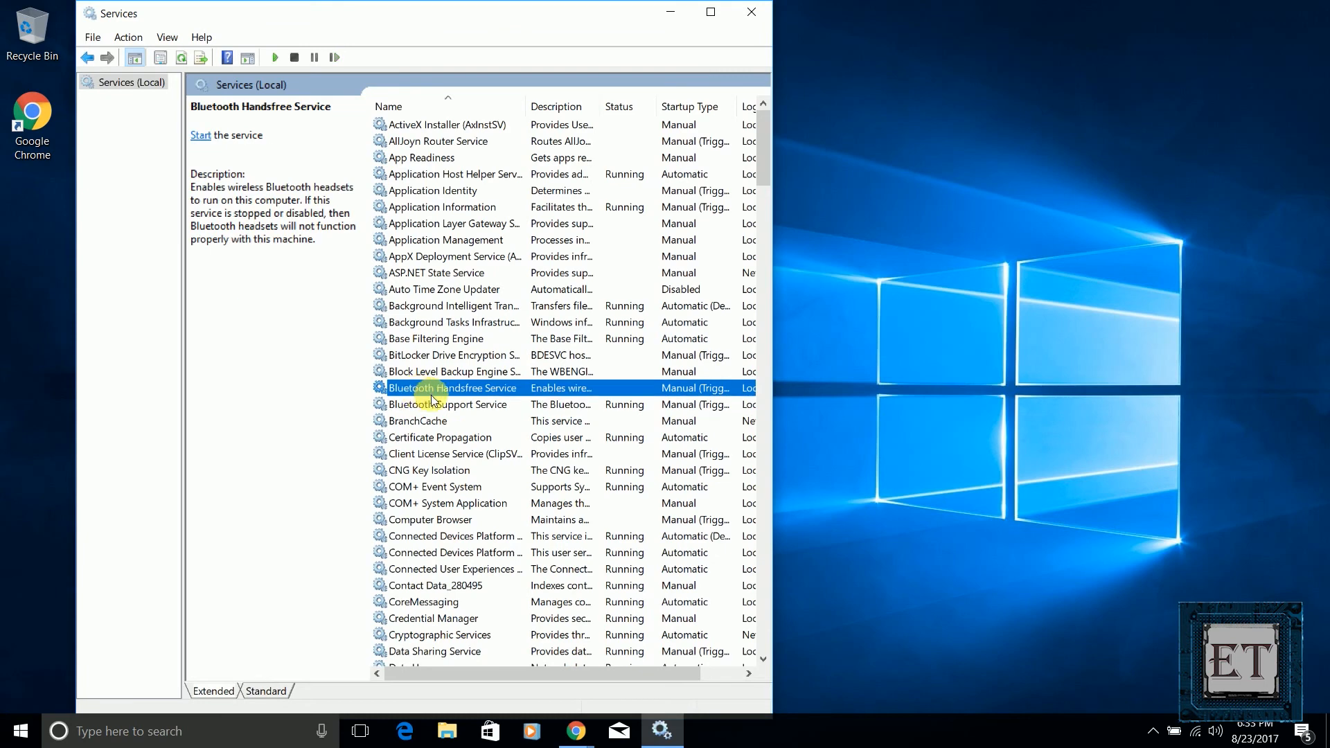
{"action": "left_click", "coordinate": [447, 404]}
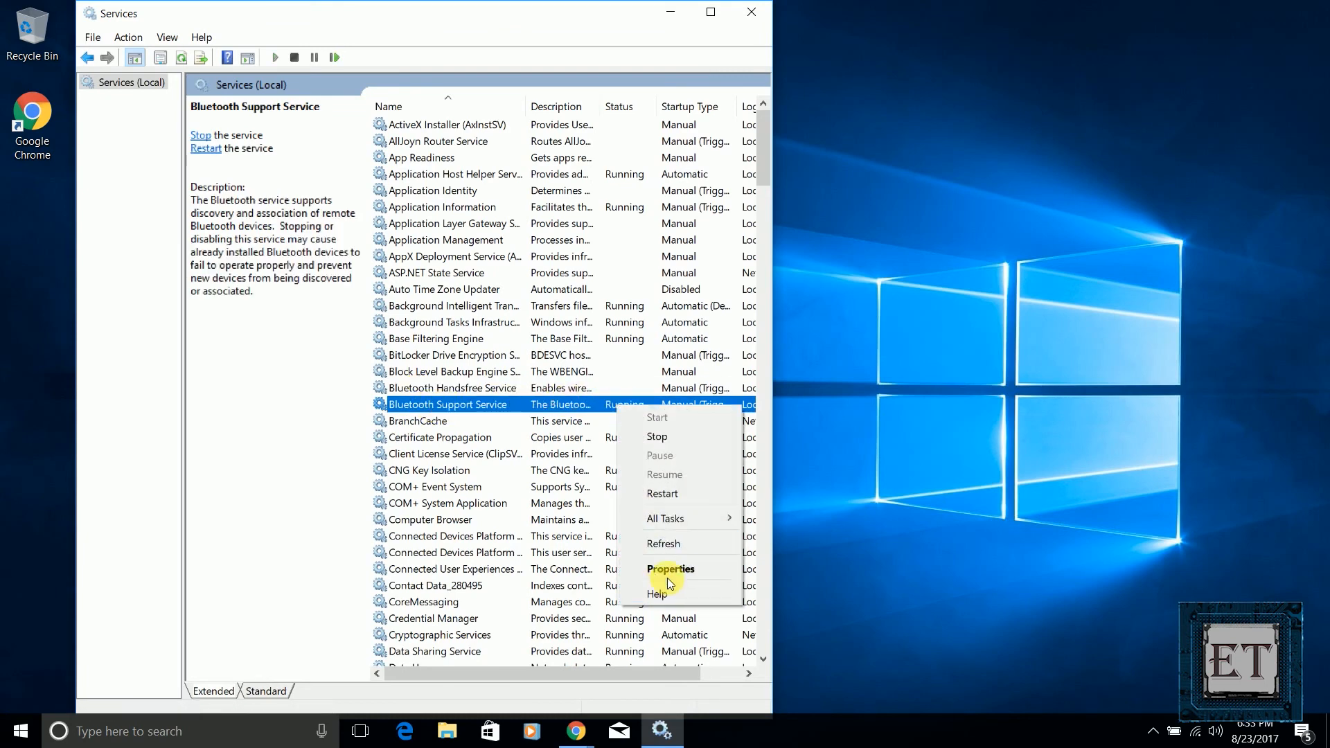
{"action": "mouse_move", "coordinate": [665, 454]}
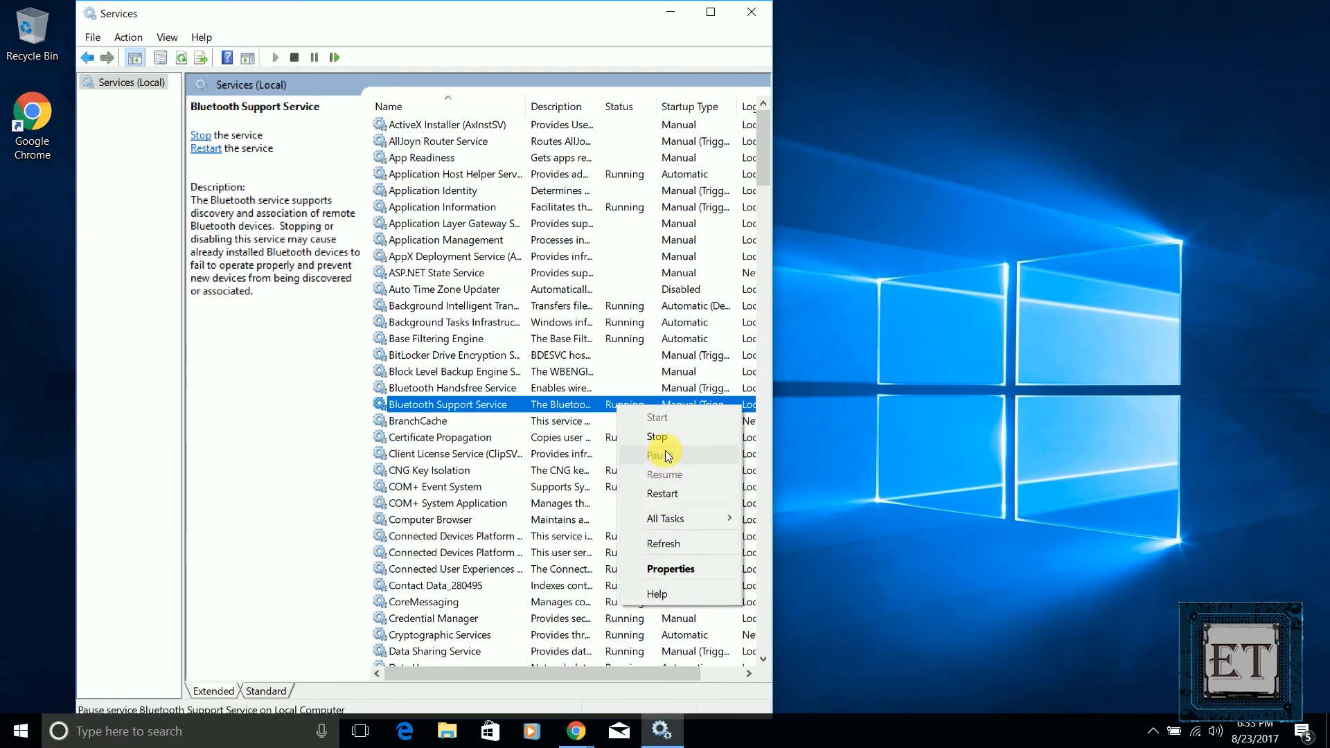
{"action": "left_click", "coordinate": [657, 437]}
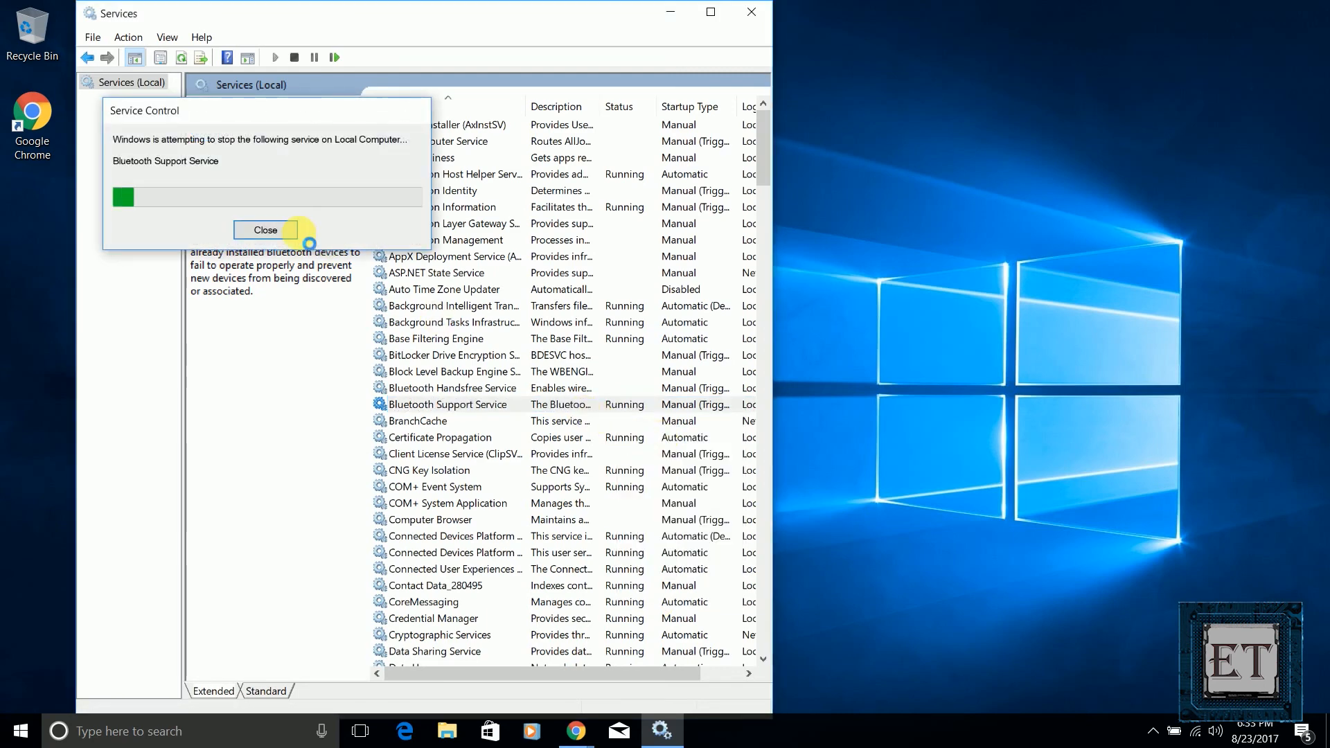
{"action": "left_click", "coordinate": [265, 230]}
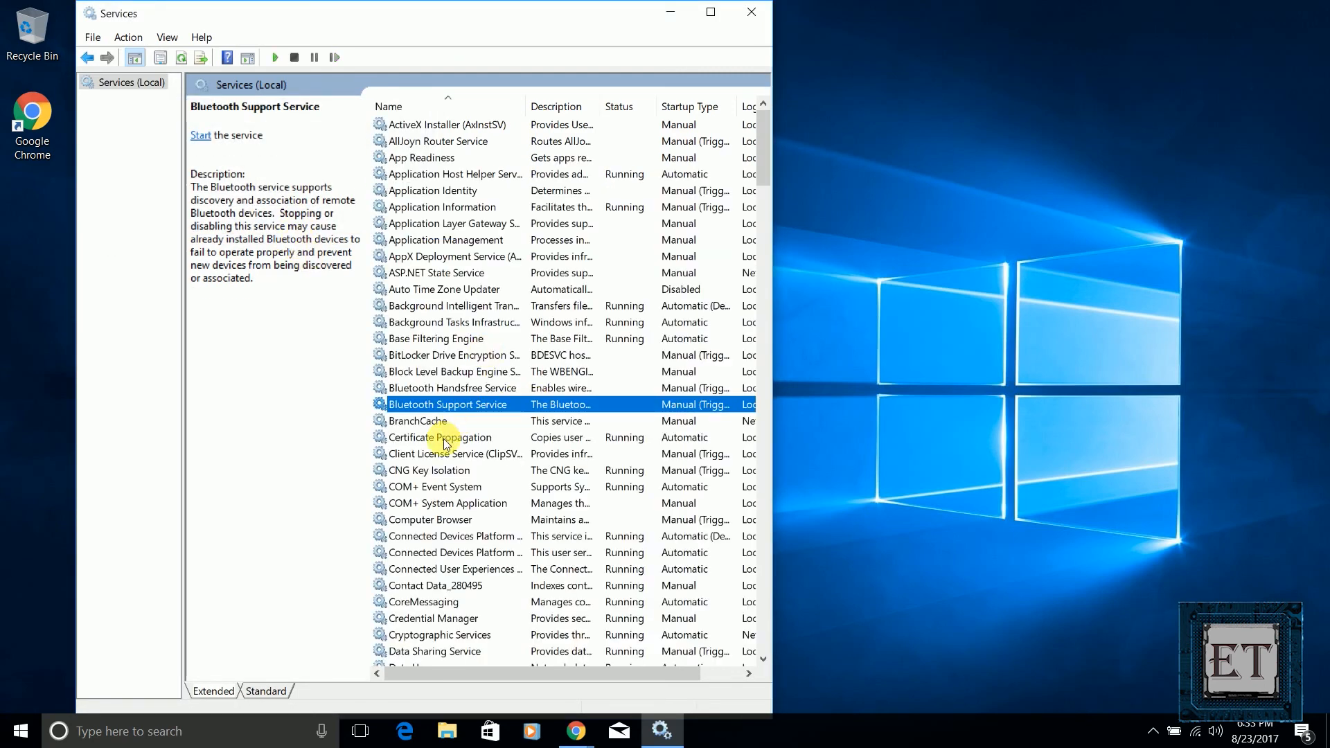
- Set the Print Spooler service's startup type to Manual in its properties
{"action": "left_click", "coordinate": [432, 305]}
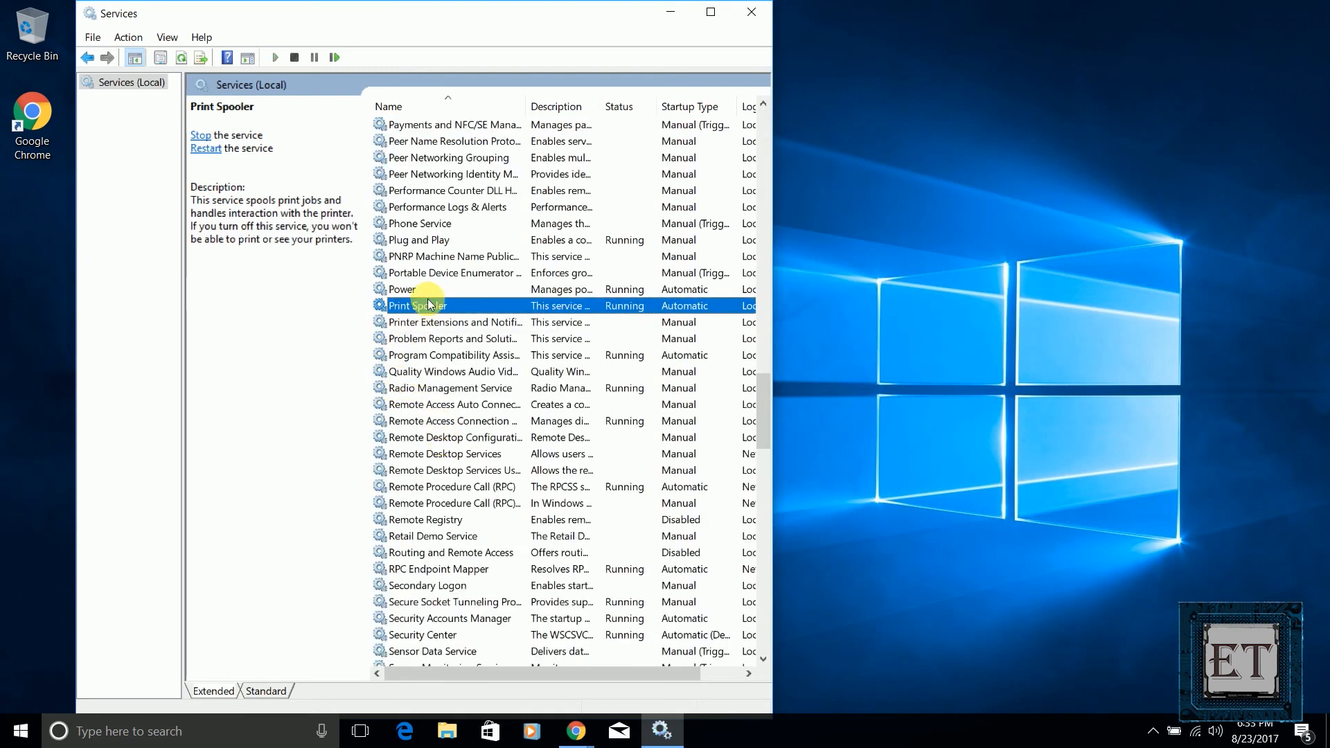
{"action": "mouse_move", "coordinate": [565, 313]}
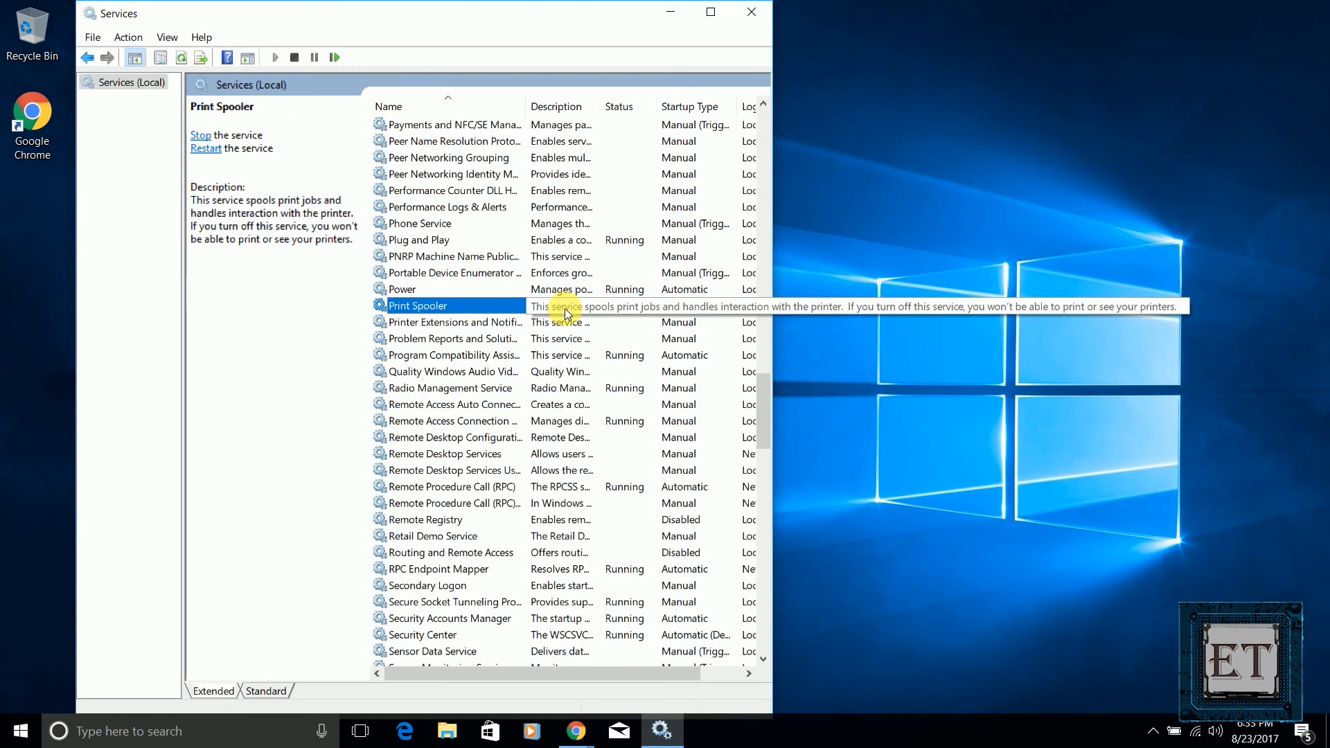
{"action": "right_click", "coordinate": [417, 305]}
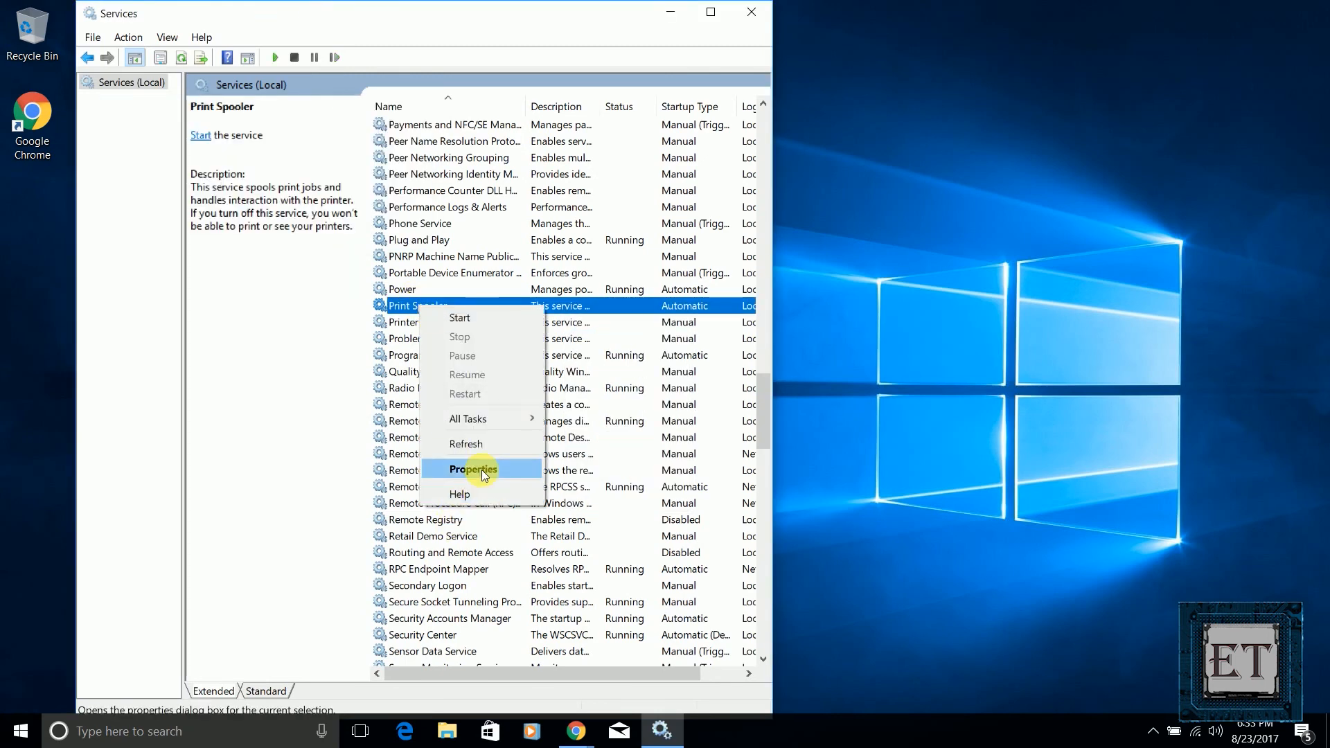
{"action": "left_click", "coordinate": [472, 468]}
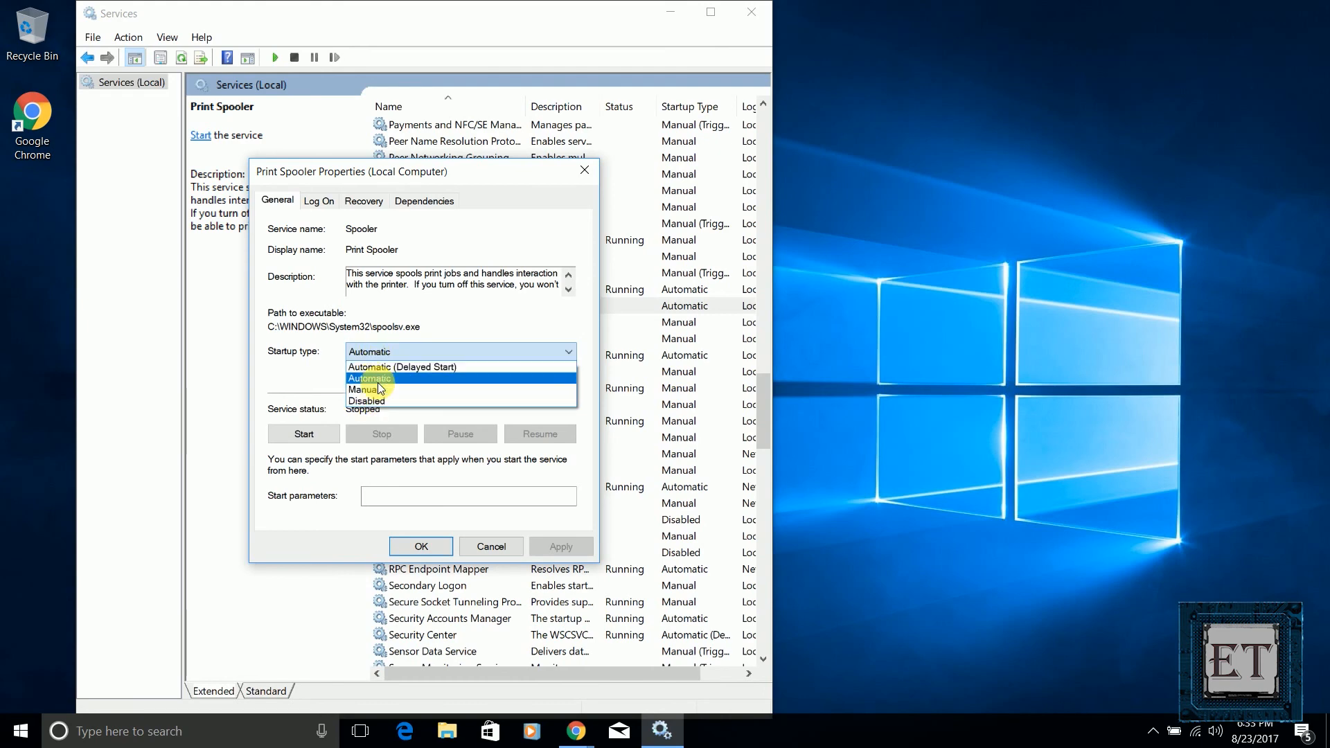
{"action": "left_click", "coordinate": [365, 389]}
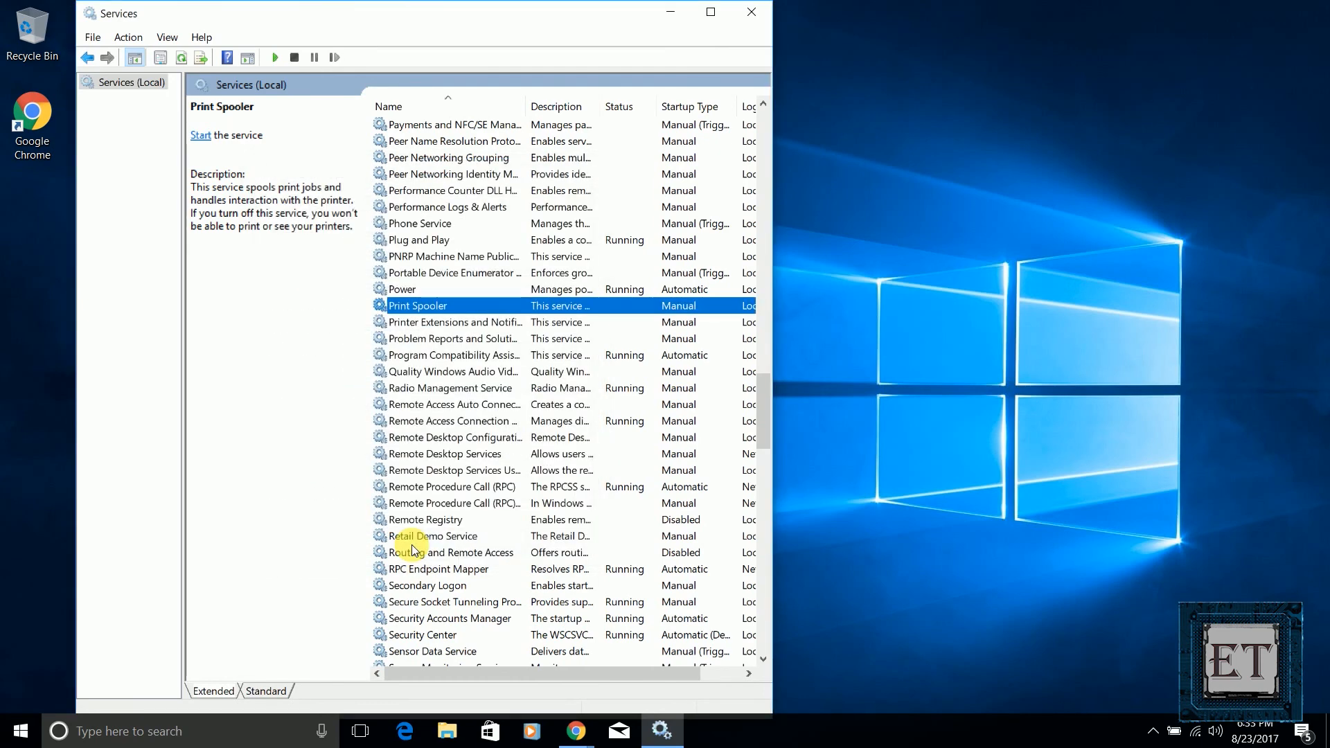
{"action": "mouse_move", "coordinate": [582, 211]}
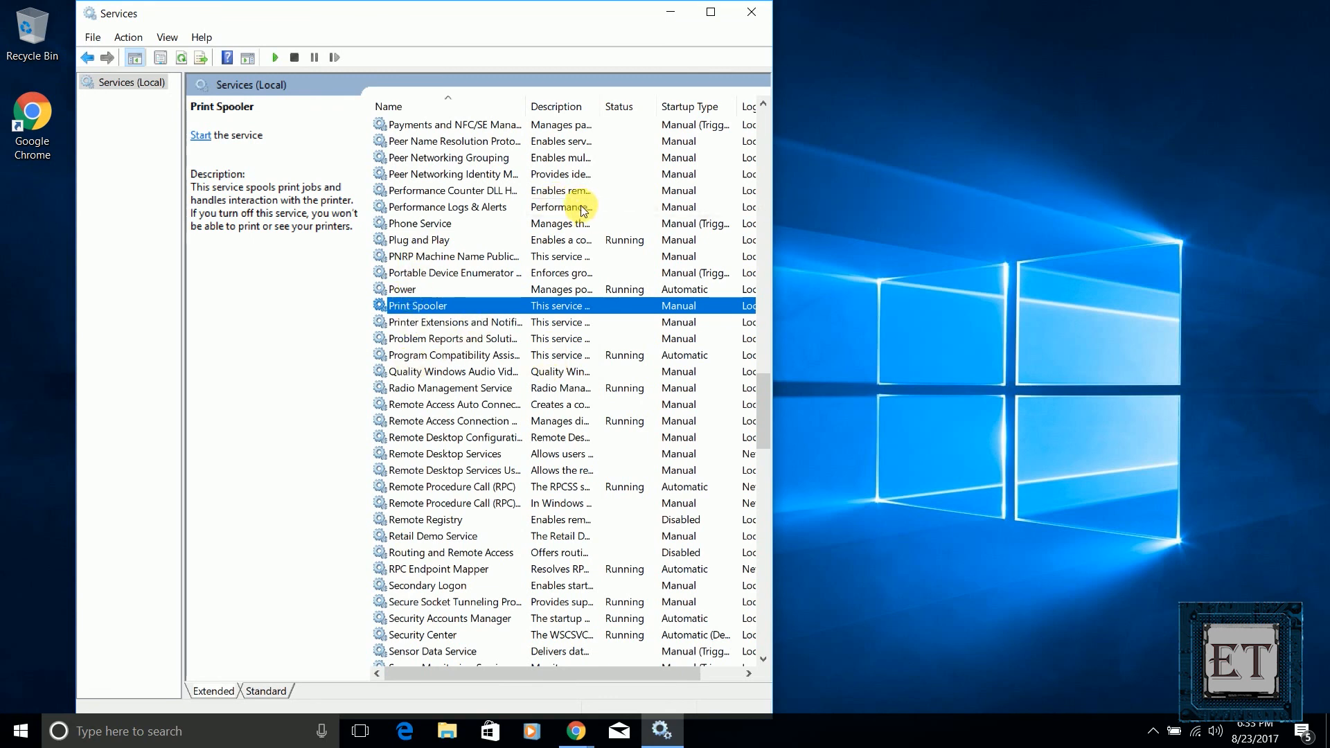
{"action": "mouse_move", "coordinate": [700, 36]}
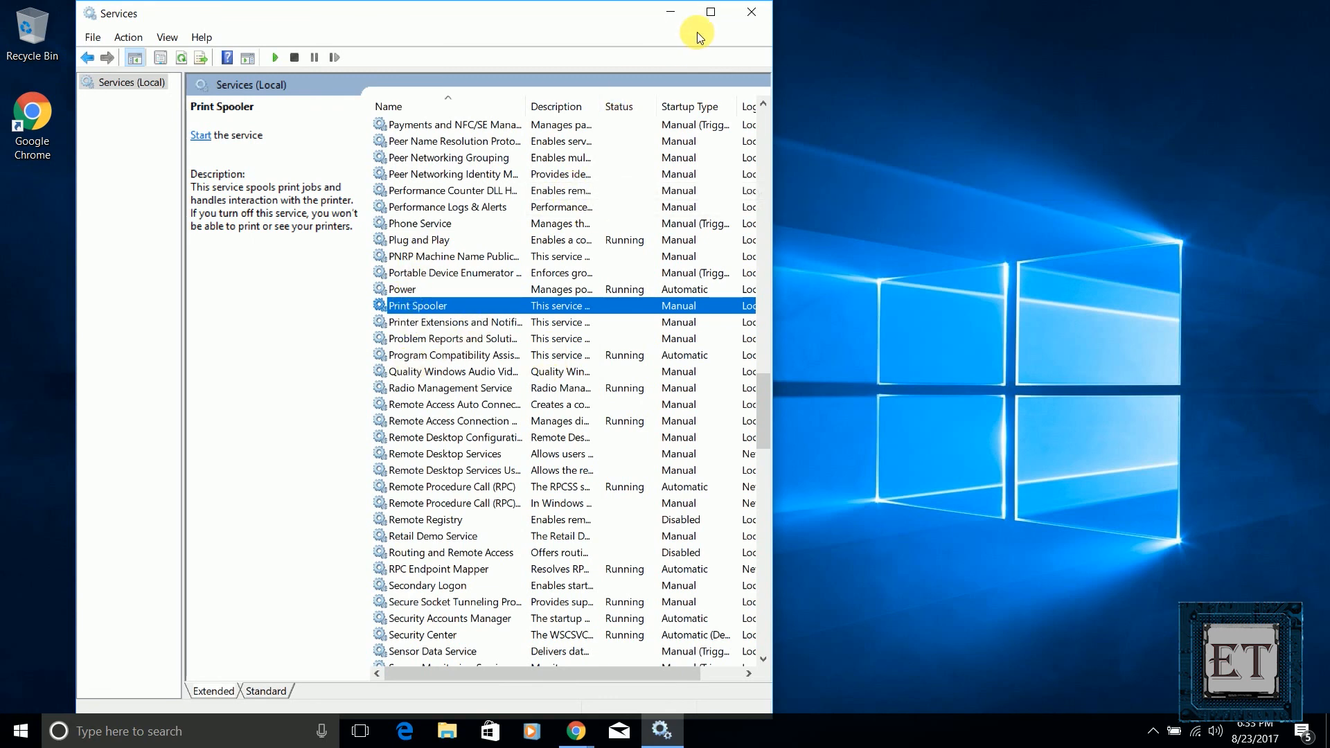
{"action": "mouse_move", "coordinate": [600, 273]}
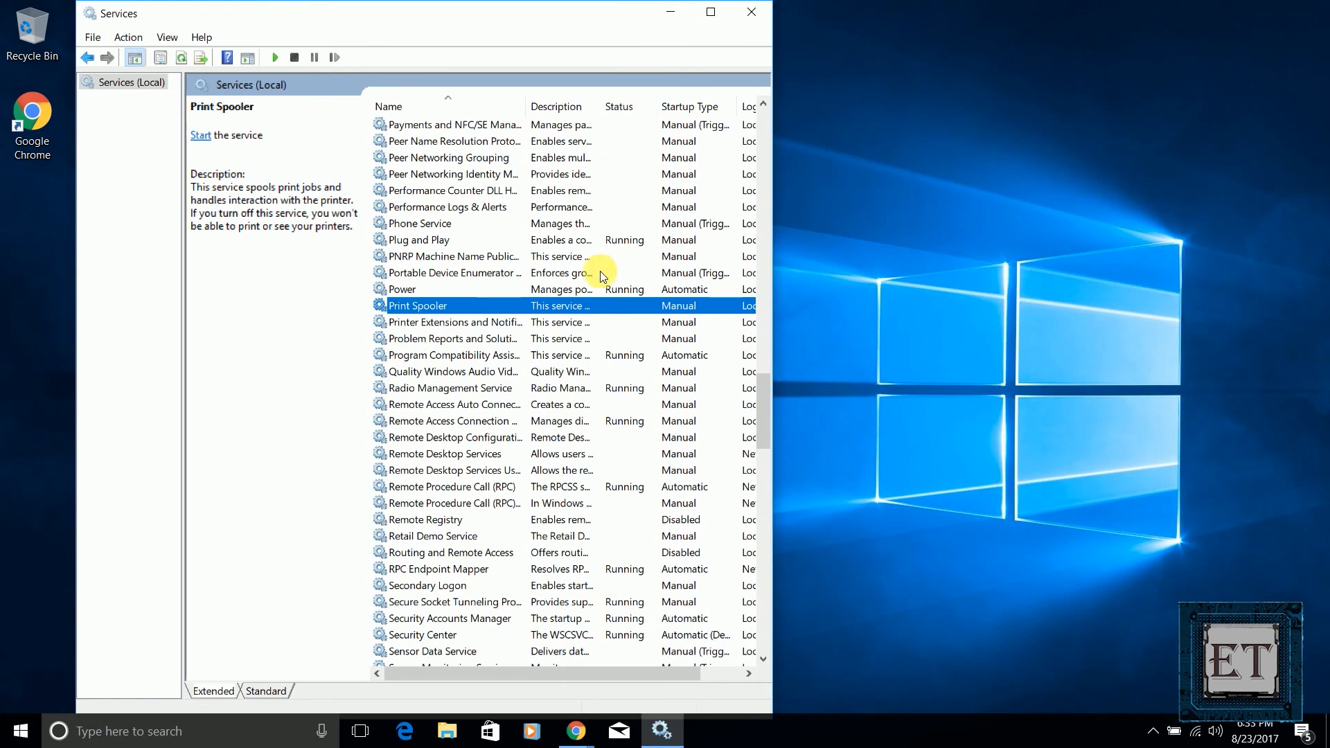
- Switch Print Spooler's startup type back to Automatic, then move to Problem Reports and Solutions
{"action": "right_click", "coordinate": [417, 305]}
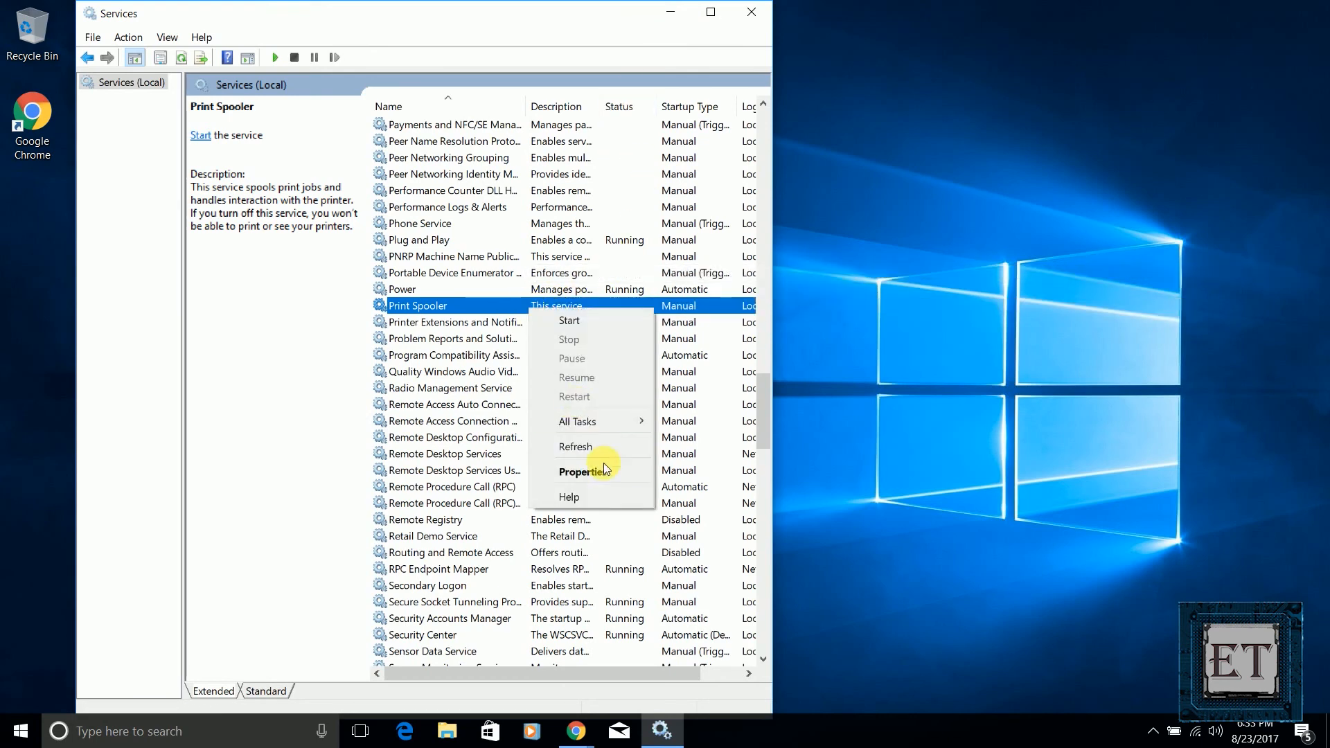
{"action": "left_click", "coordinate": [602, 471]}
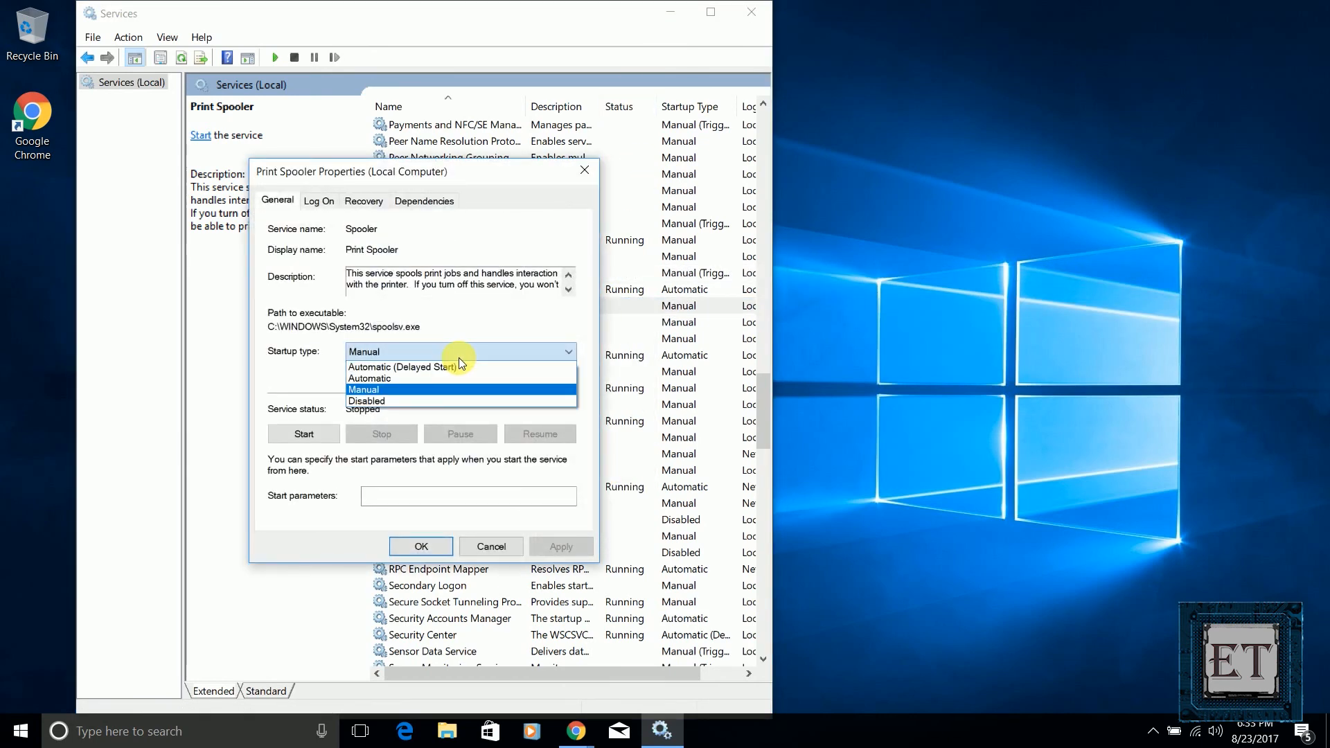
{"action": "left_click", "coordinate": [400, 378]}
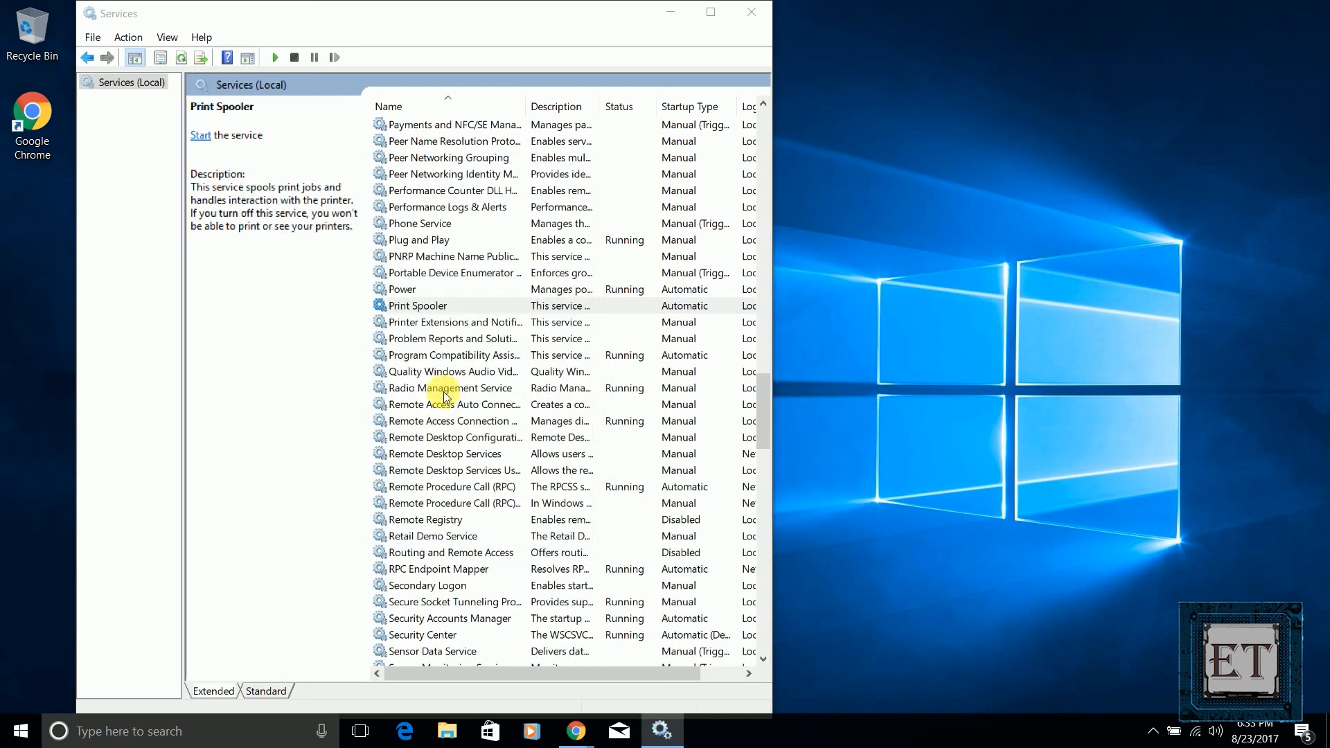
{"action": "left_click", "coordinate": [454, 338]}
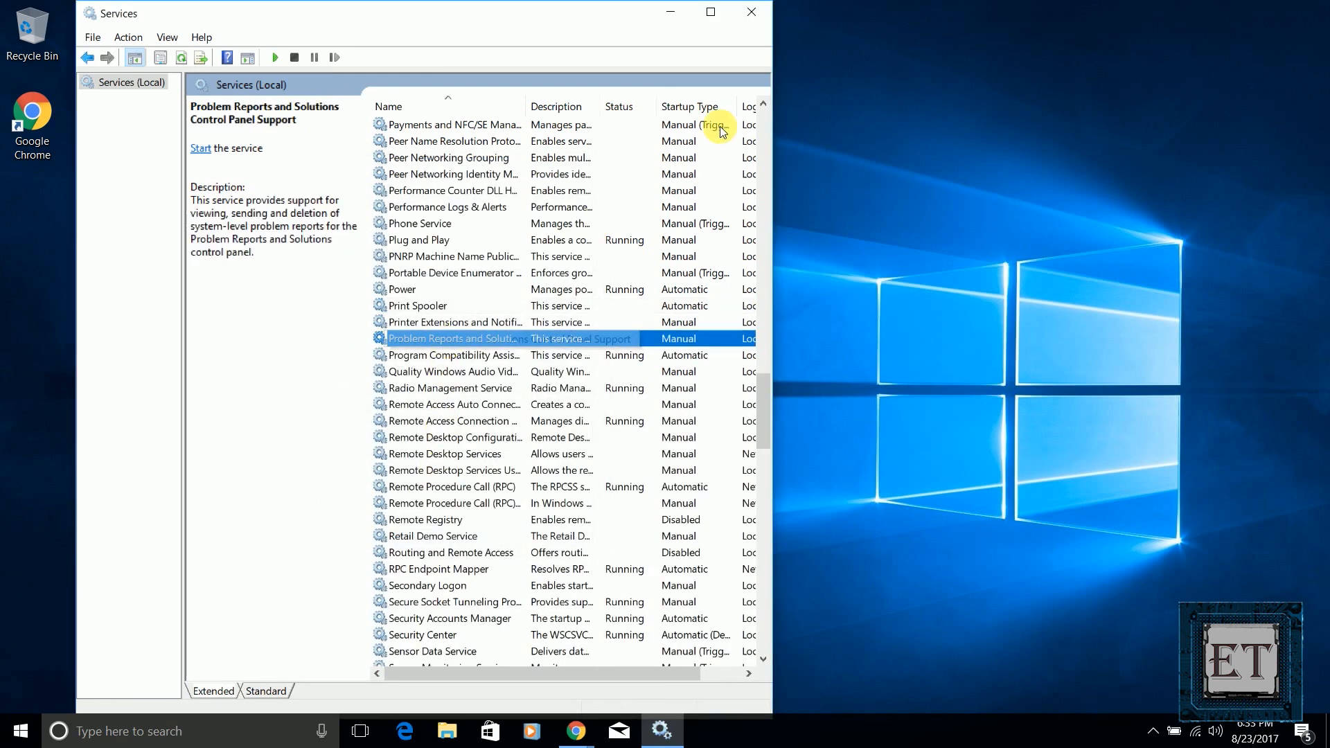